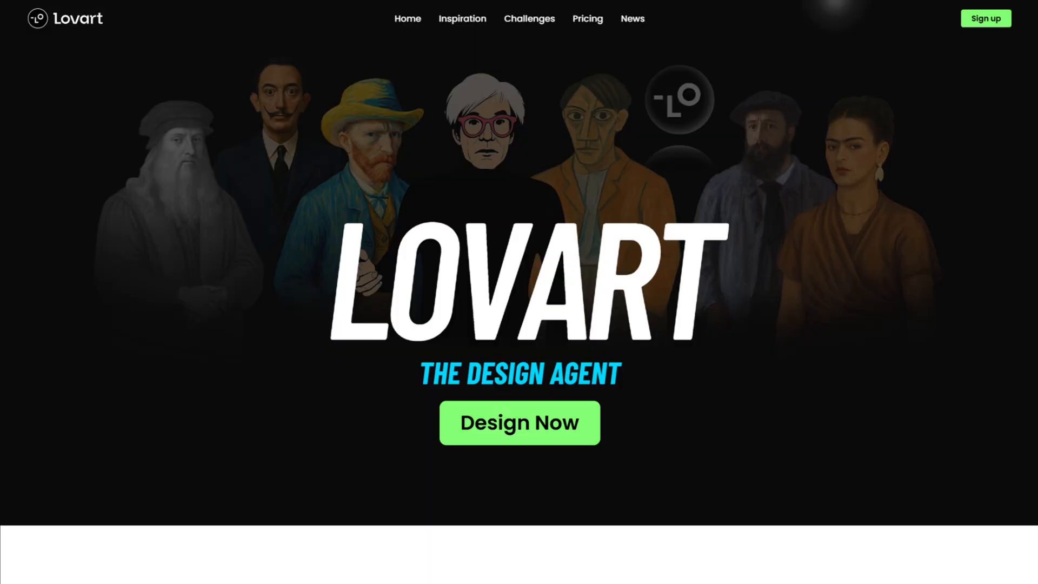
# Scroll the Visual identity canvas past mugs and caps to the t-shirt model photos and tote bags.
pyautogui.scroll(-3)
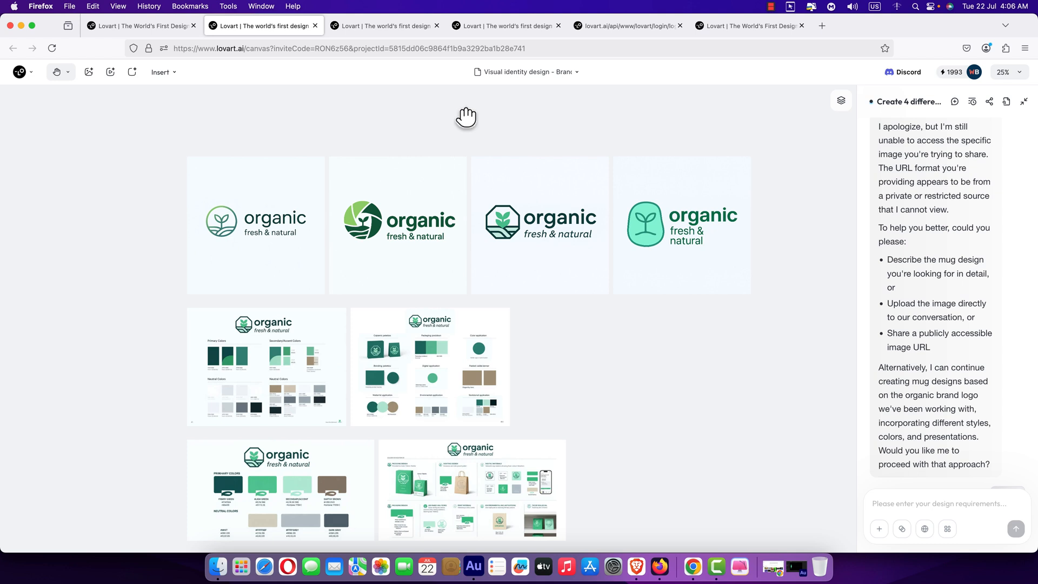
pyautogui.moveTo(302, 243)
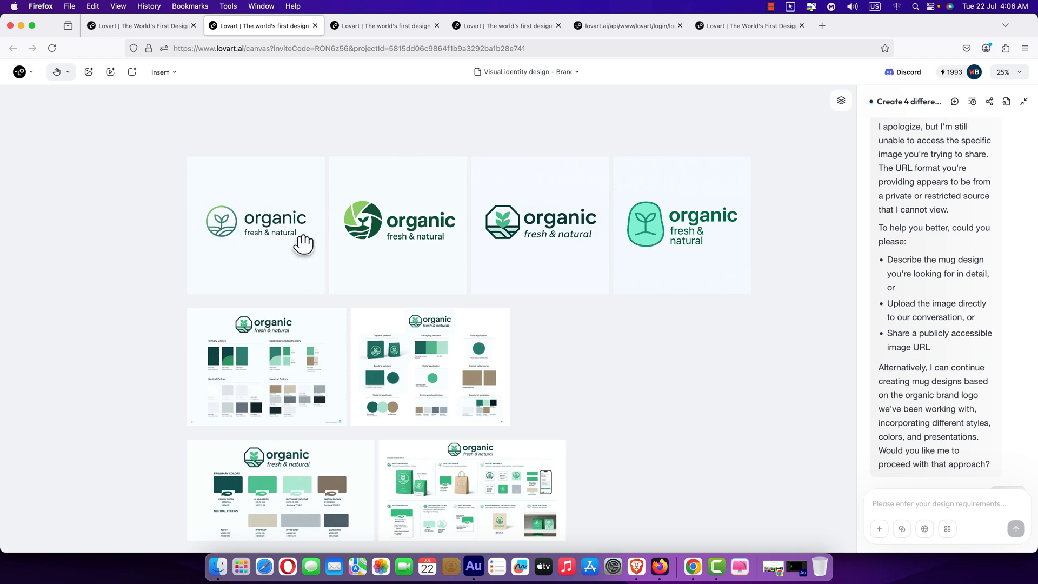
pyautogui.scroll(-3)
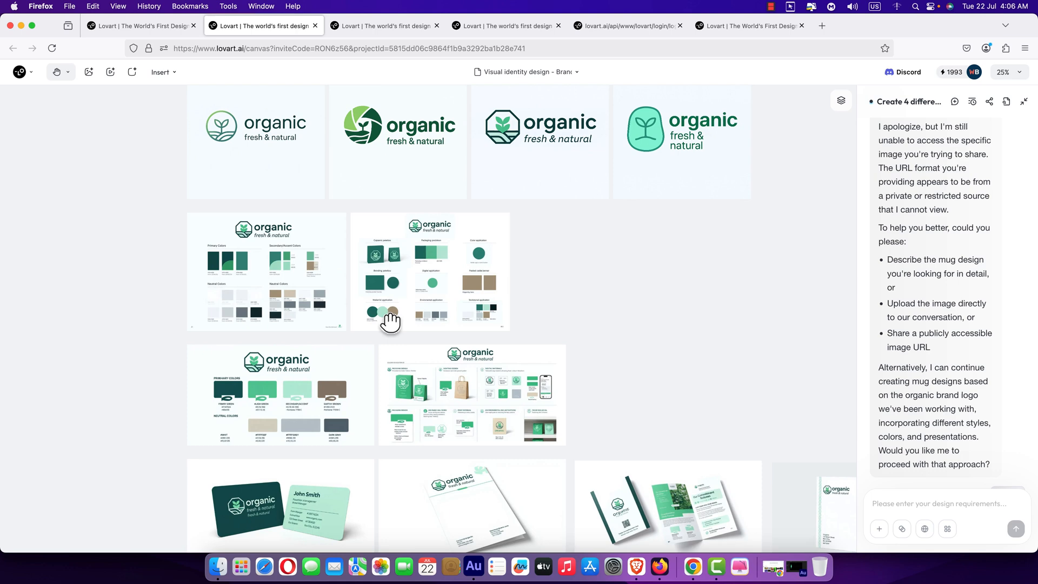
pyautogui.scroll(-3)
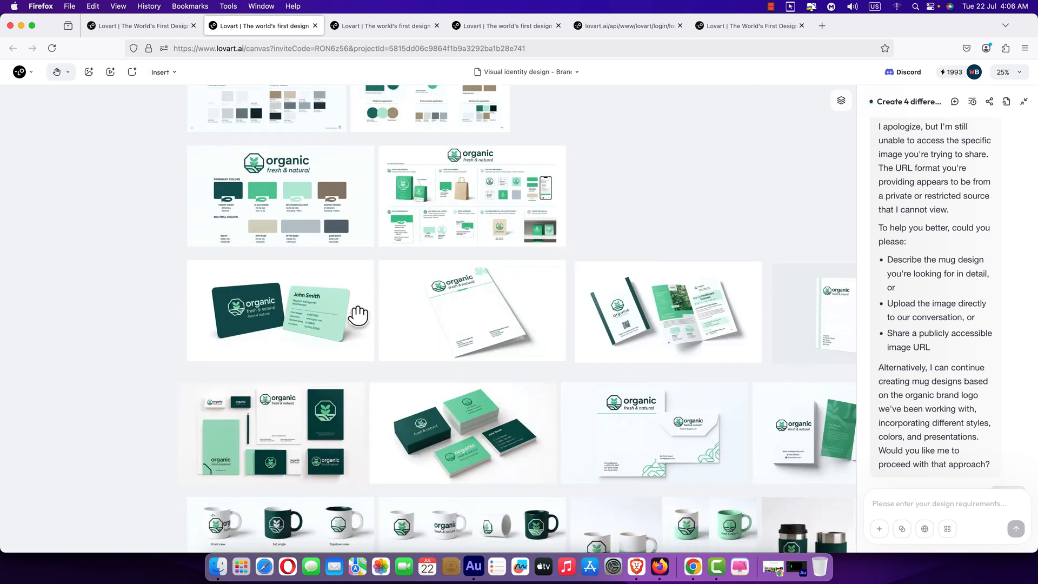
pyautogui.scroll(-3)
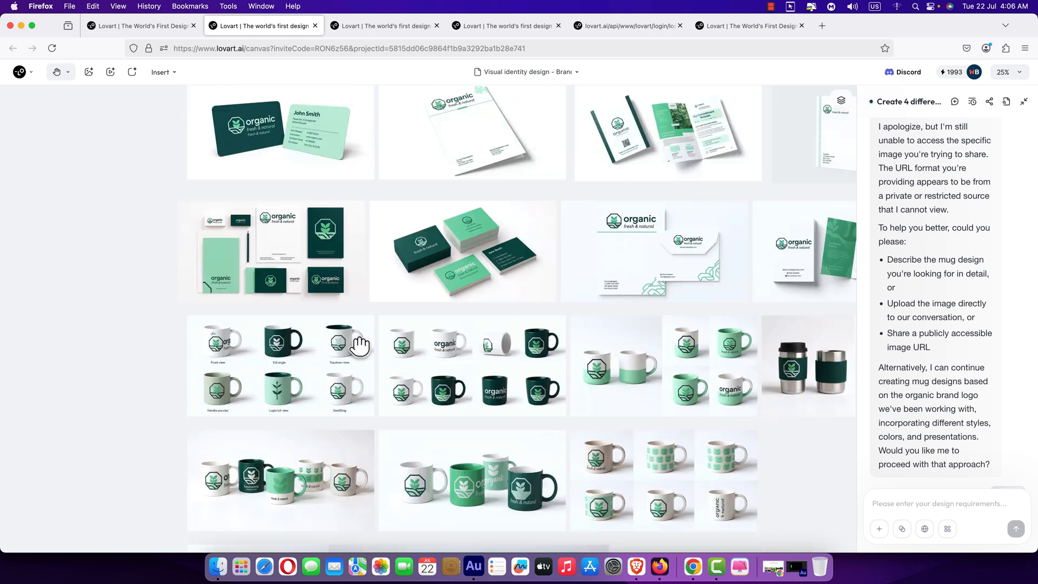
pyautogui.scroll(-3)
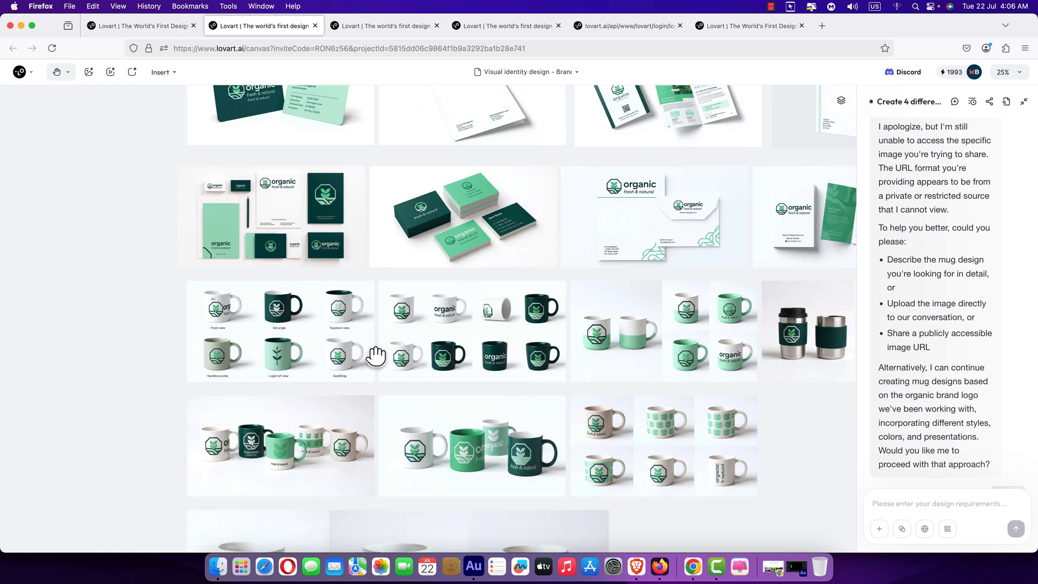
pyautogui.scroll(-3)
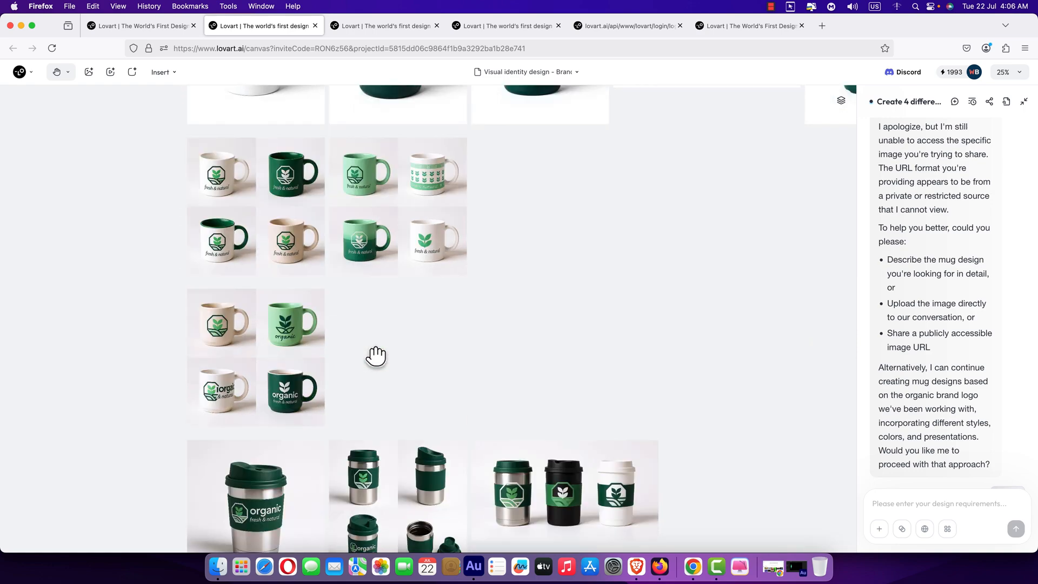
pyautogui.scroll(-3)
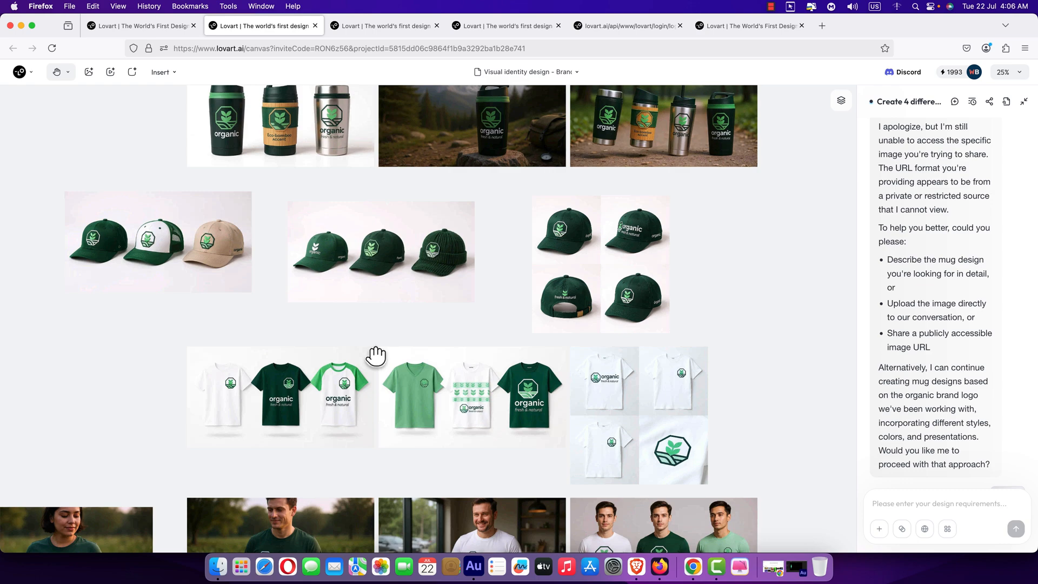
pyautogui.scroll(-3)
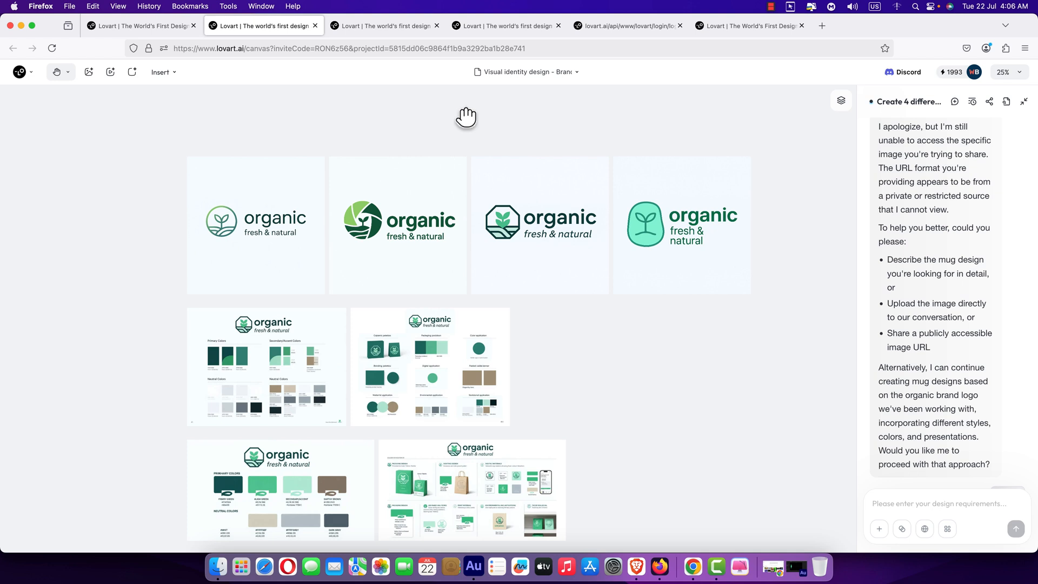
pyautogui.moveTo(450, 152)
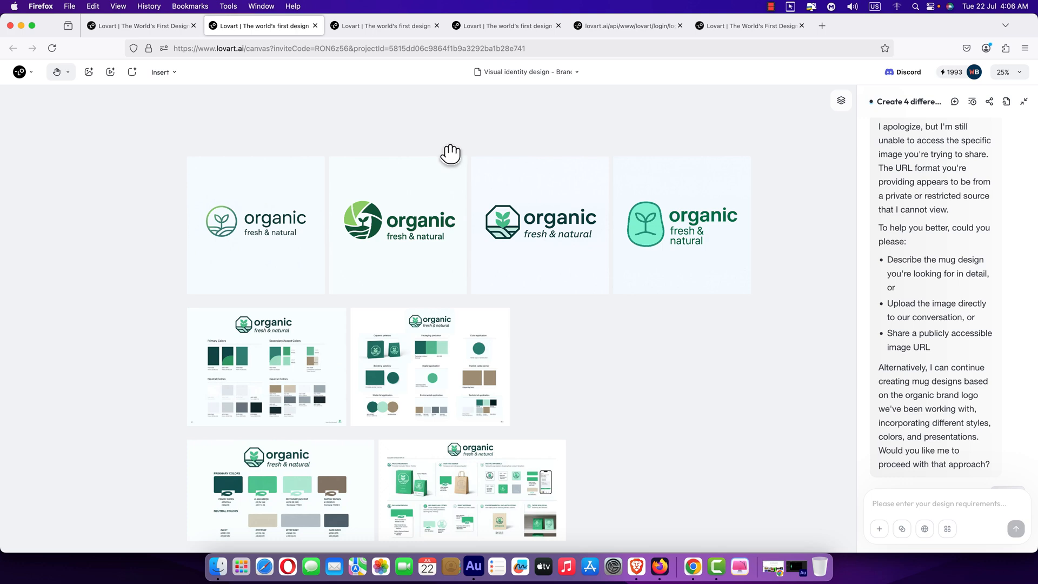
pyautogui.scroll(-3)
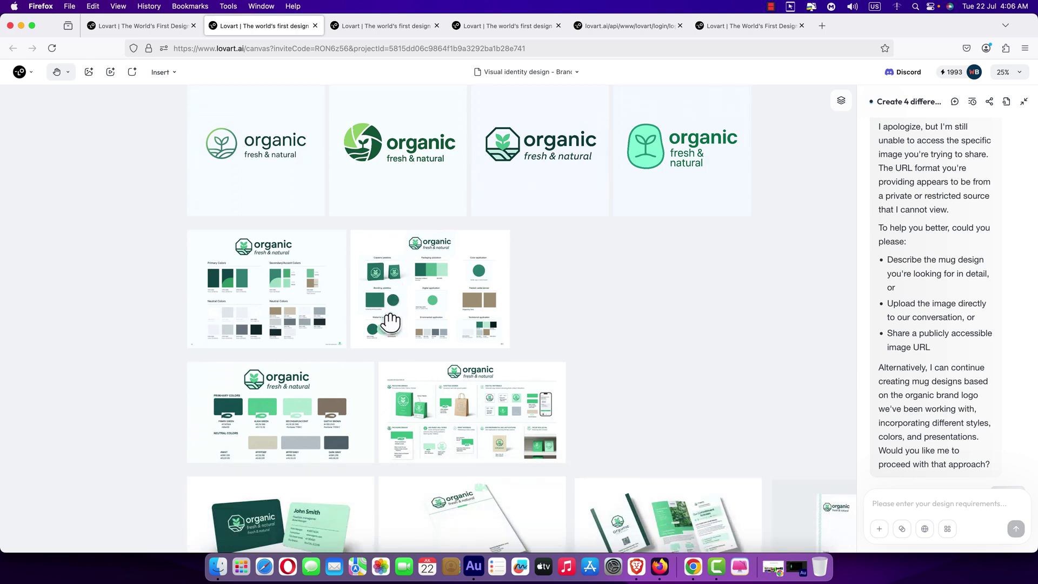
pyautogui.scroll(-3)
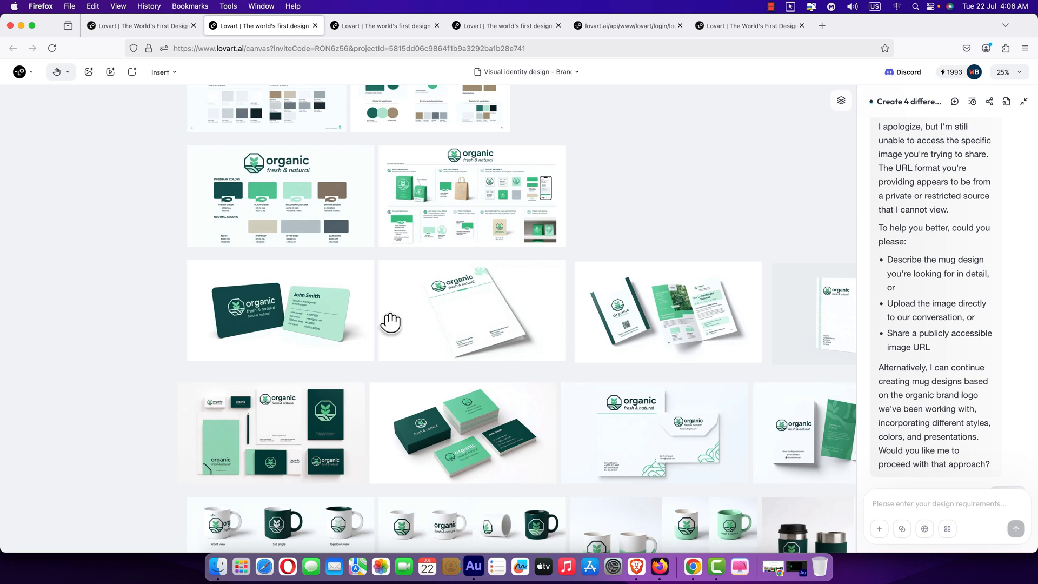
pyautogui.scroll(-3)
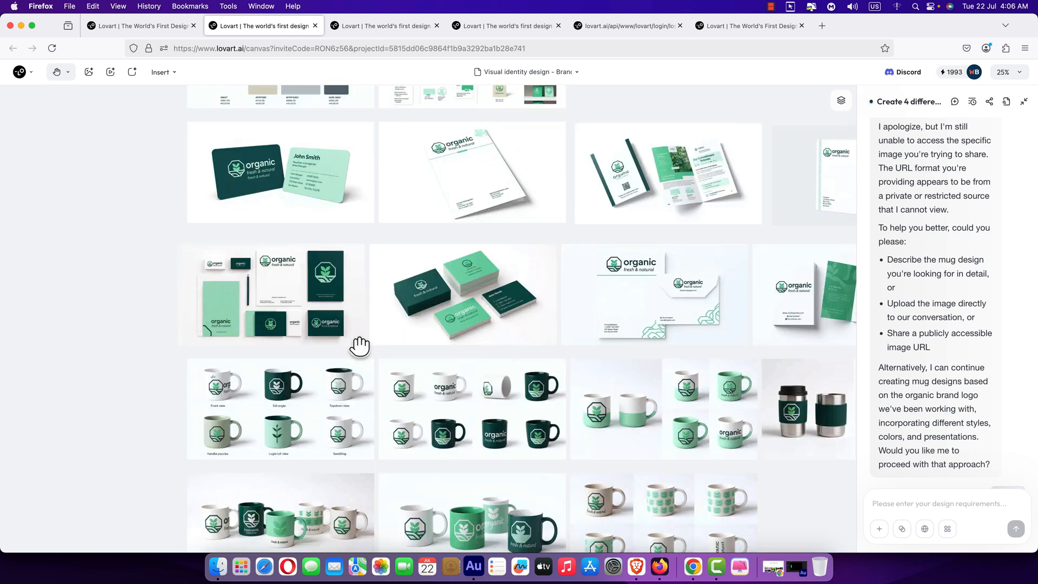
pyautogui.scroll(-3)
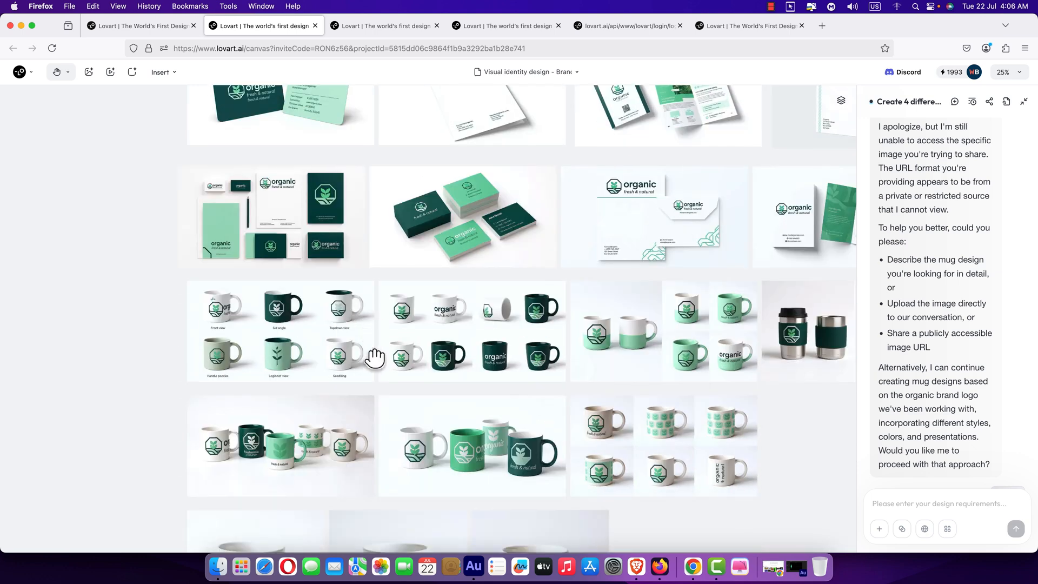
pyautogui.scroll(-3)
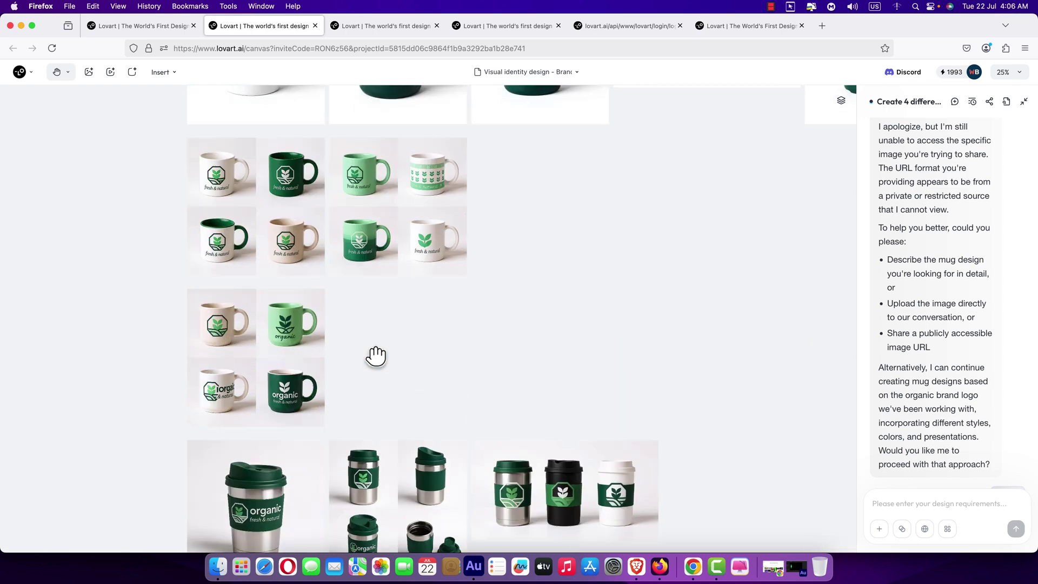
pyautogui.scroll(-3)
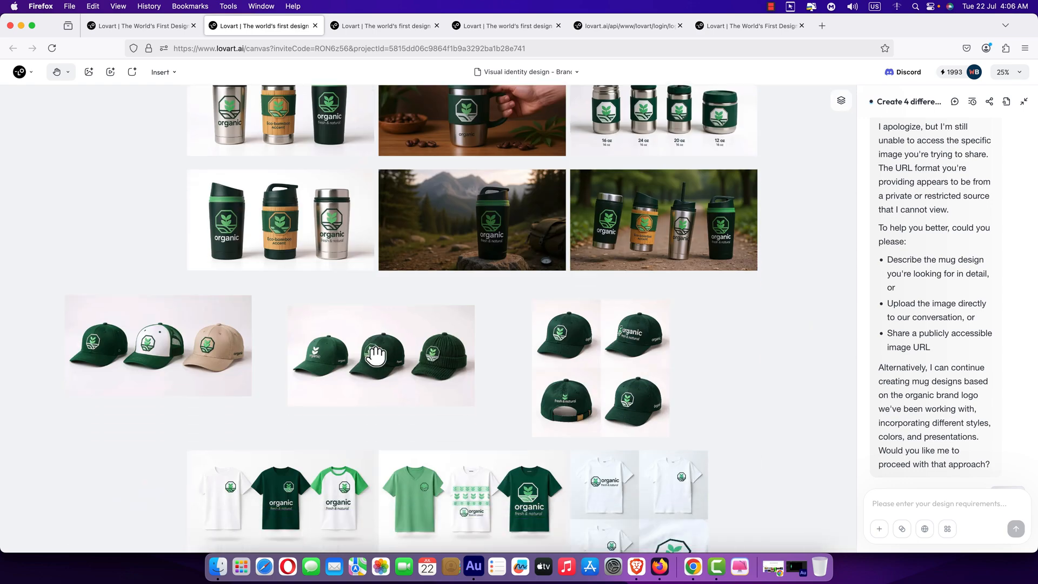
pyautogui.scroll(-3)
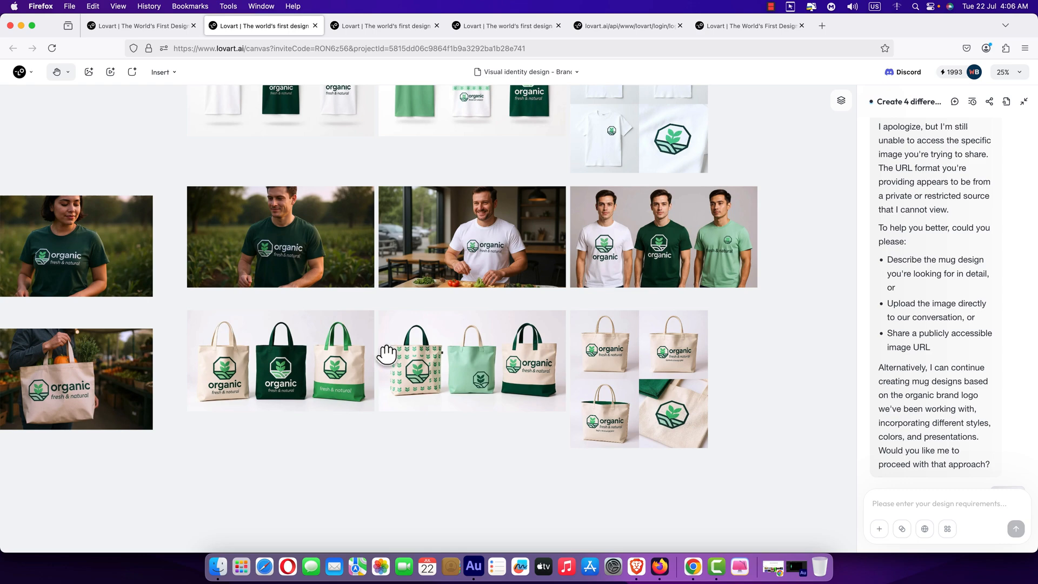
pyautogui.scroll(-3)
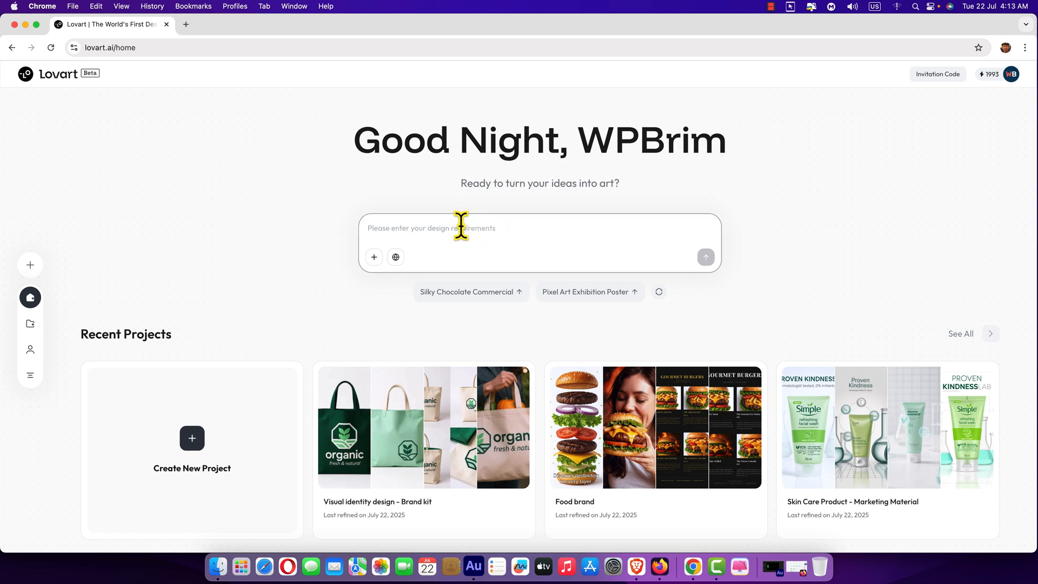
# Enter the prompt for four green 'organic' logo sets, subtitle fresh and natural, modern fonts.
pyautogui.write('Create 4 different sets of organic fresh logo .logo title will be "organic" subtitle will be fresh and natural . color will be green . use modern fonts')
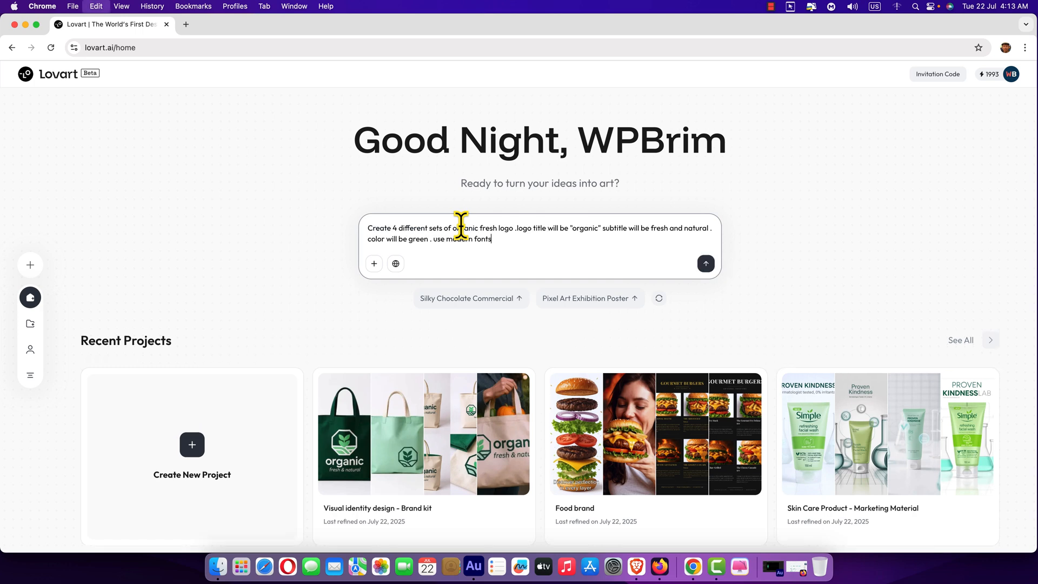
pyautogui.moveTo(403, 230)
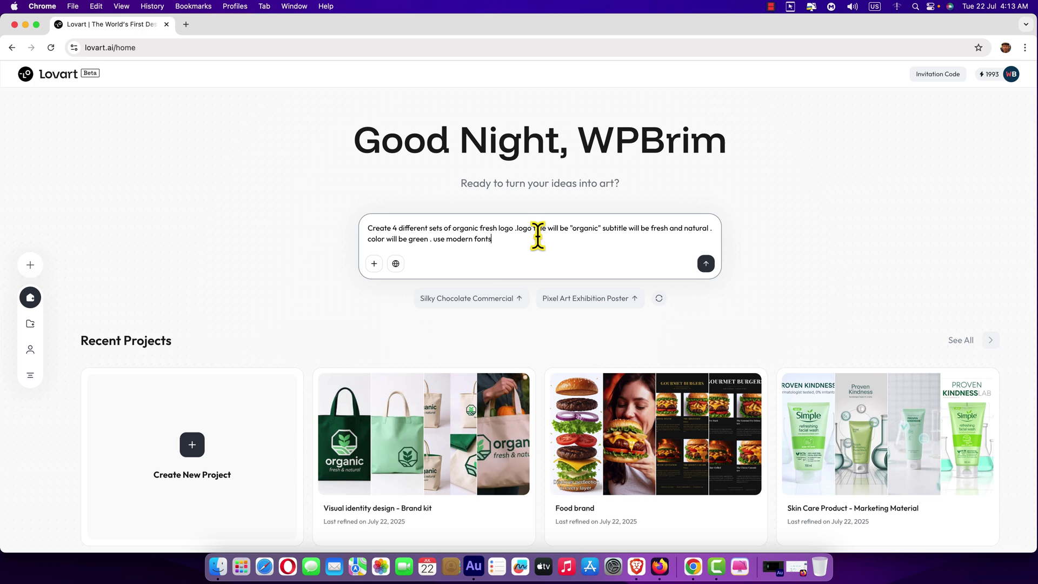
pyautogui.moveTo(646, 239)
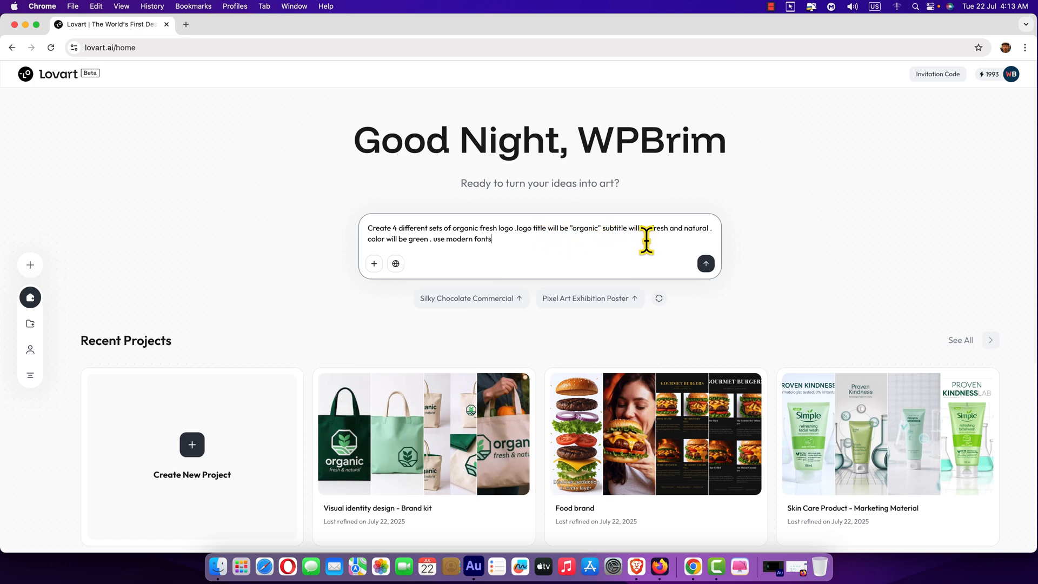
pyautogui.moveTo(707, 238)
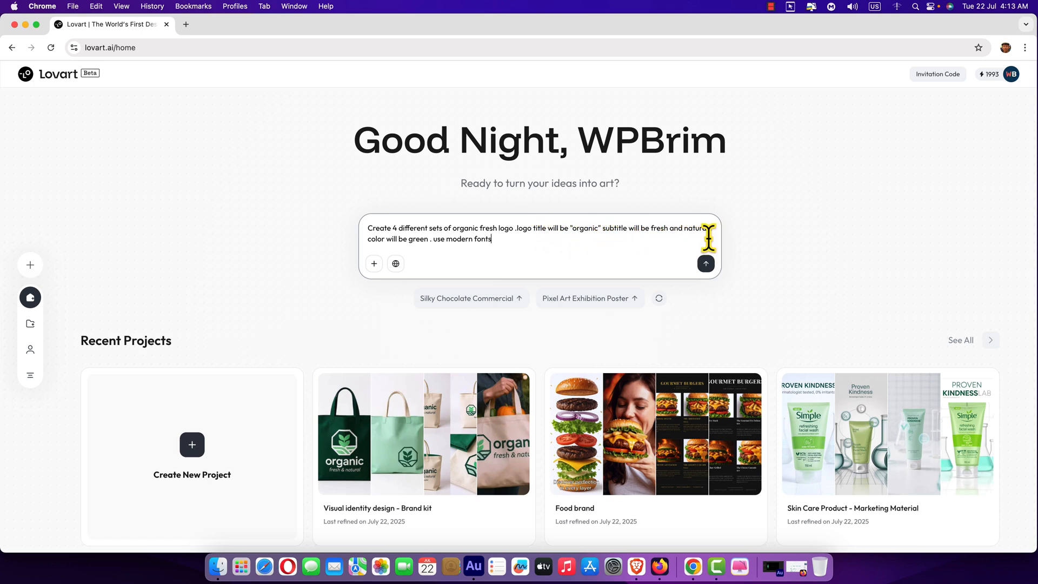
pyautogui.moveTo(506, 261)
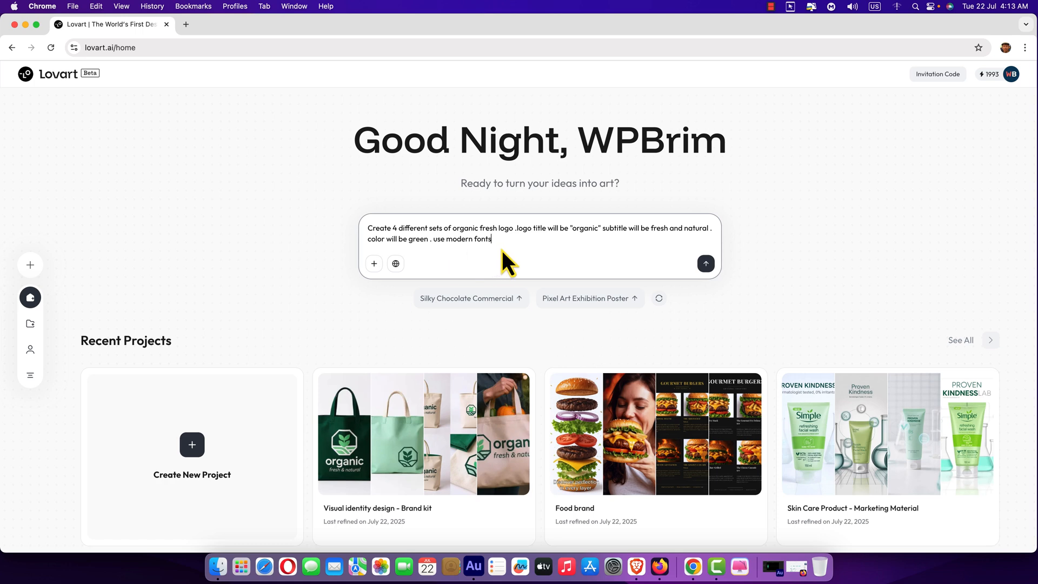
pyautogui.moveTo(706, 264)
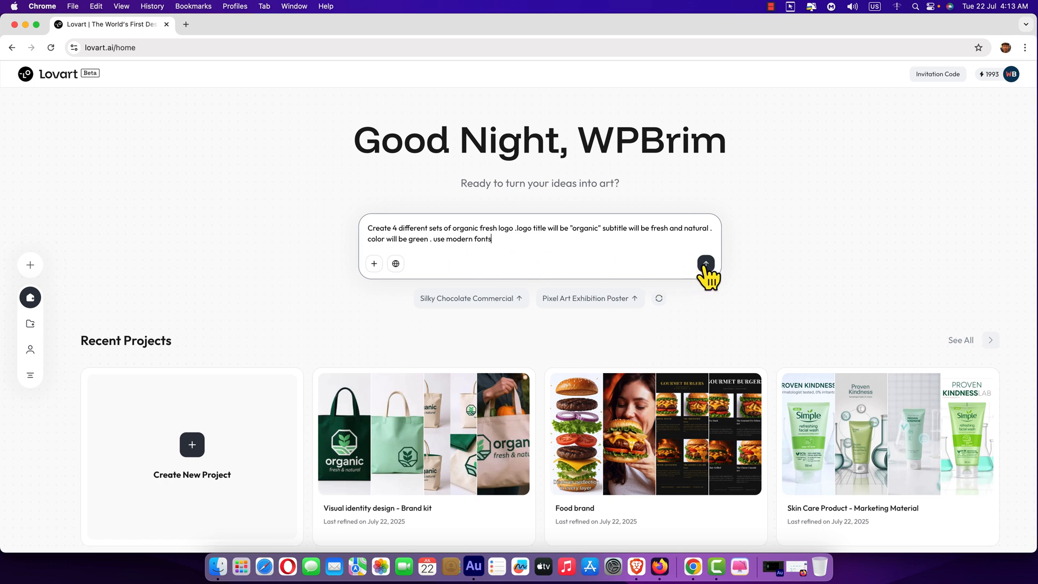
pyautogui.click(705, 263)
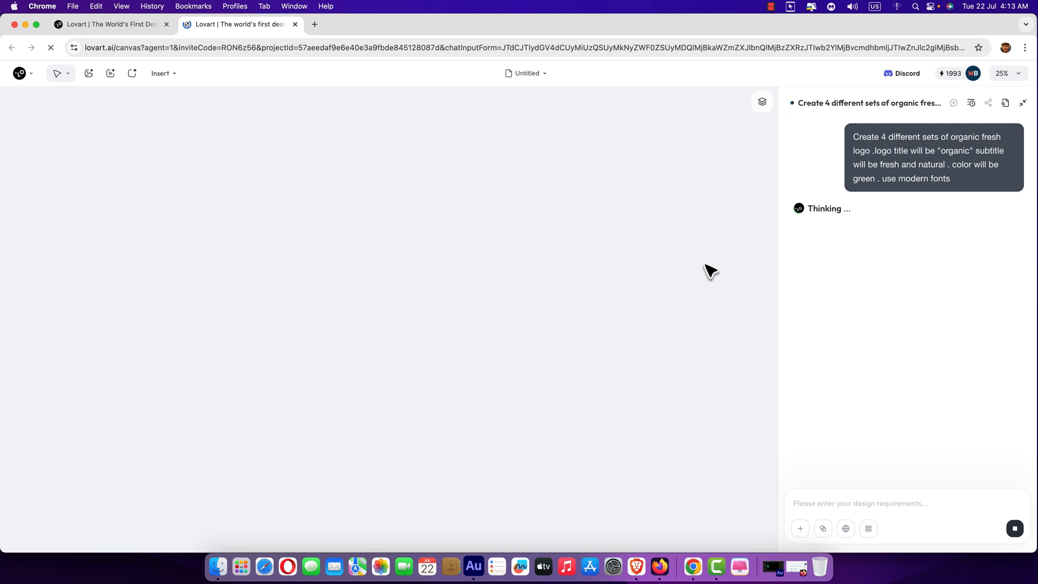
pyautogui.moveTo(842, 231)
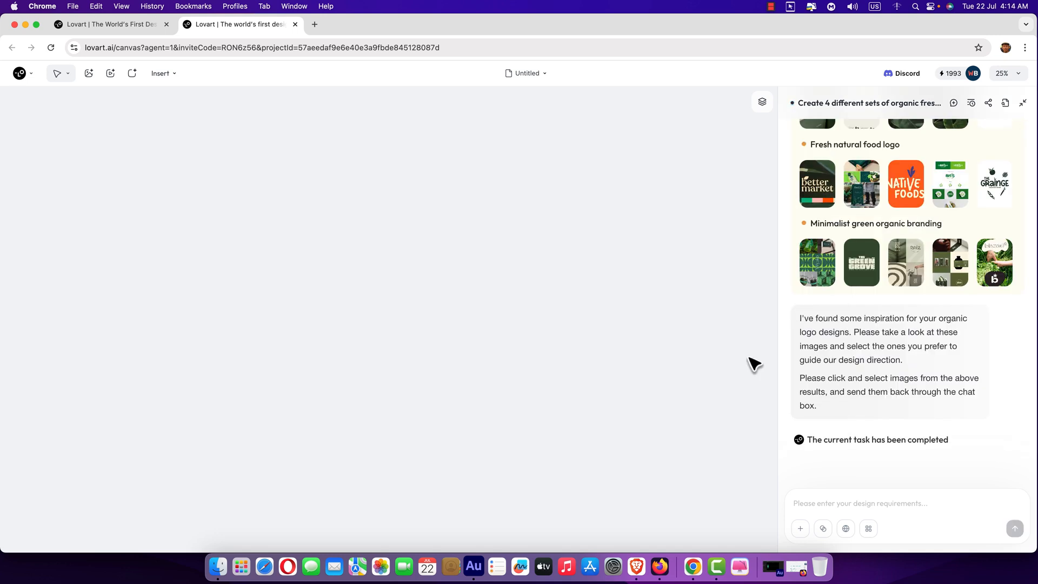
pyautogui.scroll(3)
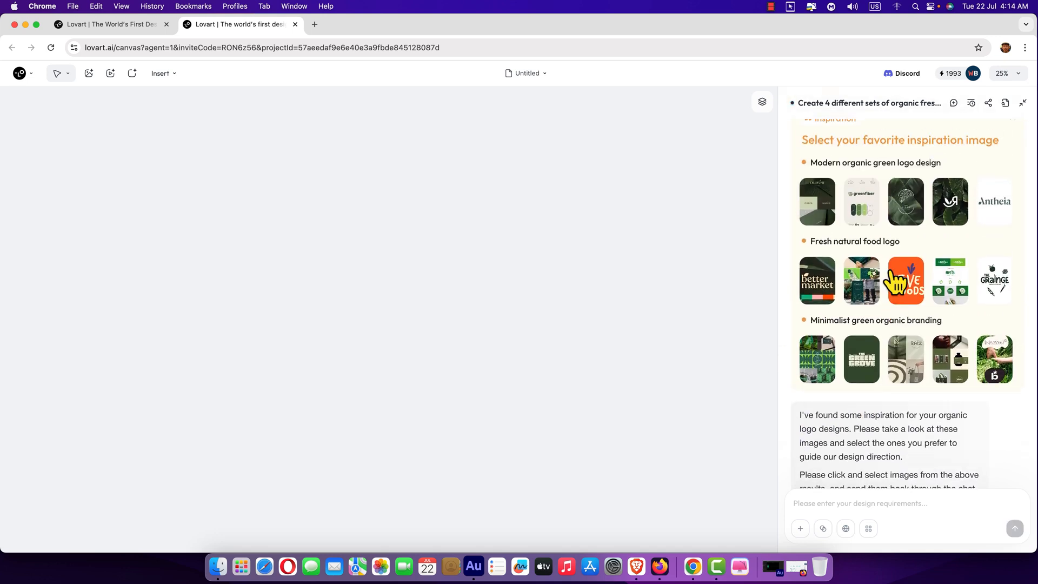
pyautogui.scroll(3)
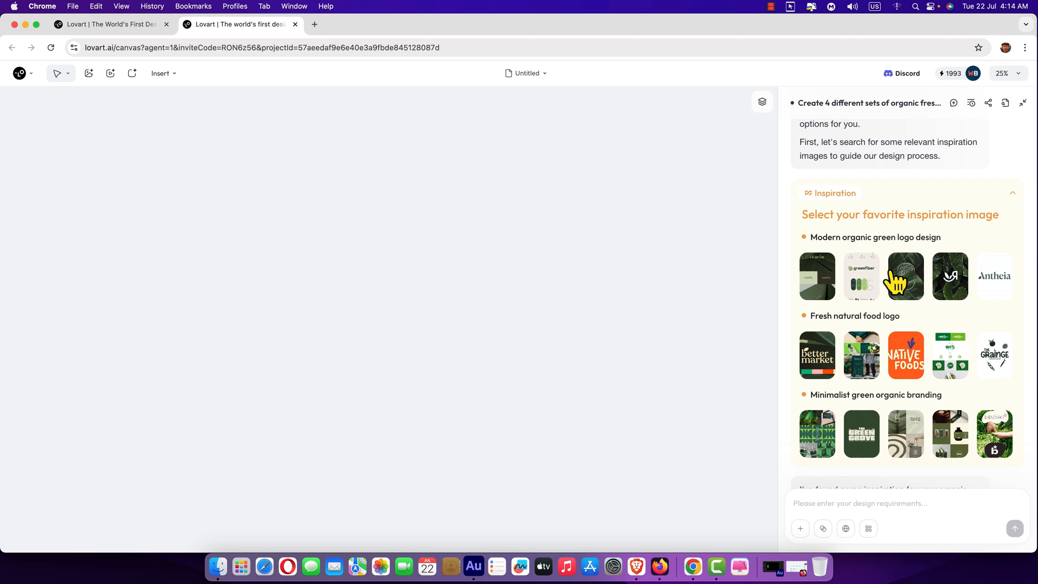
pyautogui.moveTo(907, 334)
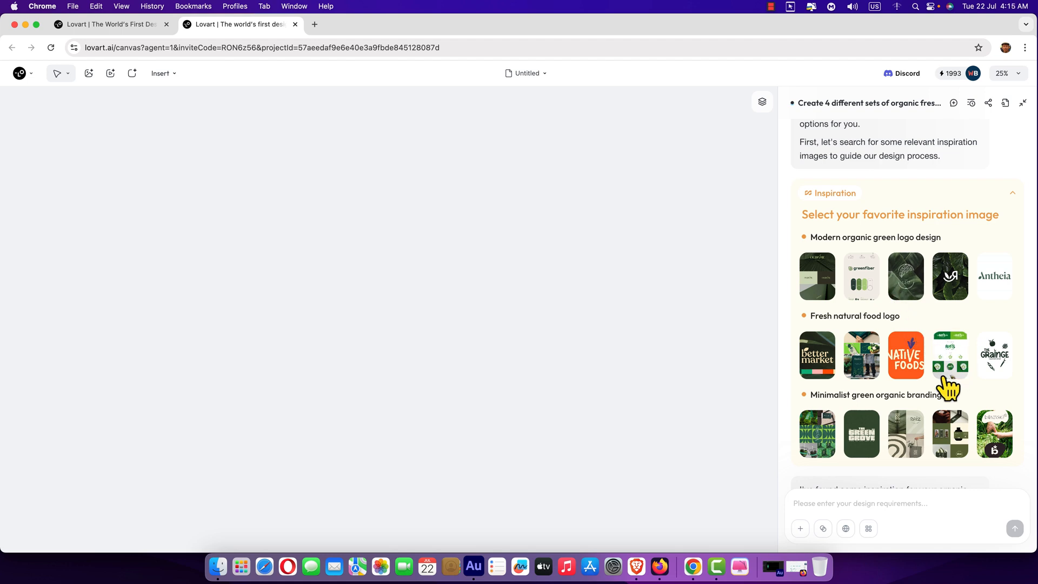
pyautogui.moveTo(847, 305)
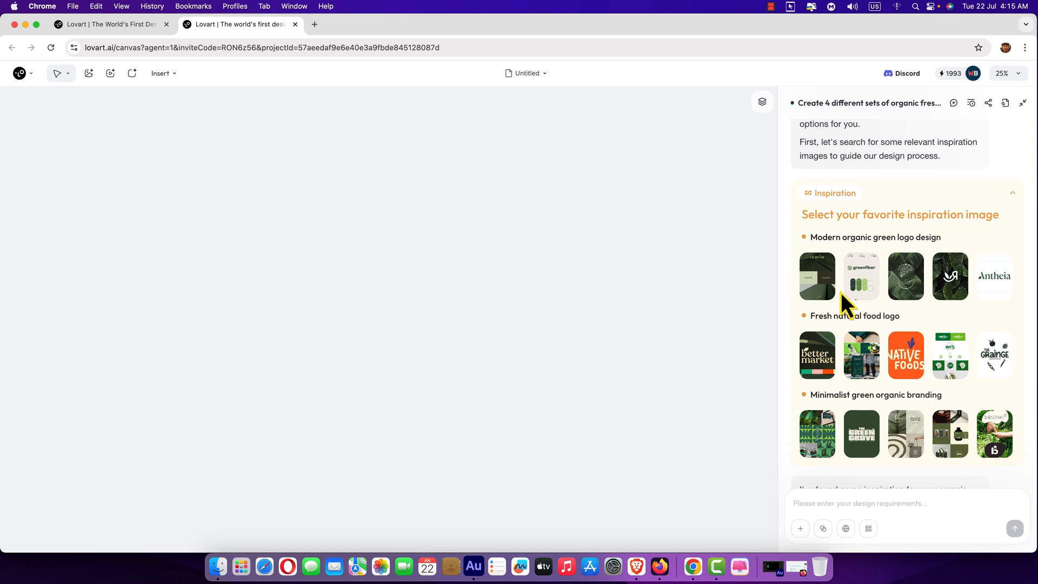
pyautogui.moveTo(920, 408)
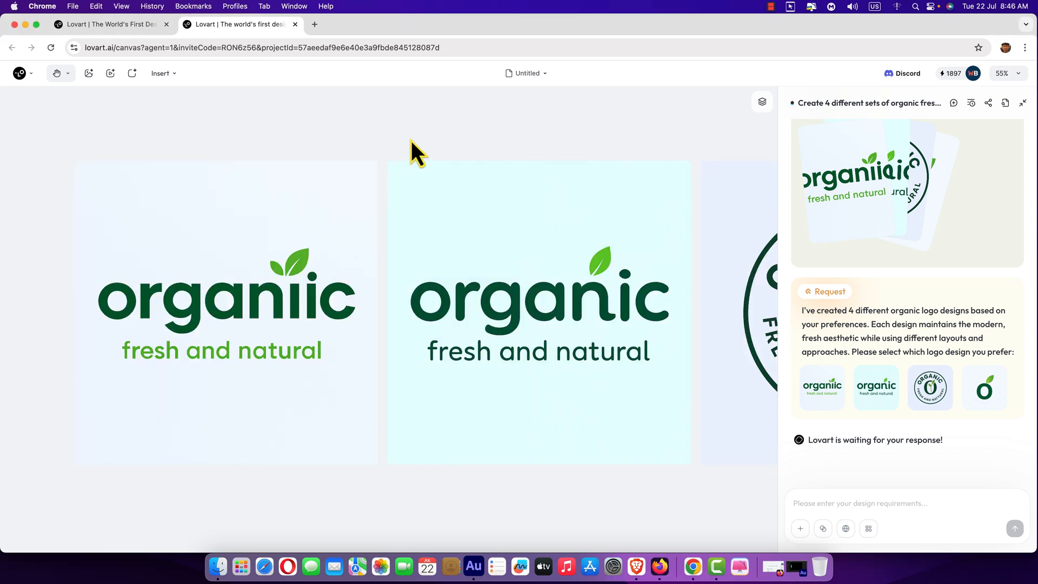
pyautogui.moveTo(1019, 99)
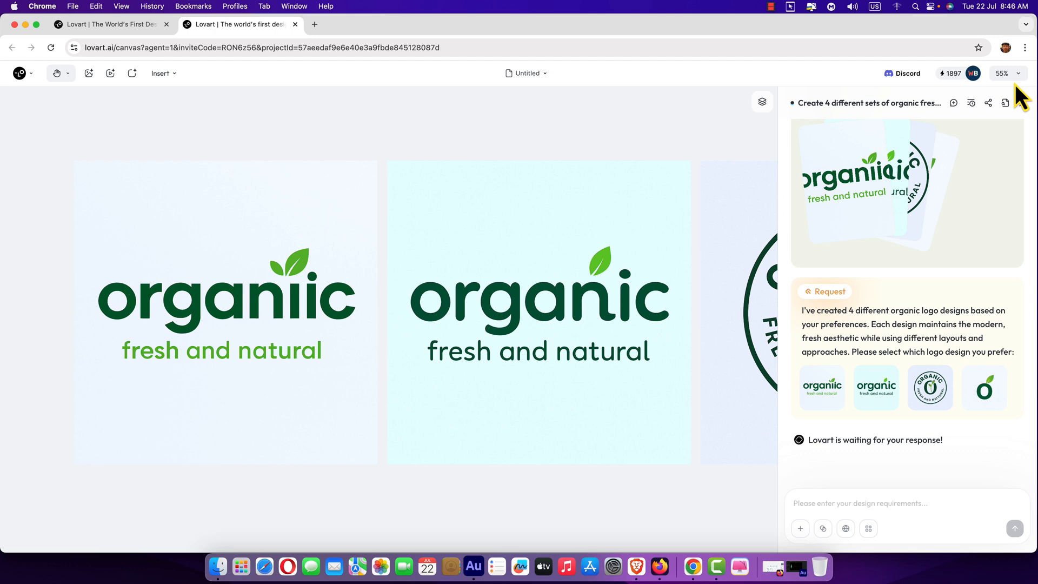
# Use Zoom to fit so all four generated organic logo designs show on the canvas.
pyautogui.click(1003, 72)
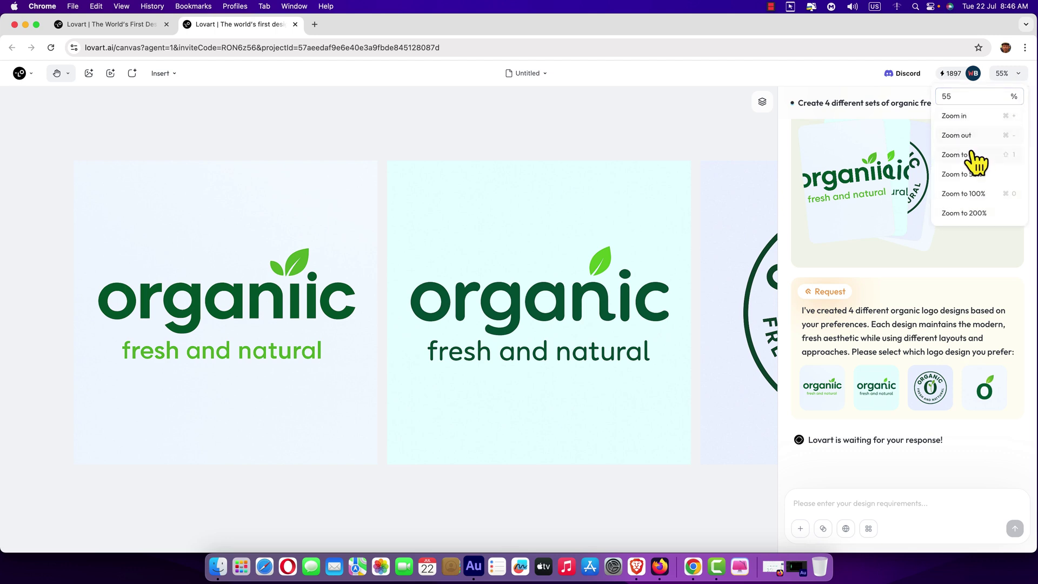
pyautogui.click(956, 135)
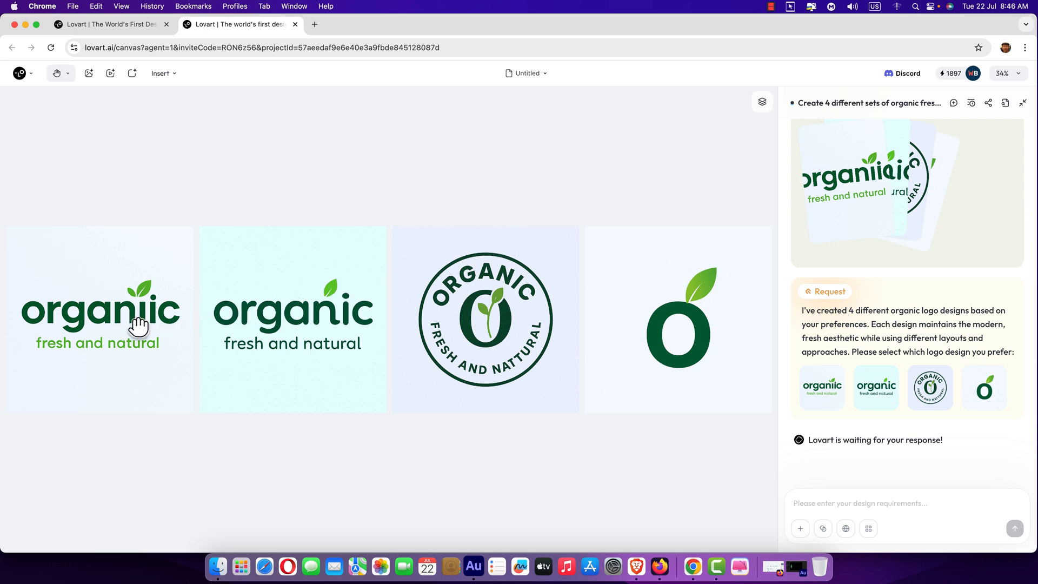
pyautogui.moveTo(818, 373)
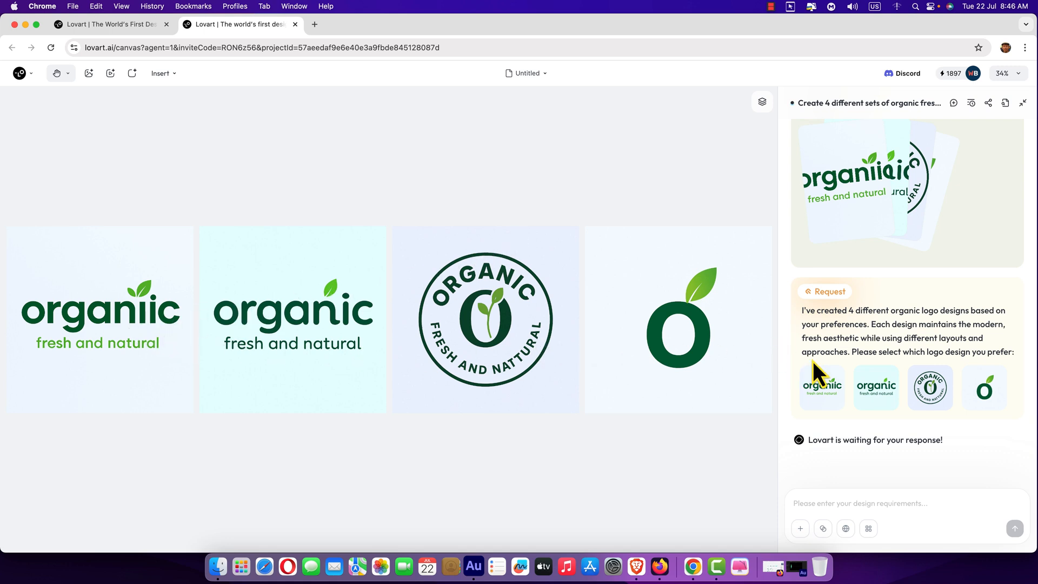
pyautogui.moveTo(879, 374)
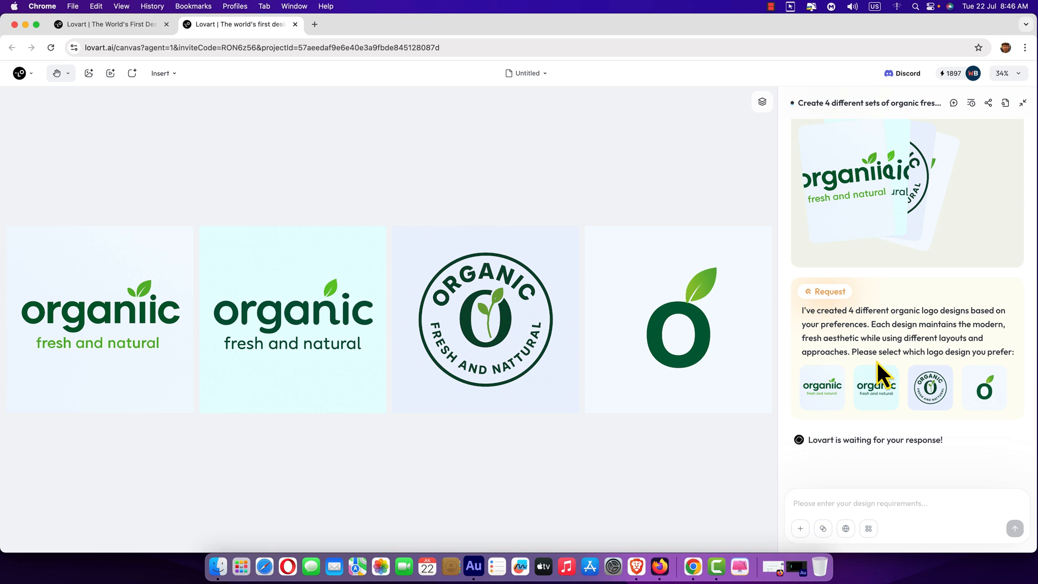
pyautogui.moveTo(874, 377)
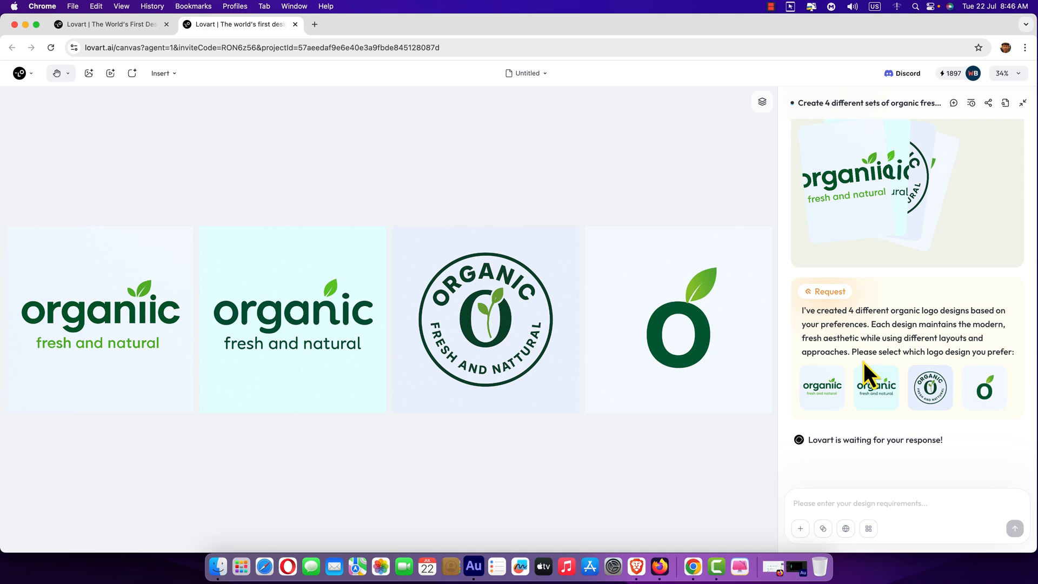
pyautogui.moveTo(956, 371)
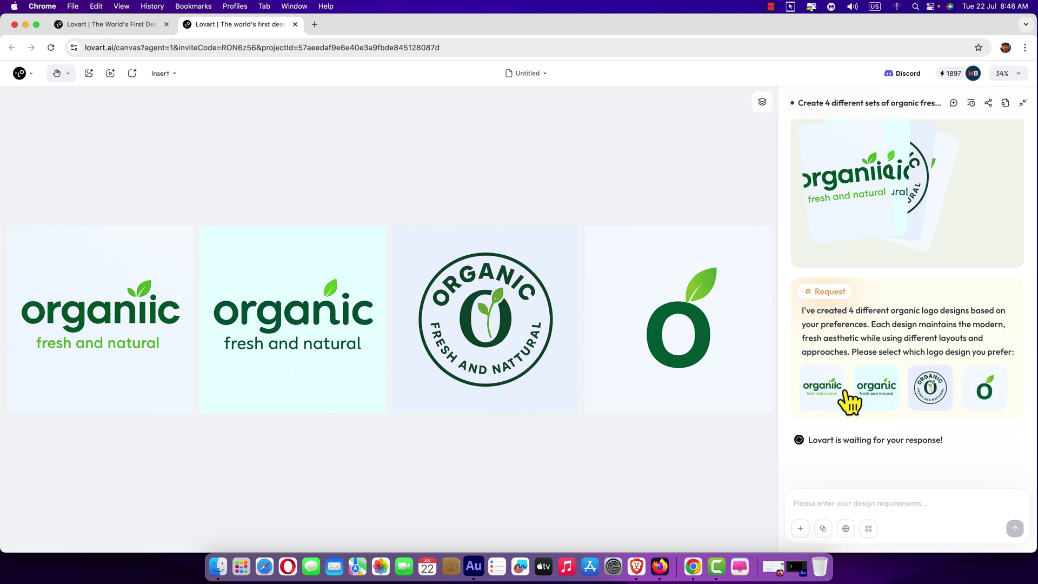
pyautogui.moveTo(97, 314)
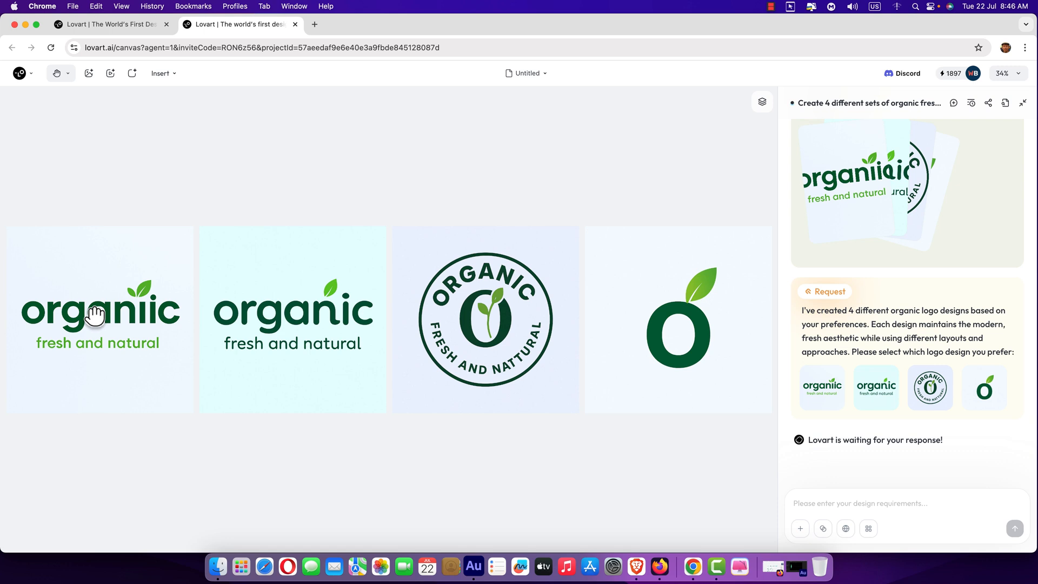
pyautogui.moveTo(150, 298)
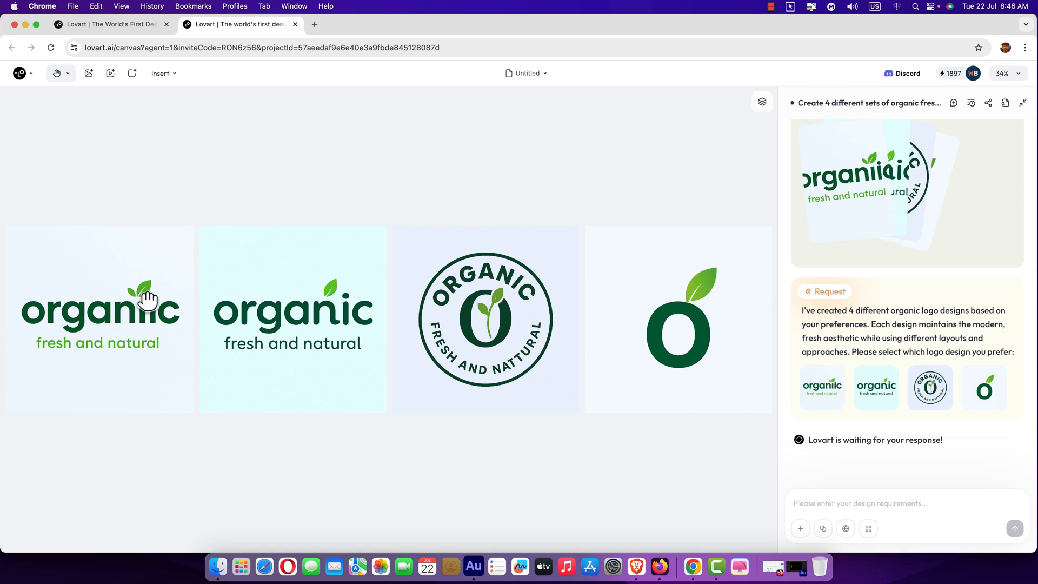
pyautogui.moveTo(99, 355)
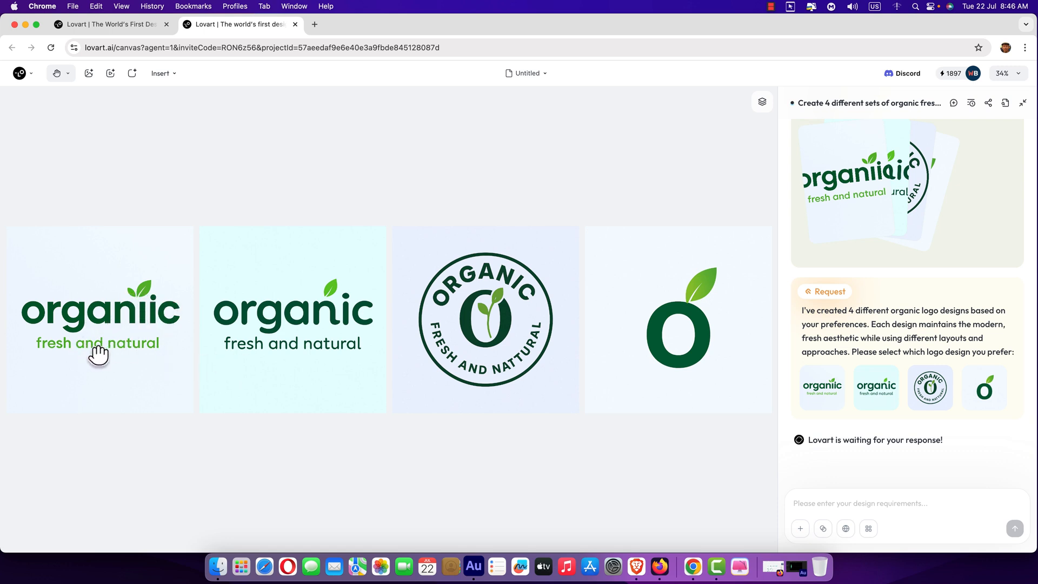
pyautogui.moveTo(496, 293)
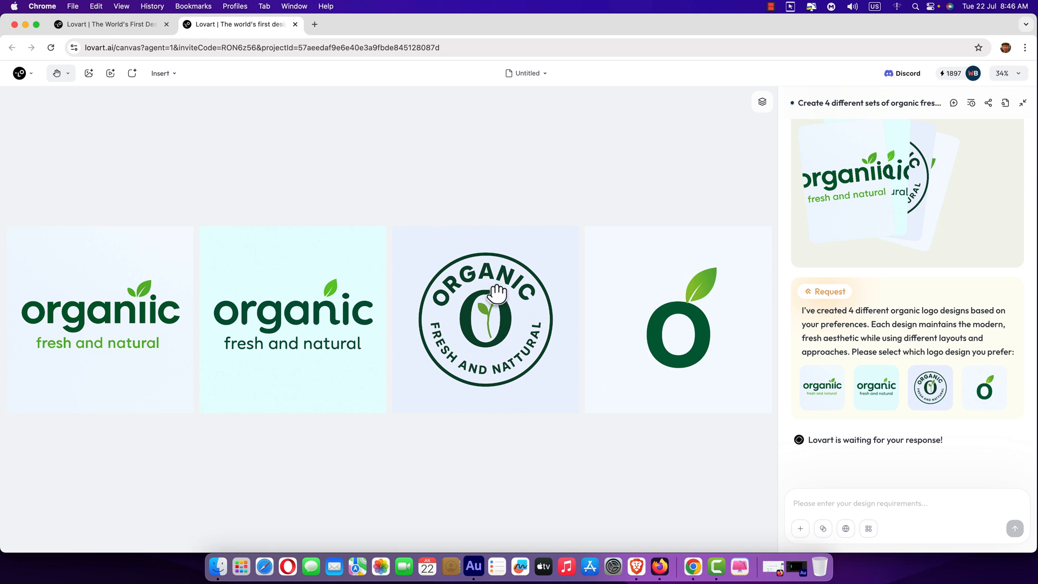
pyautogui.moveTo(820, 411)
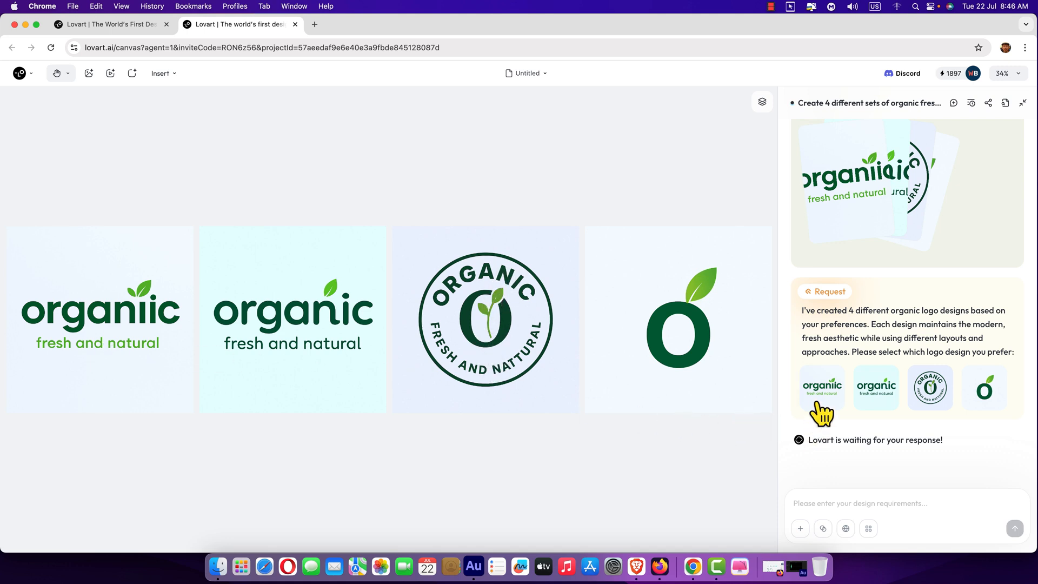
# Pick logo option 1, the 'organiic' wordmark with tagline, from the Request card.
pyautogui.click(820, 387)
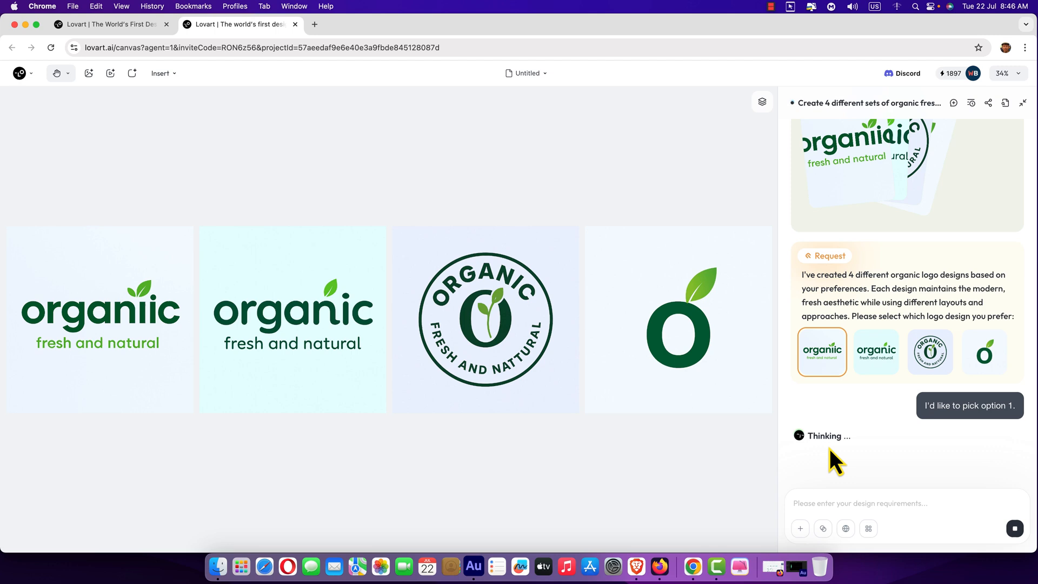
pyautogui.moveTo(842, 465)
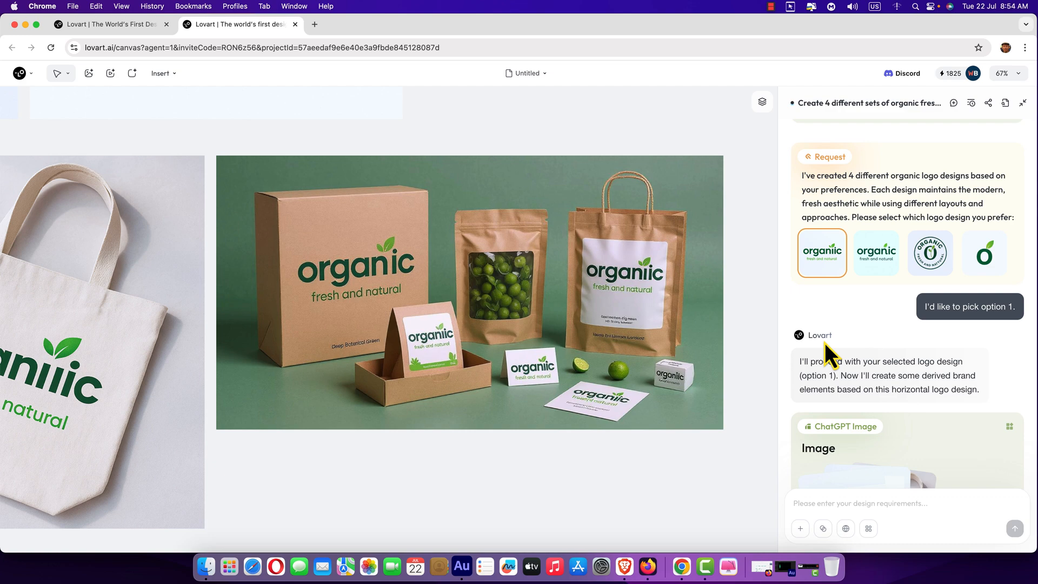
pyautogui.moveTo(363, 470)
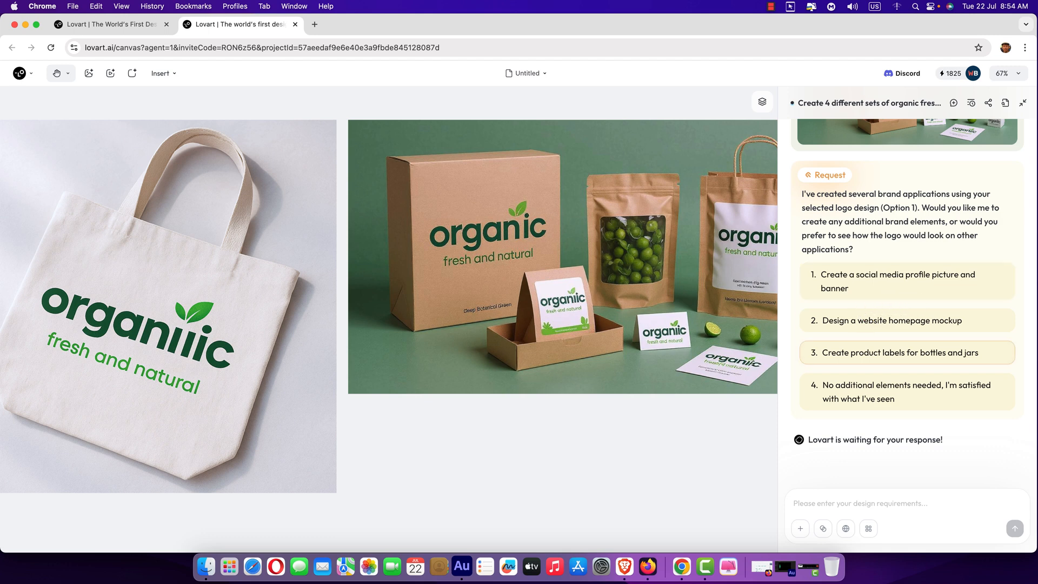
pyautogui.moveTo(900, 341)
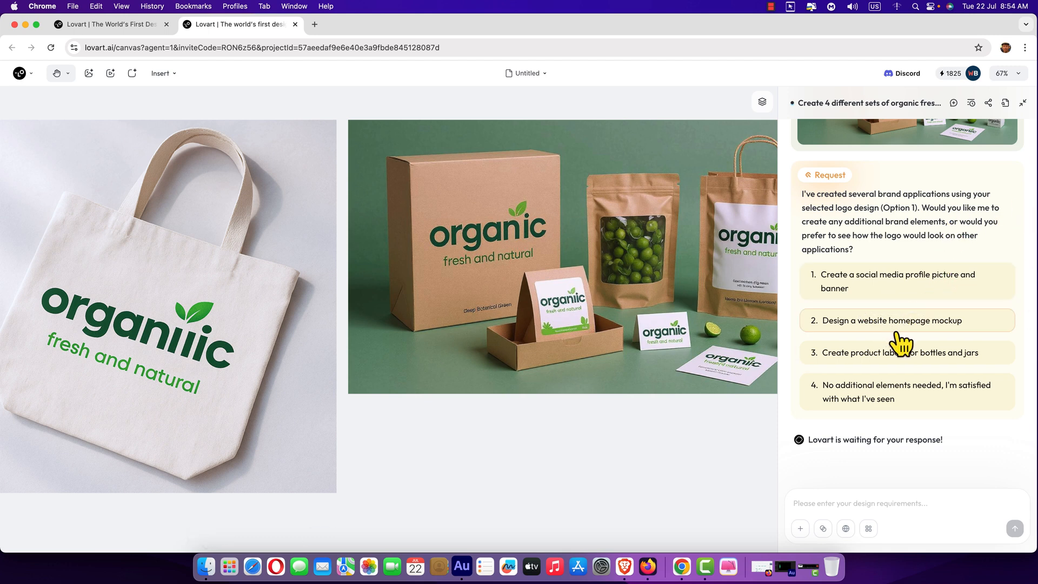
pyautogui.moveTo(911, 370)
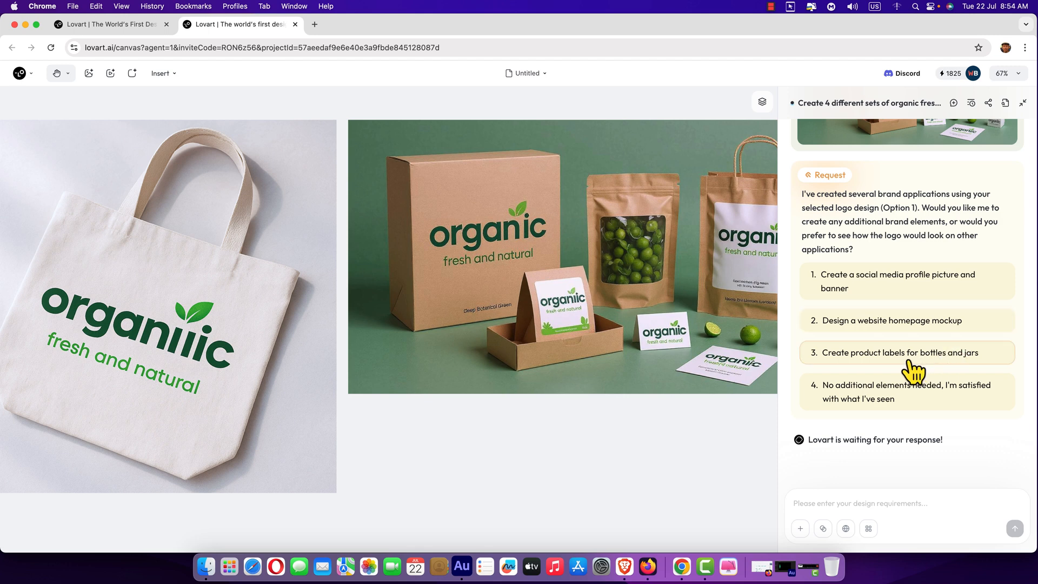
pyautogui.moveTo(986, 366)
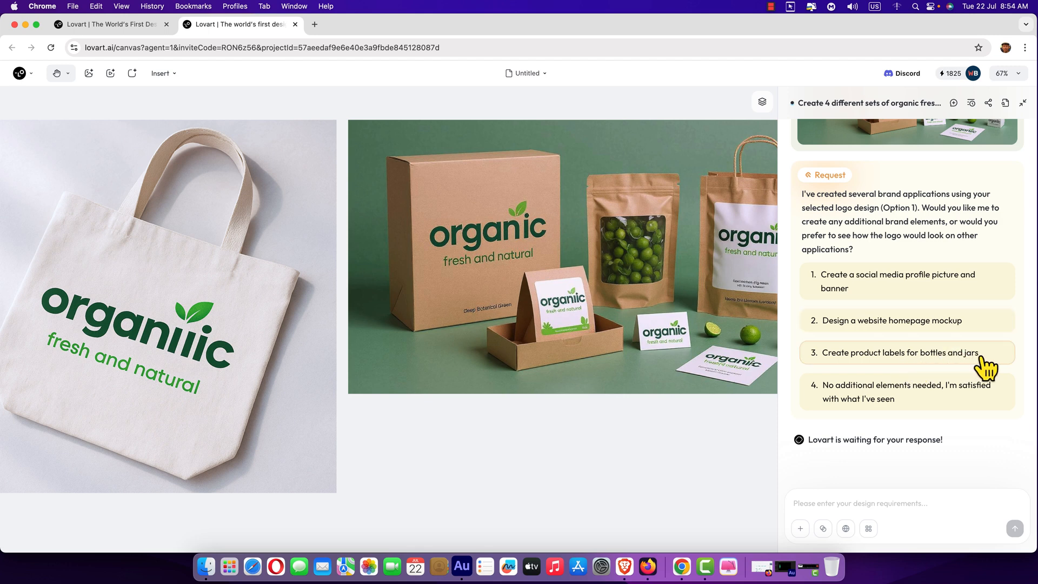
pyautogui.moveTo(873, 408)
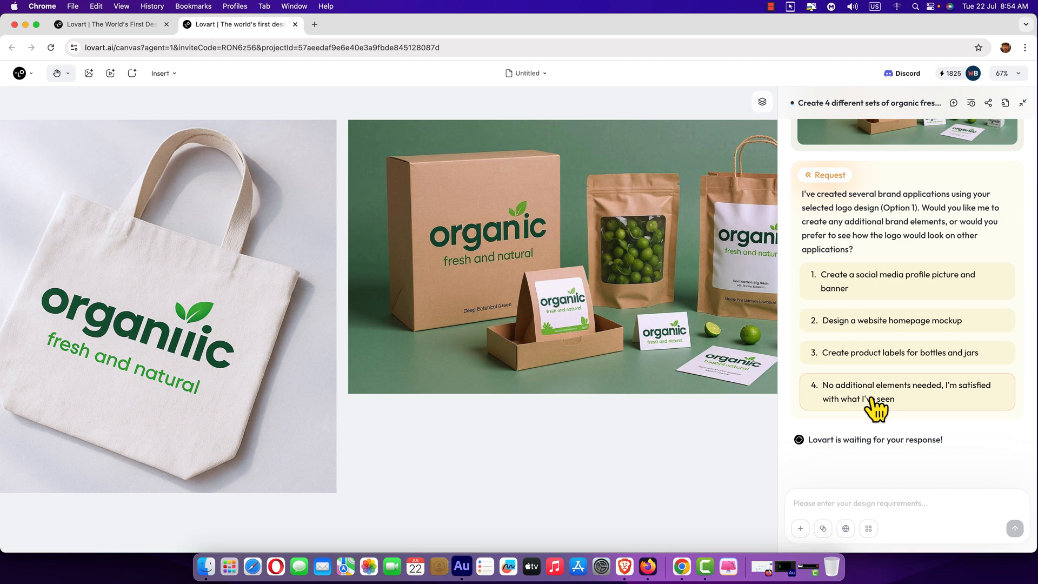
pyautogui.moveTo(972, 406)
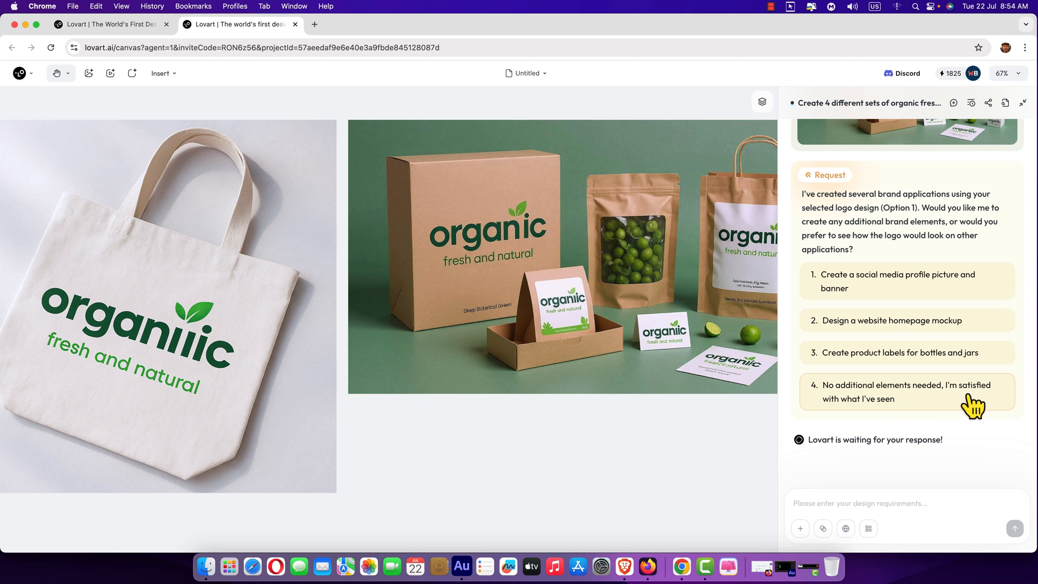
pyautogui.moveTo(933, 407)
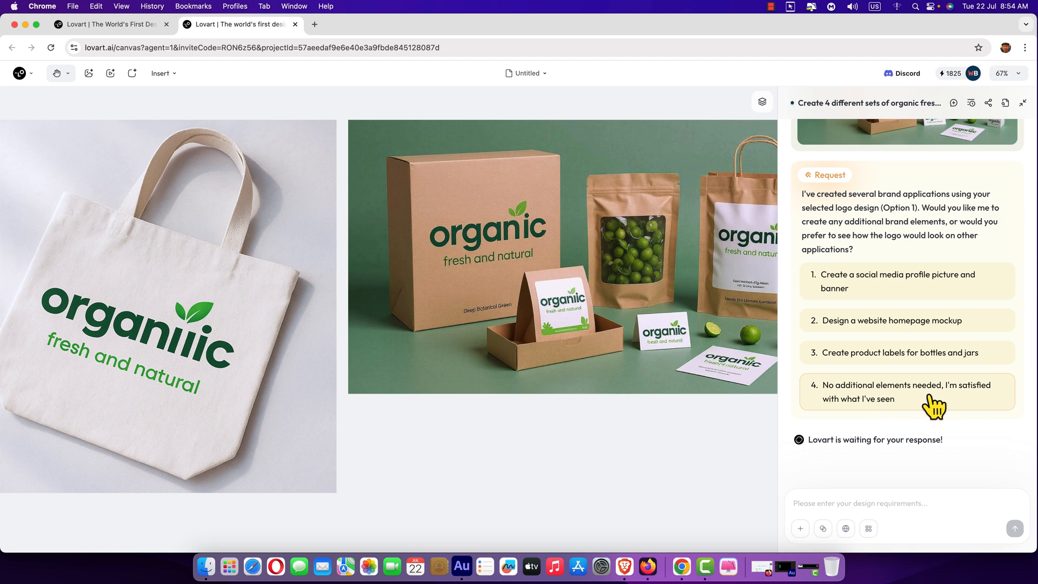
pyautogui.moveTo(910, 351)
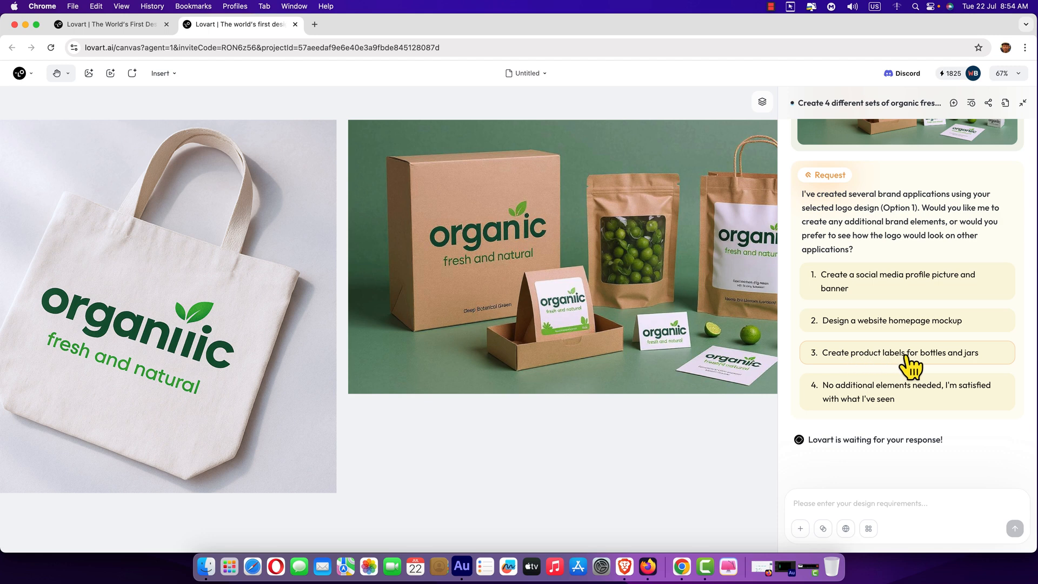
pyautogui.moveTo(920, 367)
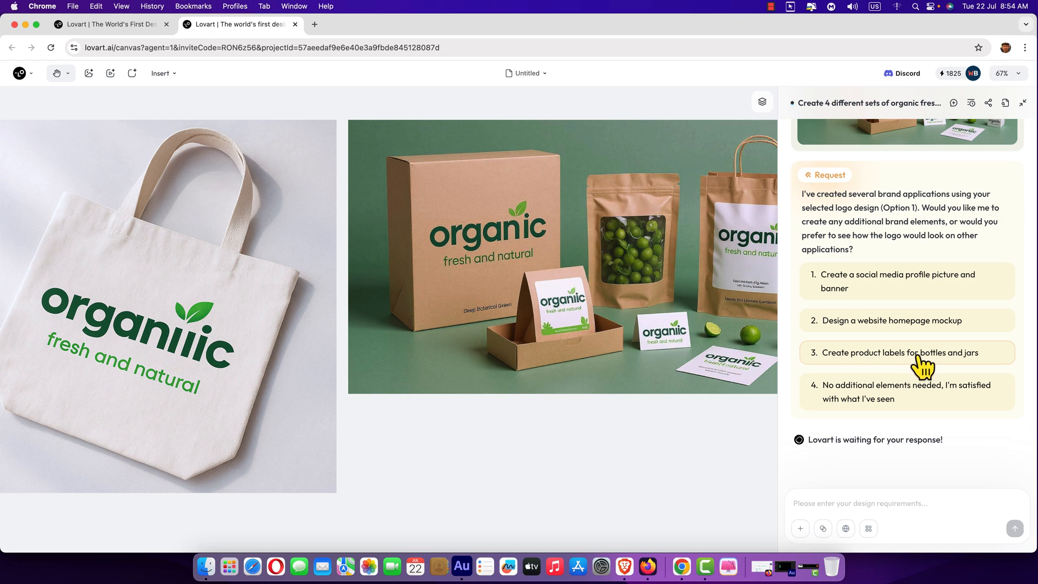
# Reply choosing option 3 so product labels for bottles and jars generate on the canvas.
pyautogui.click(905, 352)
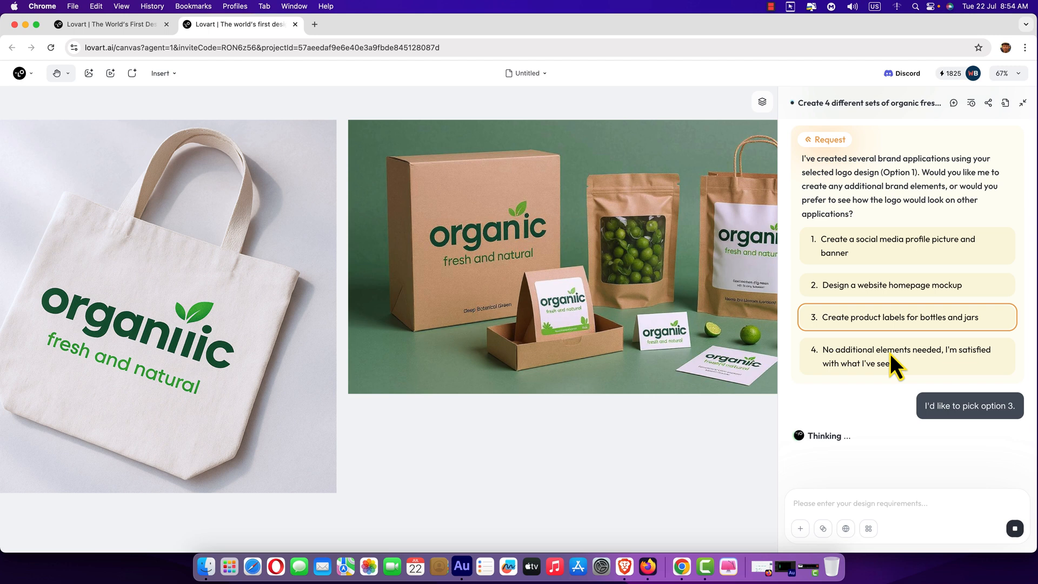
pyautogui.moveTo(607, 334)
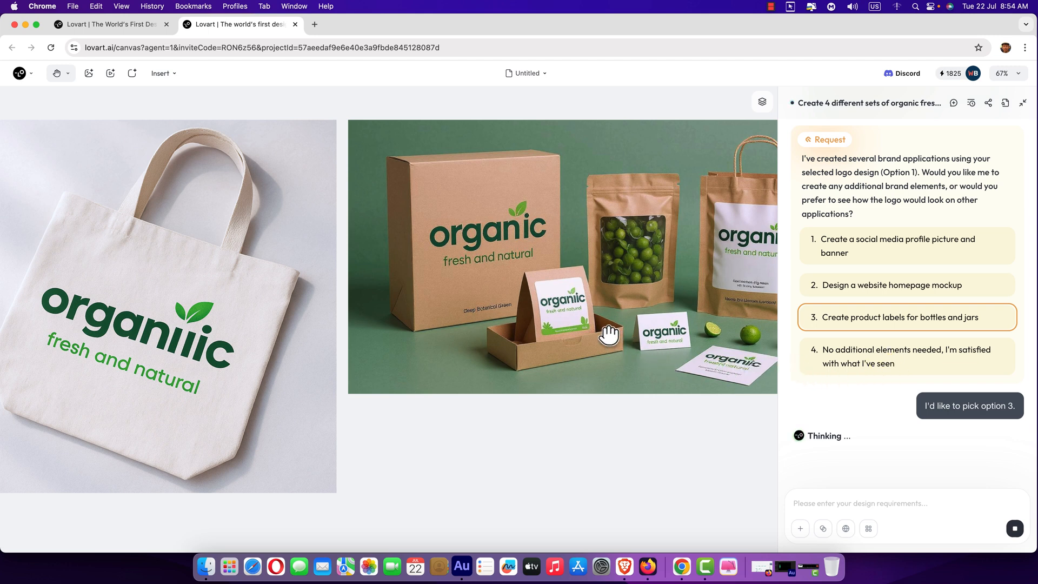
pyautogui.click(1005, 72)
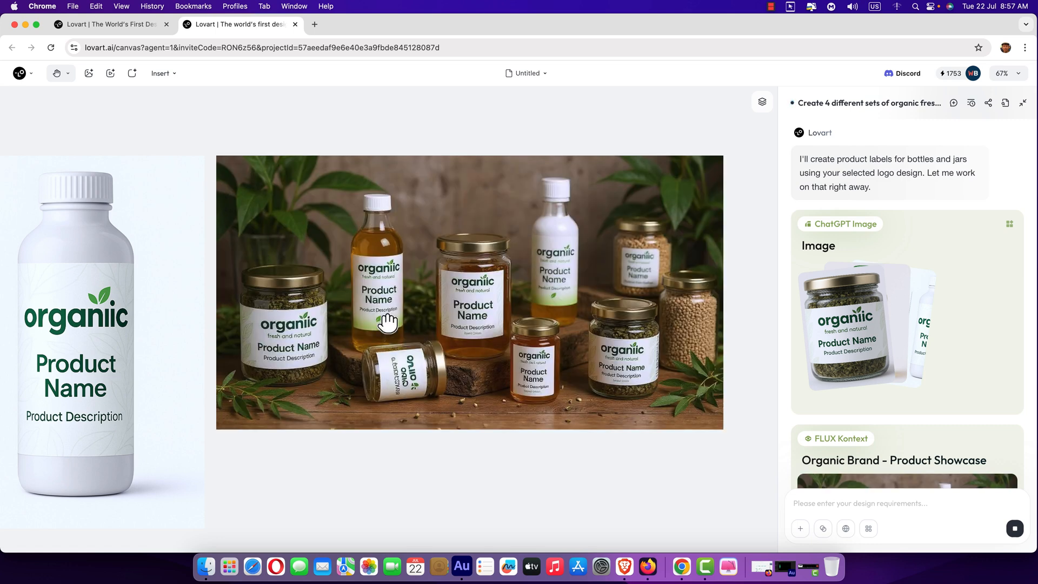
pyautogui.moveTo(453, 378)
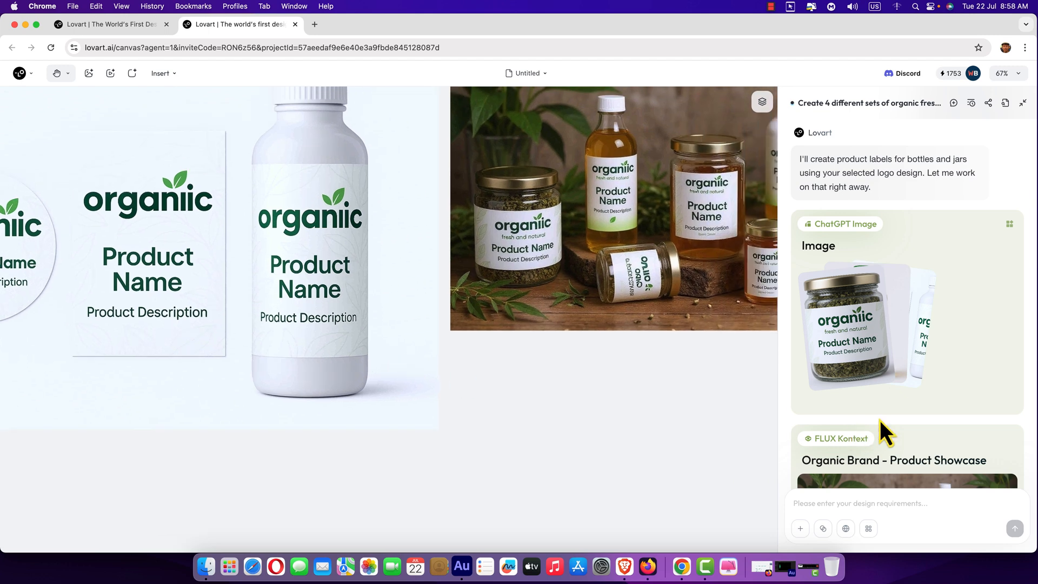
pyautogui.scroll(-3)
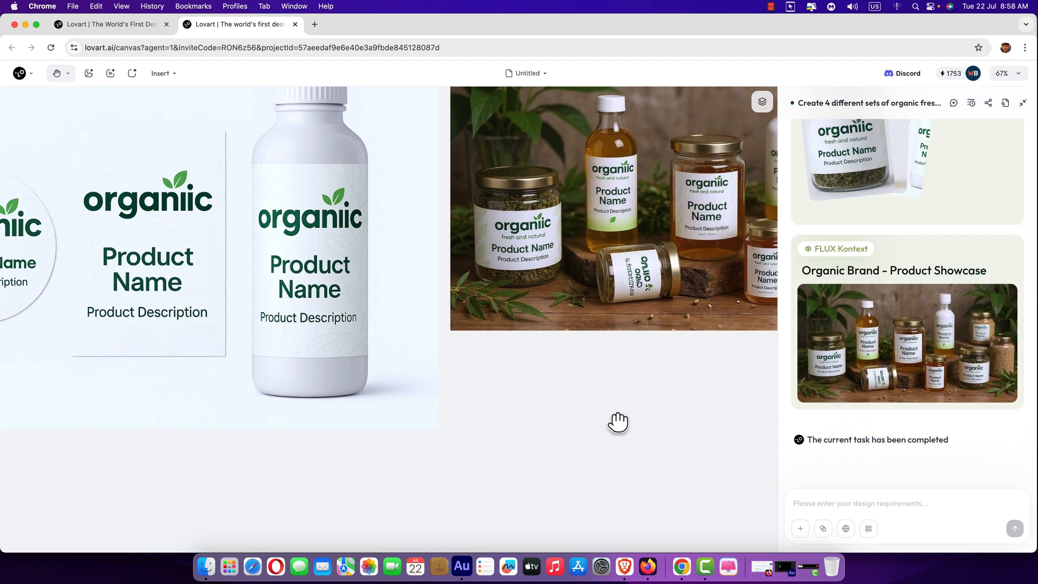
pyautogui.moveTo(648, 566)
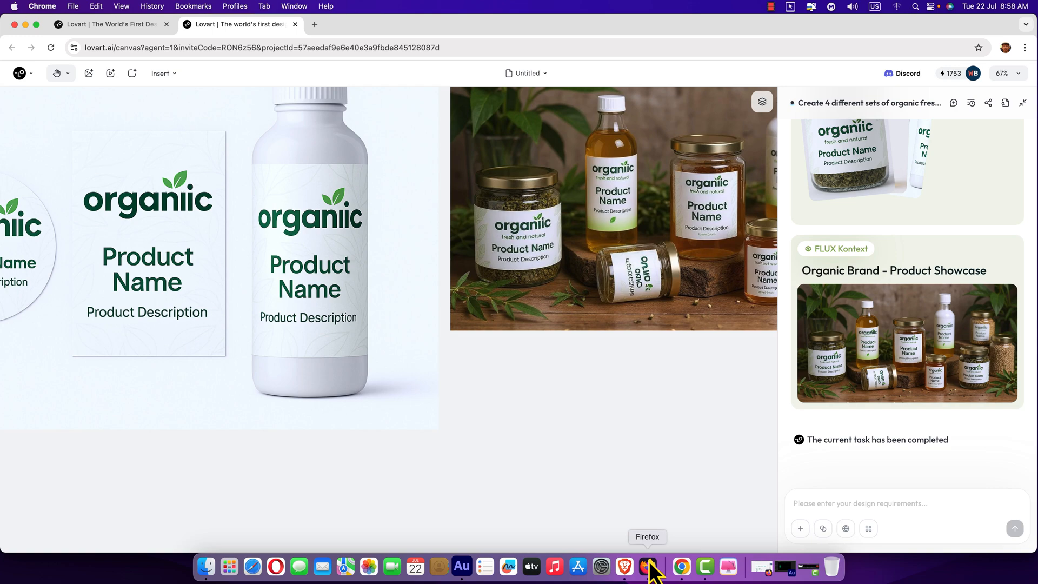
# Switch to Firefox and scroll the earlier Visual identity project's print material mockups and chat.
pyautogui.click(657, 567)
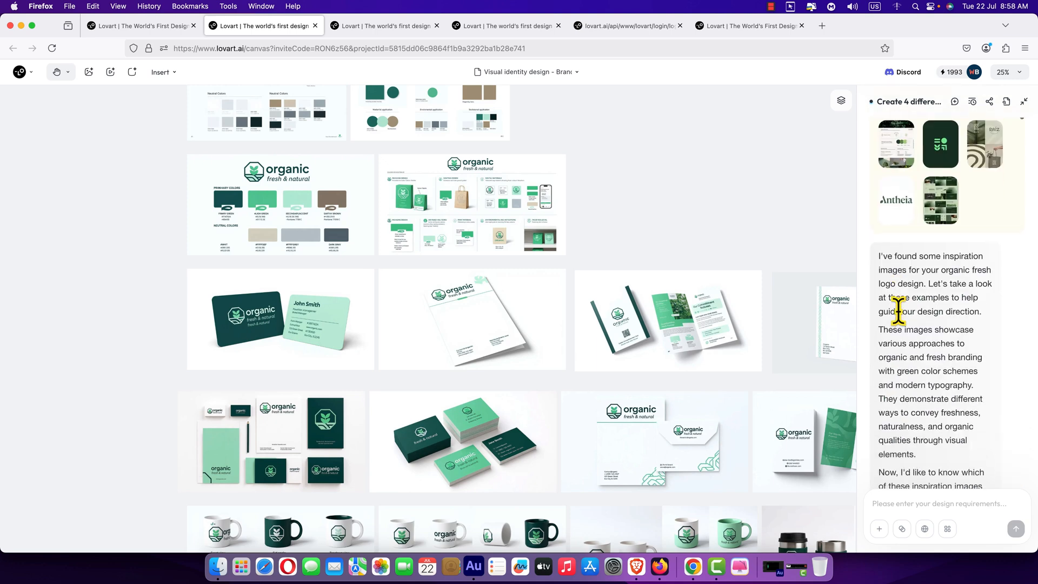
pyautogui.scroll(-3)
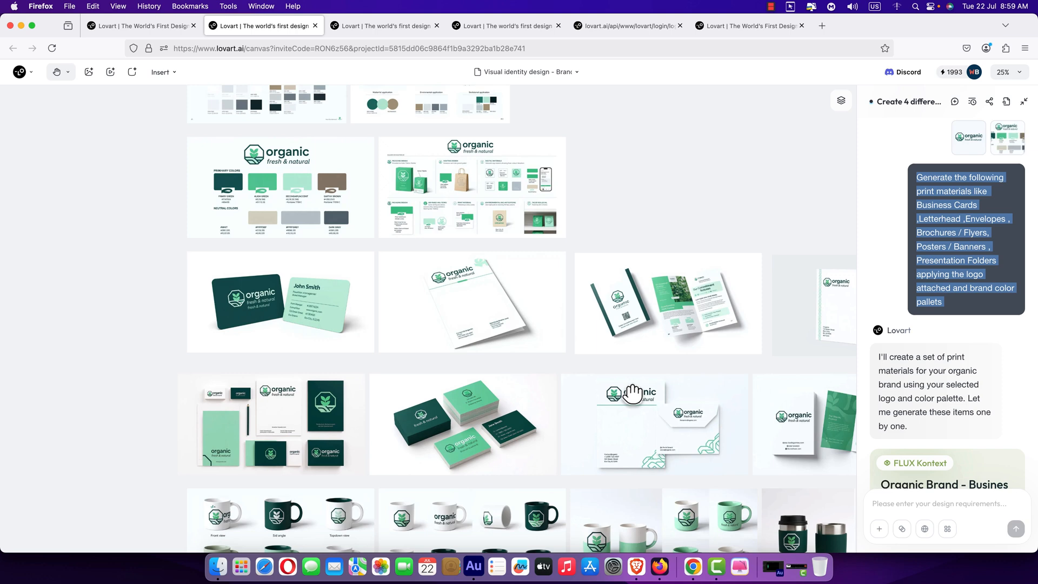
pyautogui.moveTo(283, 339)
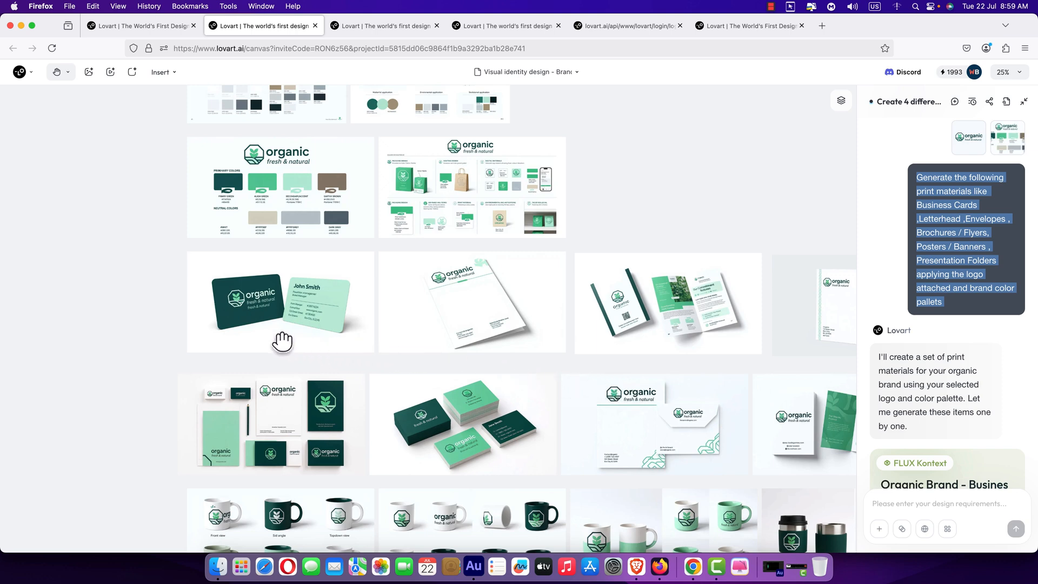
pyautogui.moveTo(322, 337)
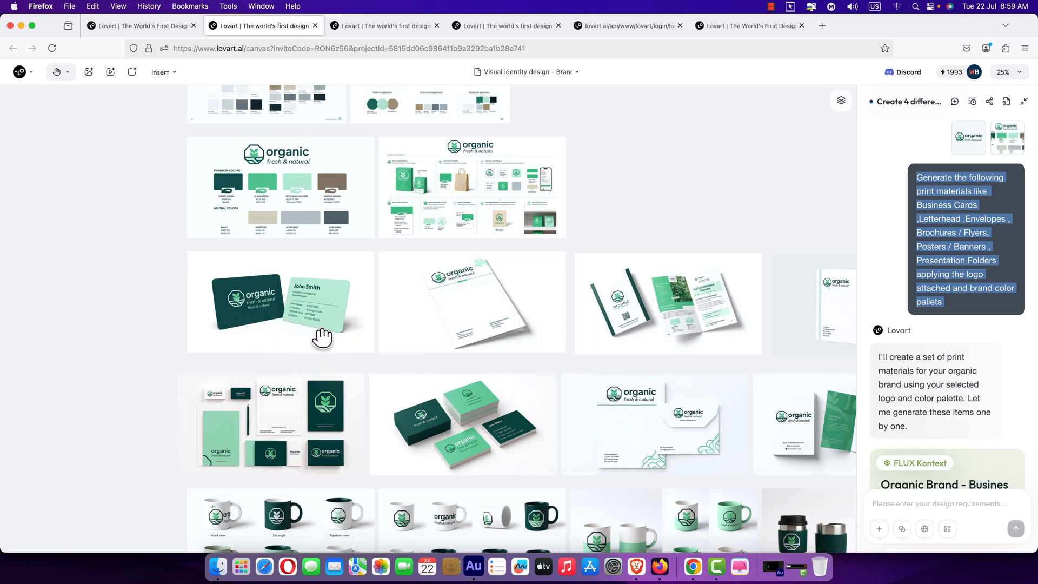
pyautogui.moveTo(672, 343)
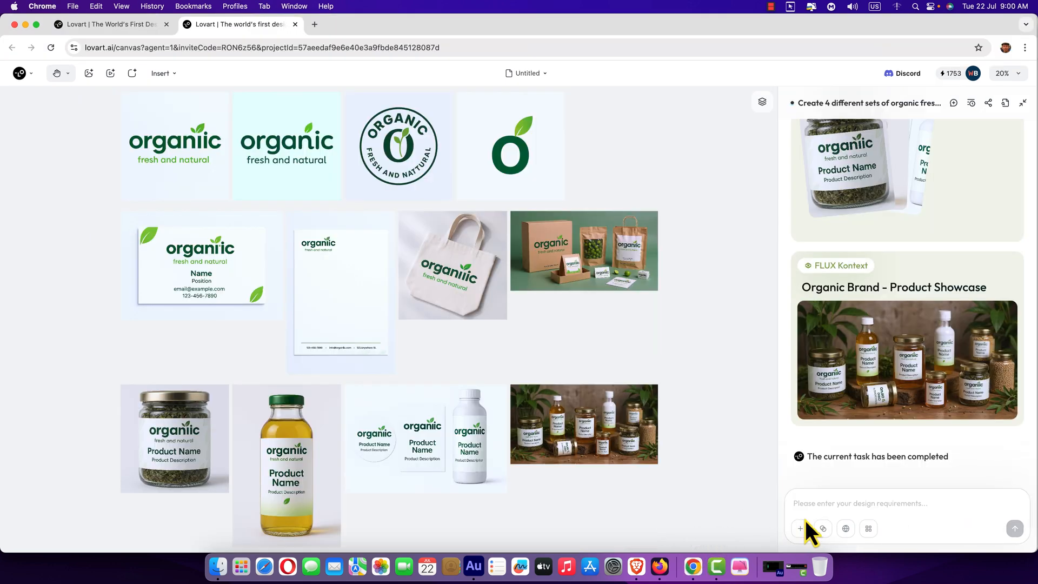
pyautogui.moveTo(218, 187)
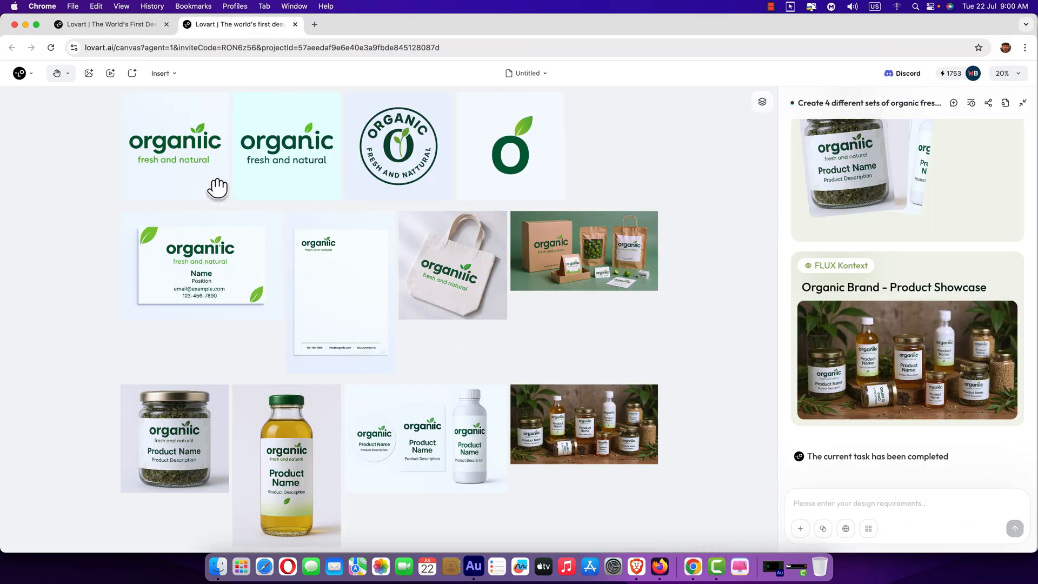
pyautogui.moveTo(187, 159)
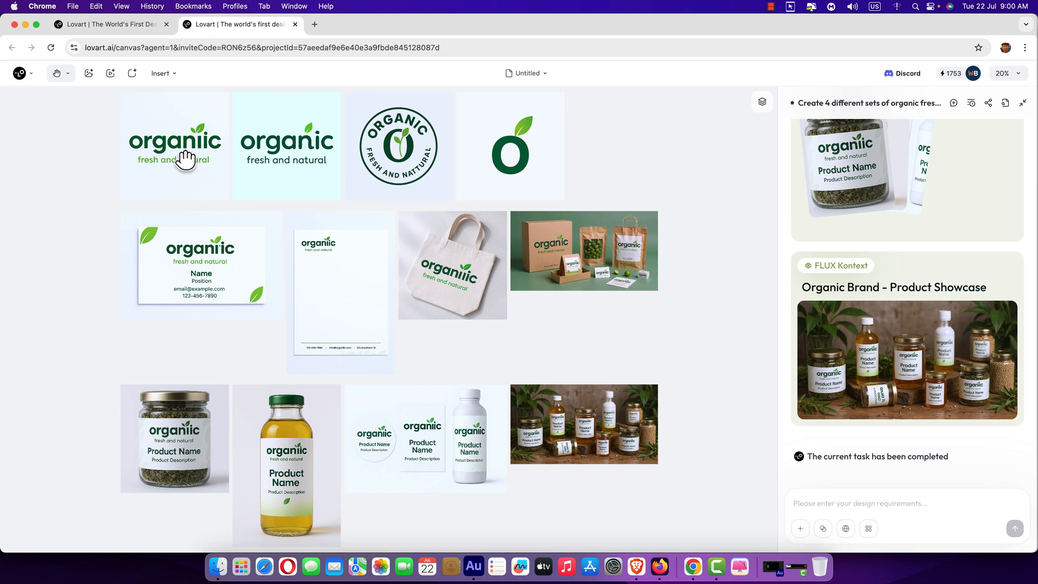
# Attach the first logo and enter the prompt for business cards, letterhead, envelopes, brochures, posters and folders.
pyautogui.click(174, 142)
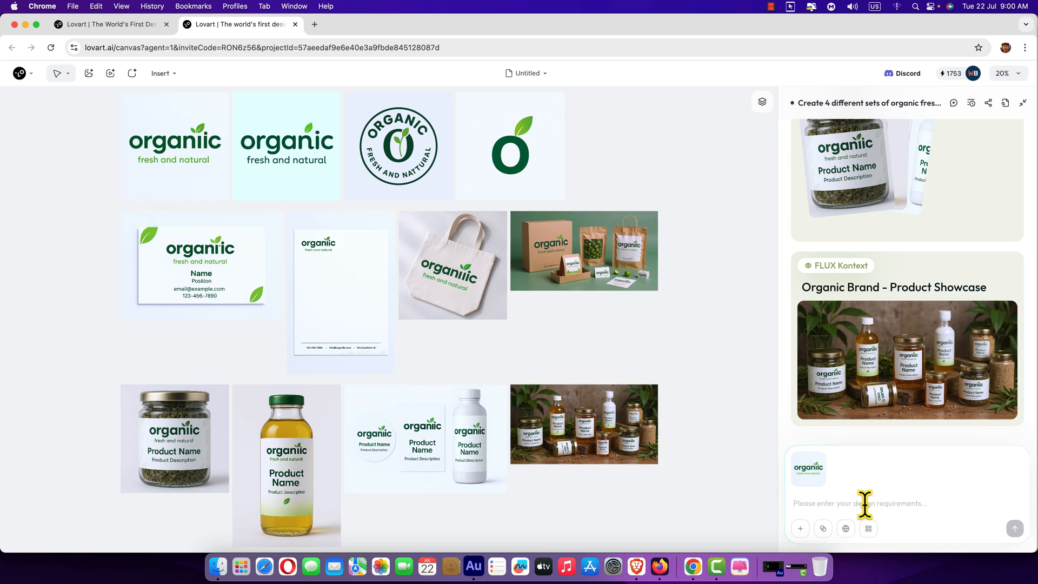
pyautogui.write('Generate the following print materials like  Business Cards ,Letterhead ,Envelopes , Brochures / Flyers, Posters / Banners , Presentation Folder applying the logo attached and brand color pallets')
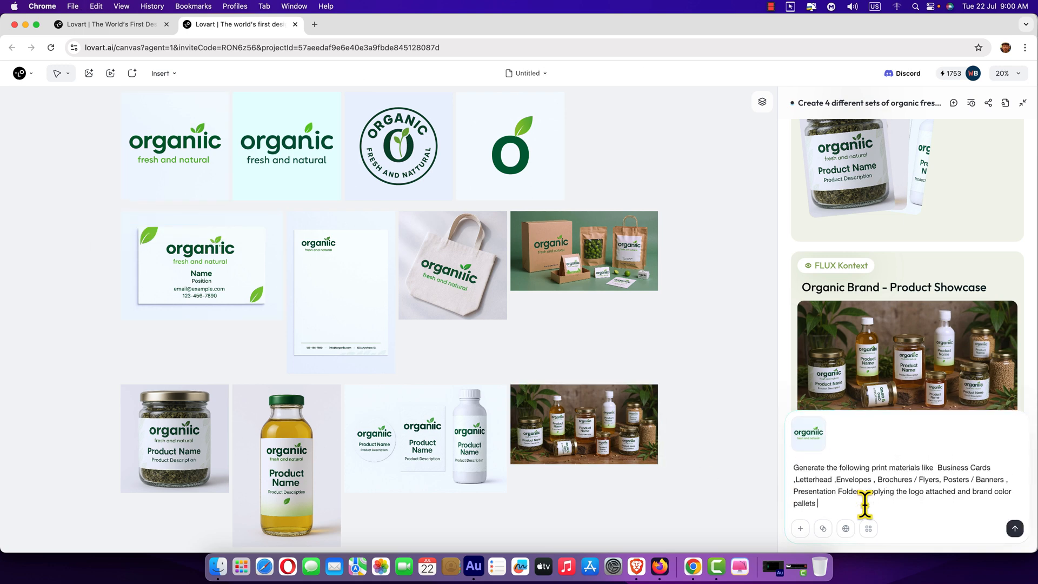
pyautogui.moveTo(894, 479)
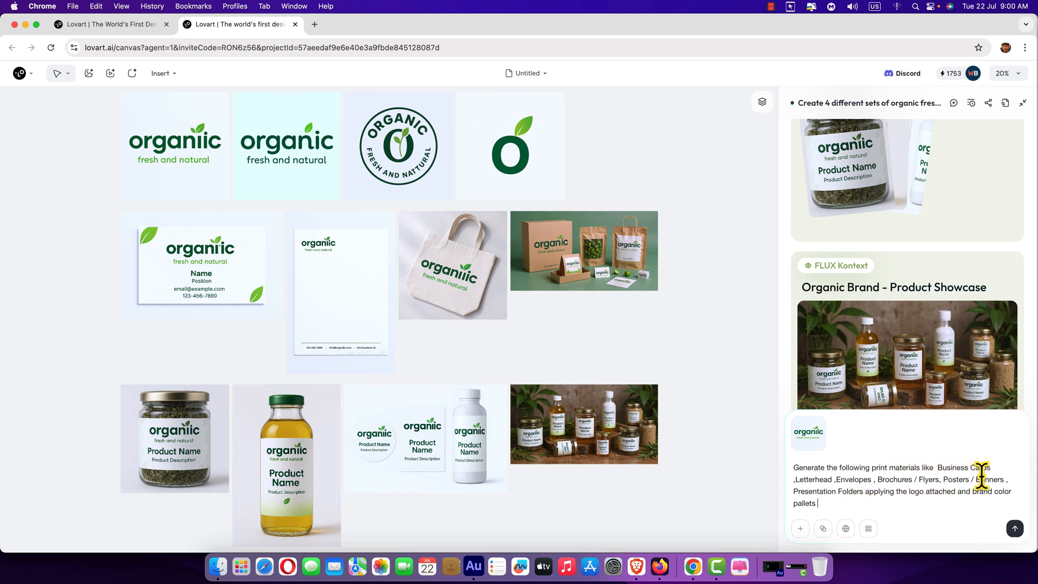
pyautogui.moveTo(874, 490)
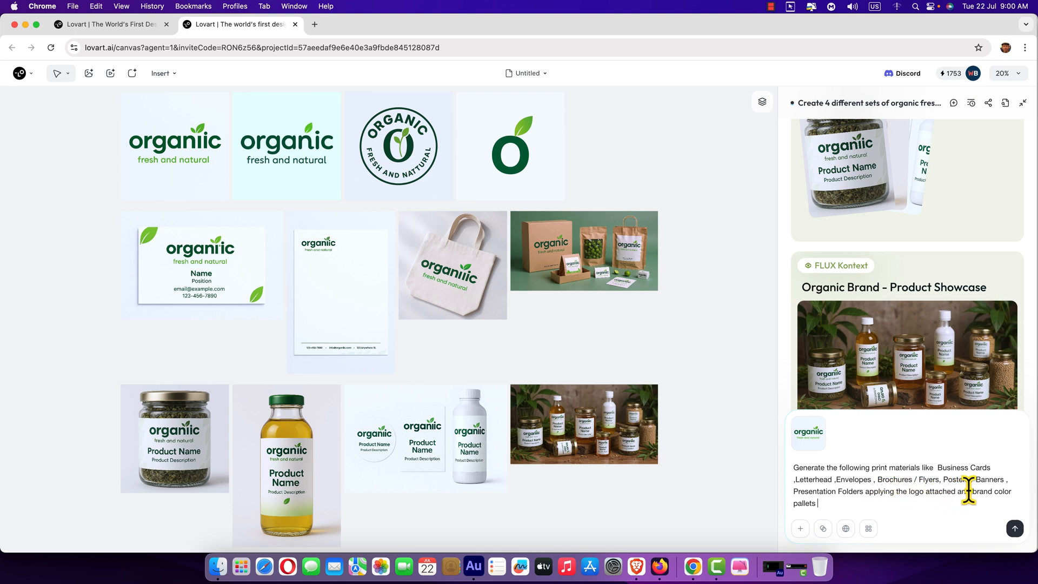
pyautogui.moveTo(818, 473)
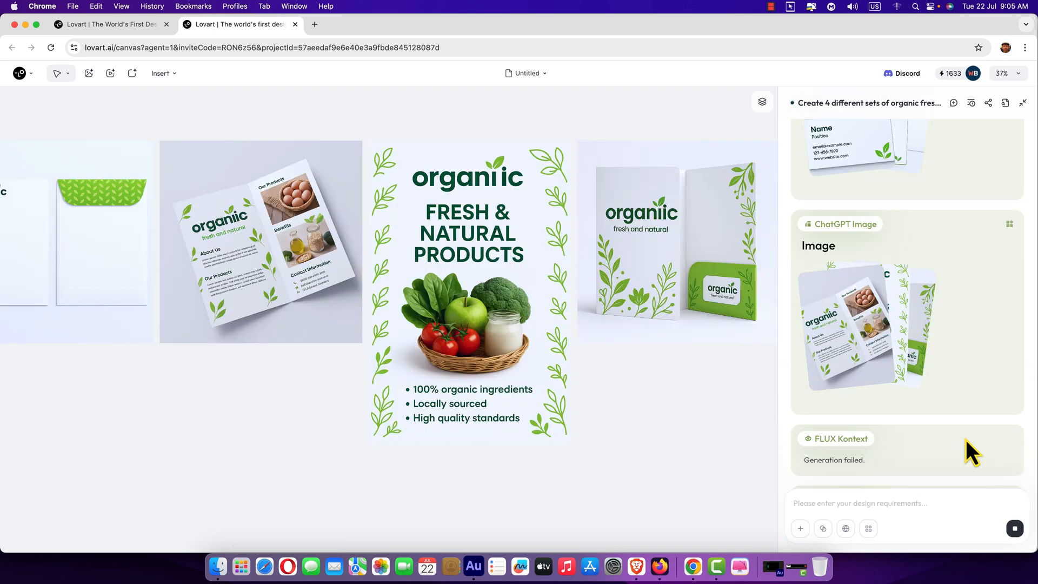
pyautogui.moveTo(499, 479)
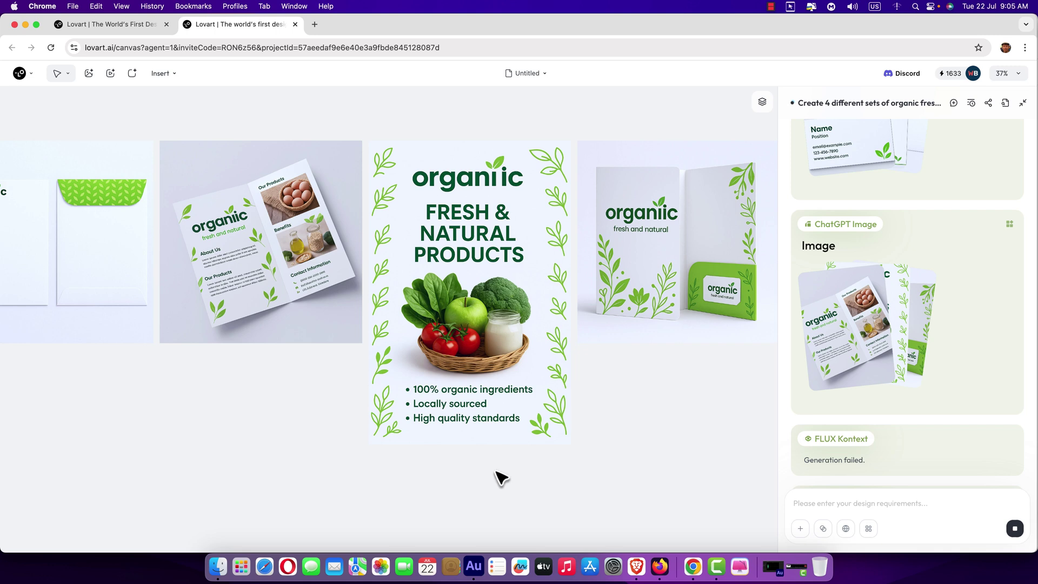
pyautogui.moveTo(487, 476)
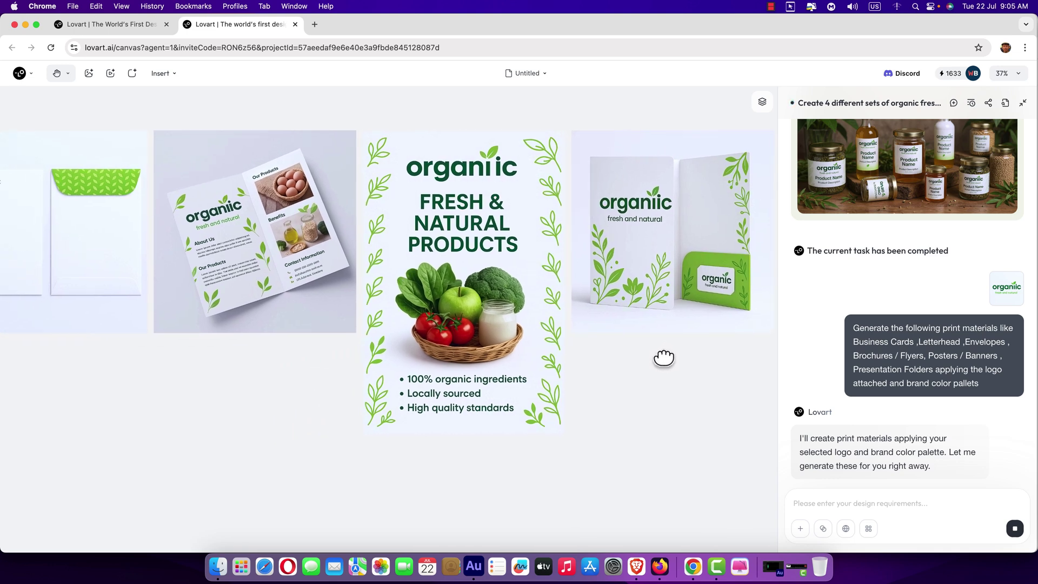
pyautogui.moveTo(659, 567)
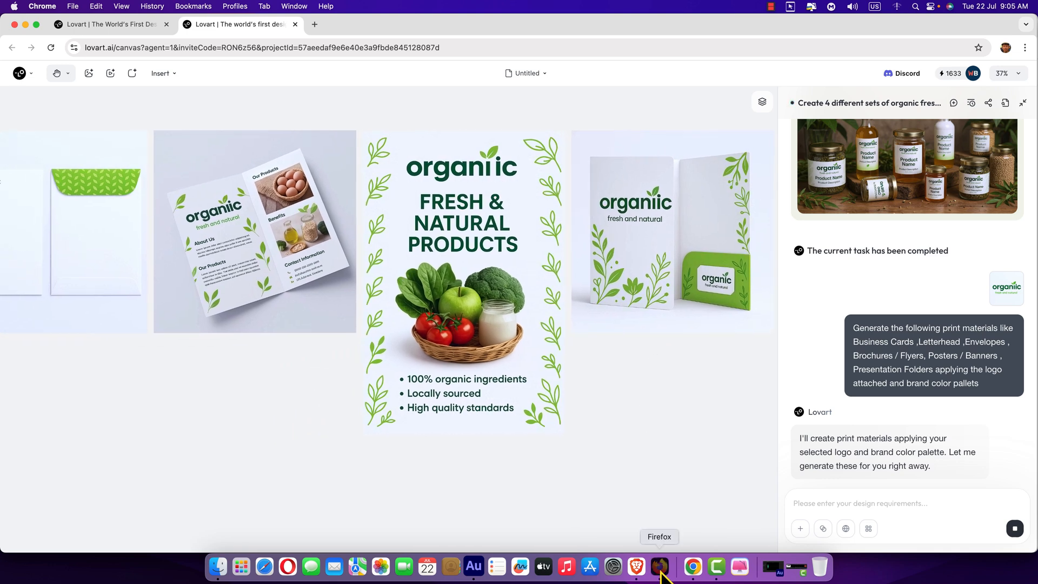
# Switch to Firefox and scroll the earlier project's canvas down to the mug mockups.
pyautogui.click(658, 567)
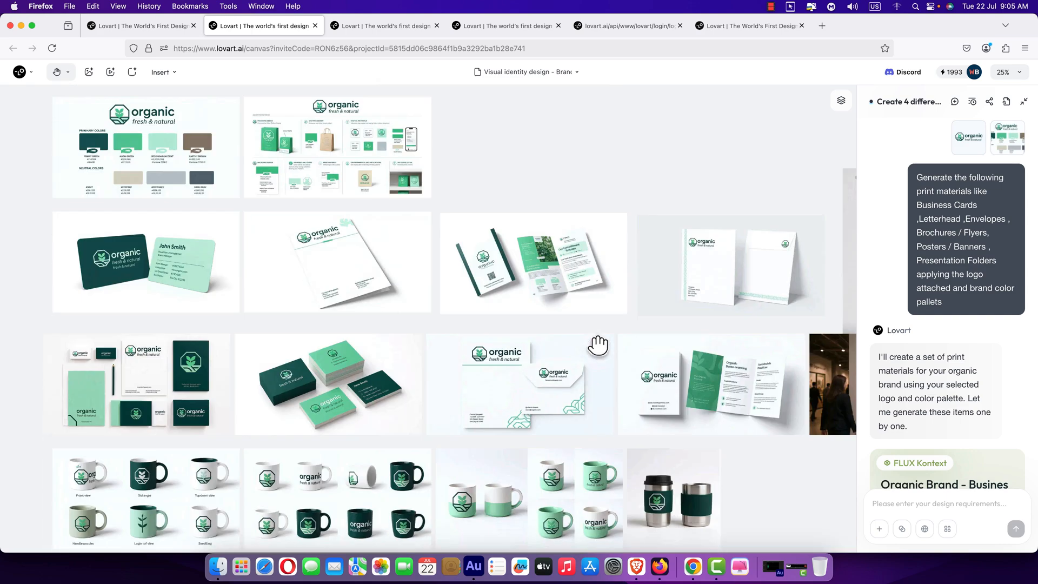
pyautogui.scroll(-3)
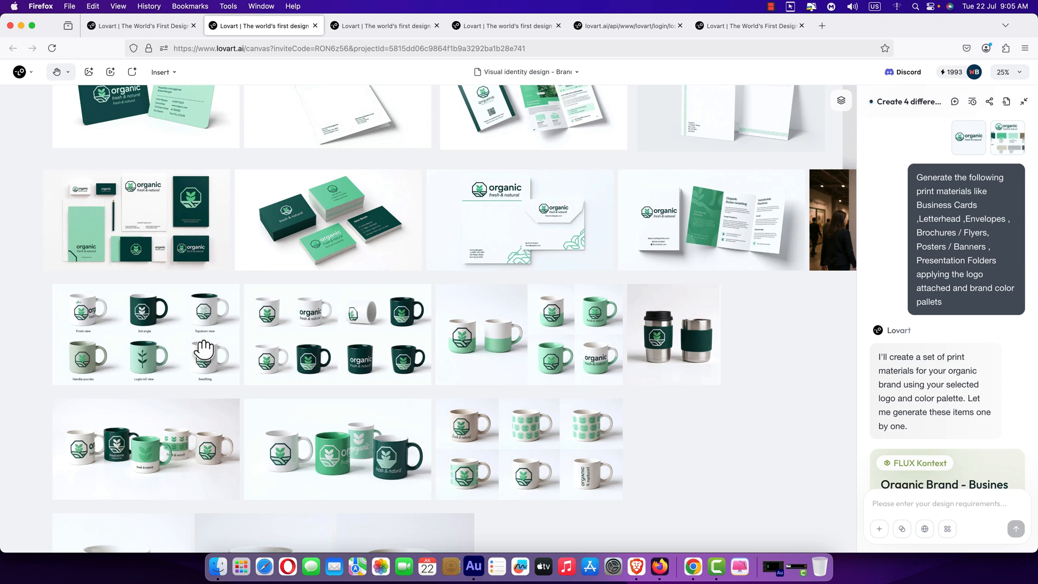
pyautogui.scroll(-3)
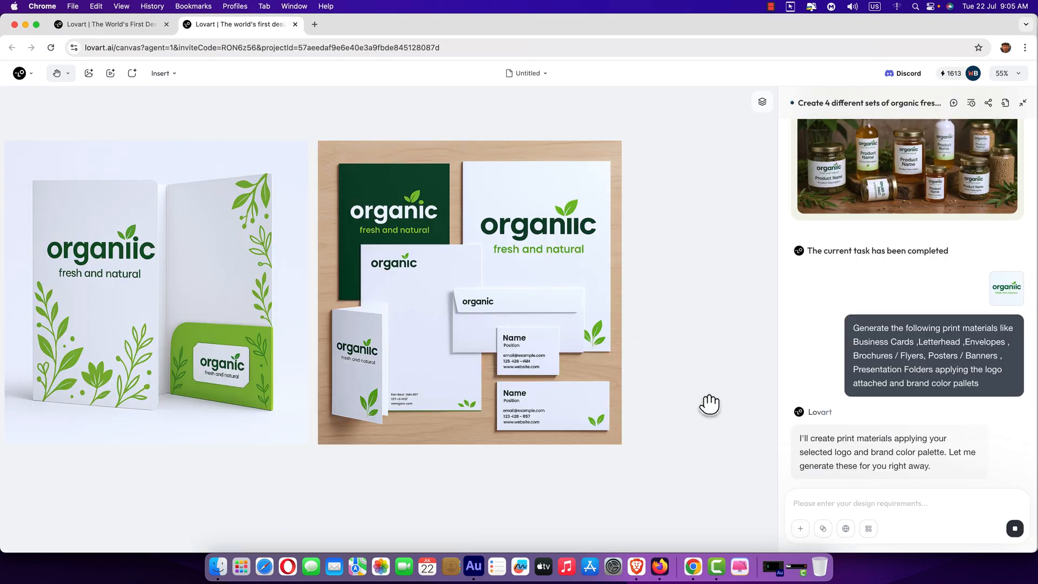
pyautogui.moveTo(699, 388)
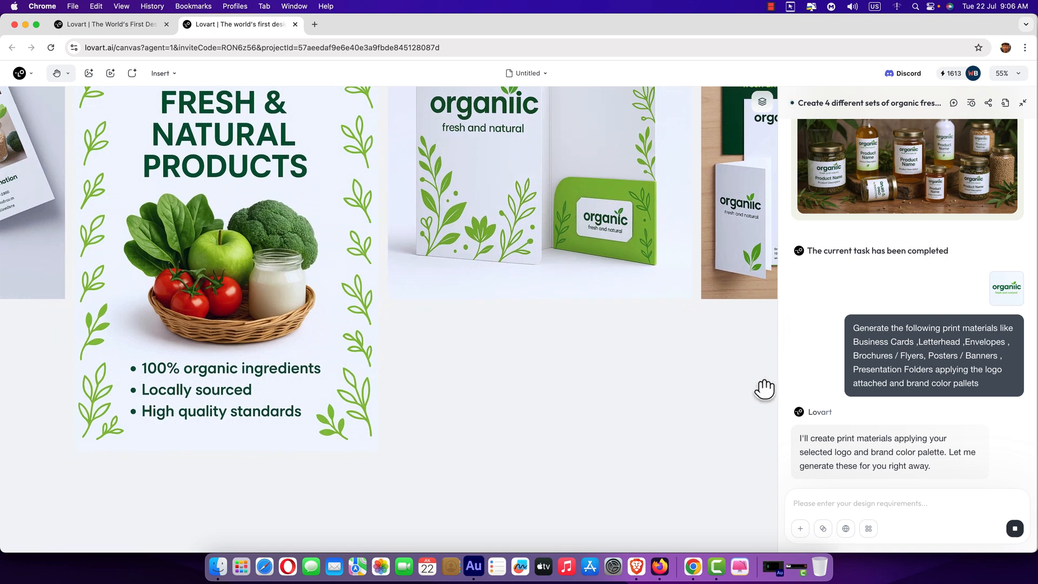
# Zoom out over the designs and send the six-mug request with the organic logo attached.
pyautogui.click(1004, 73)
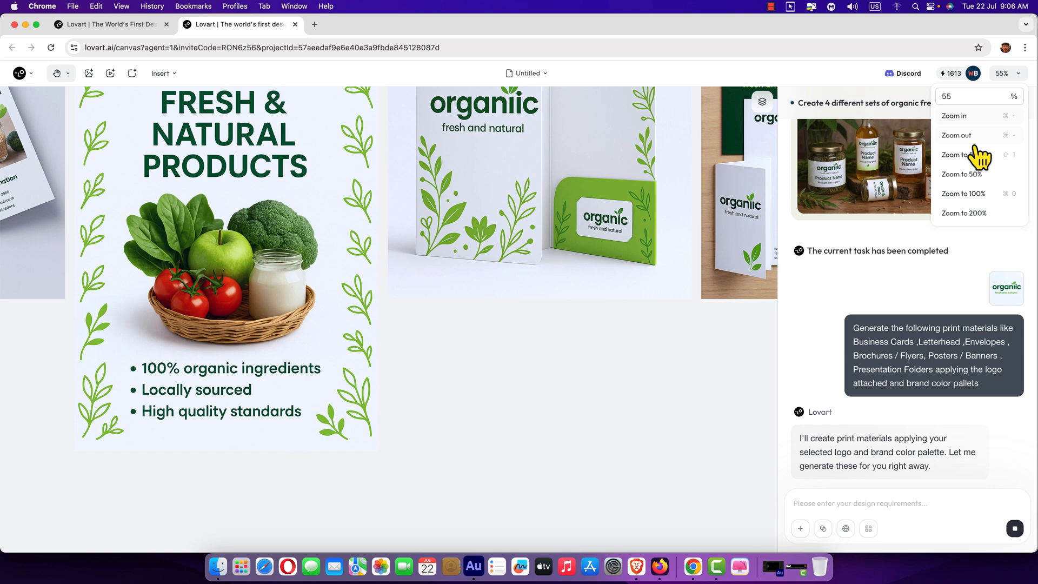
pyautogui.click(956, 155)
pyautogui.write('Design 6 different set of mugs with different angels and views top views side views . add the attached logo on the mugs')
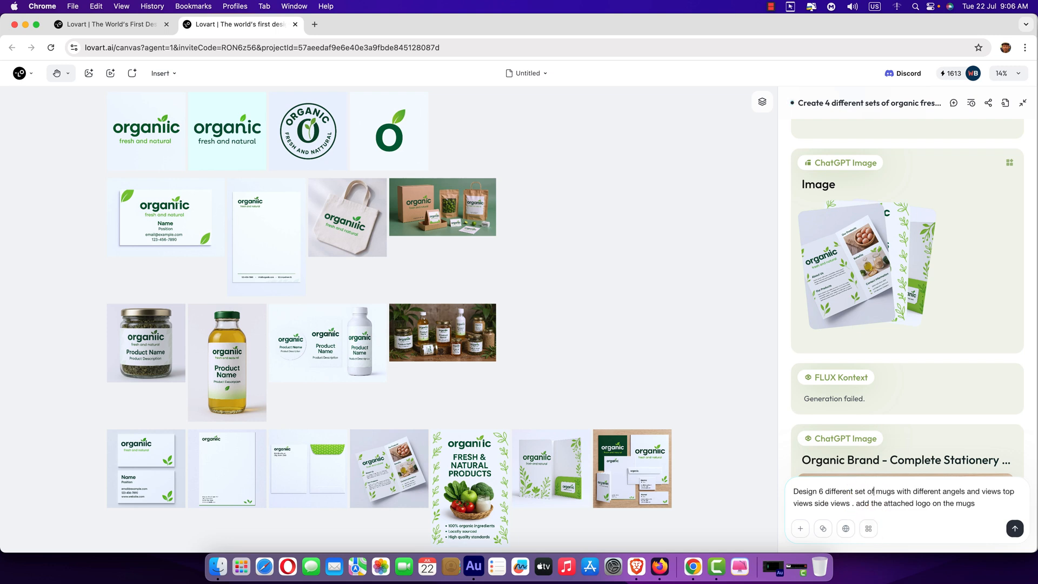
pyautogui.moveTo(384, 322)
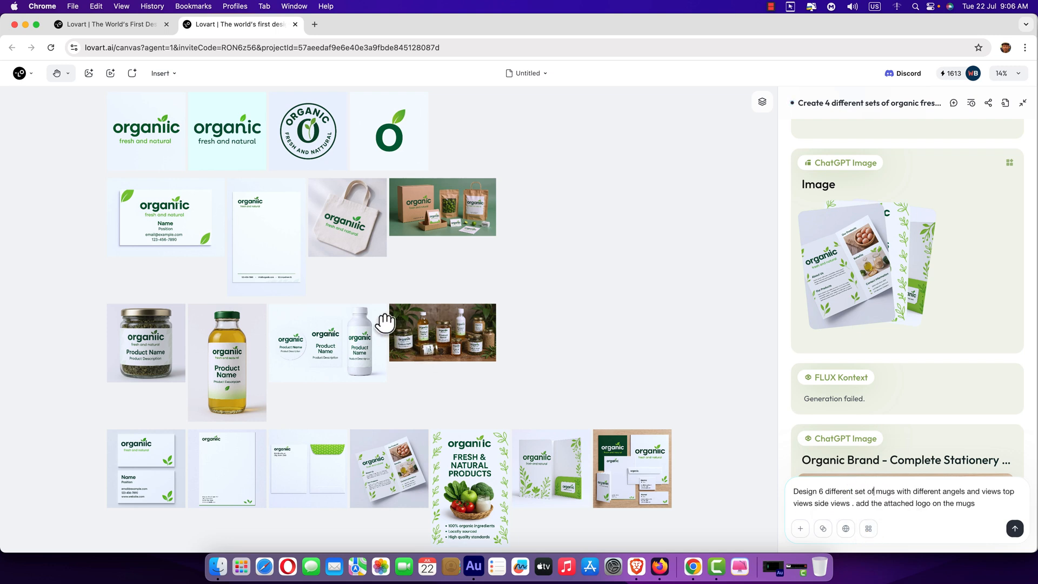
pyautogui.scroll(3)
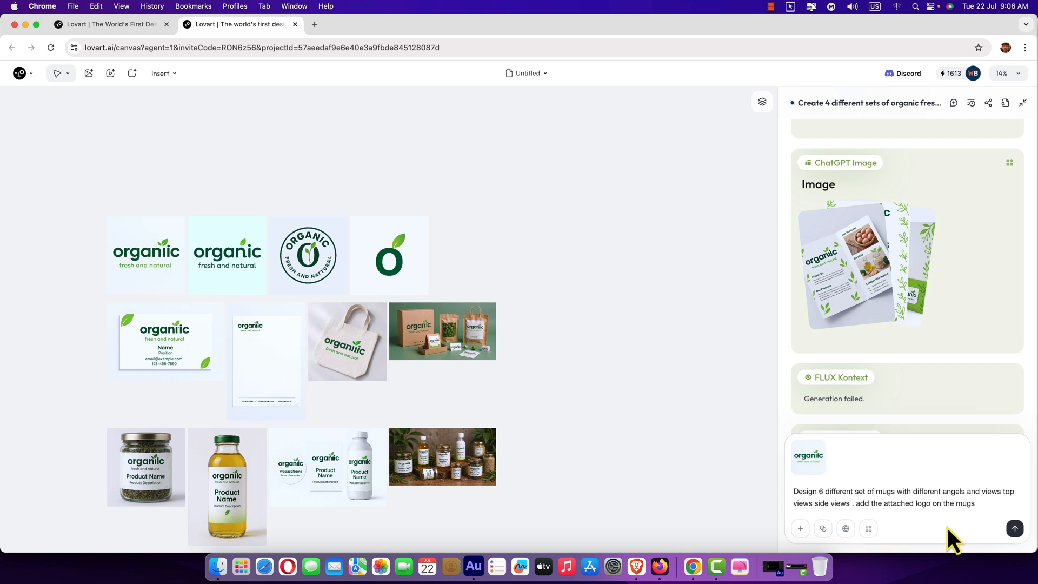
pyautogui.moveTo(1009, 536)
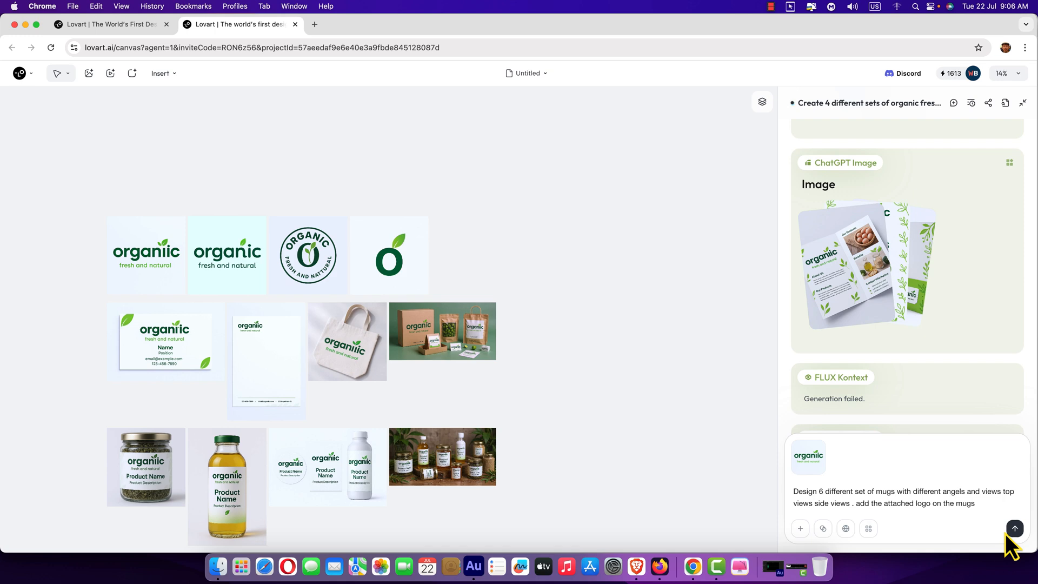
pyautogui.click(1014, 528)
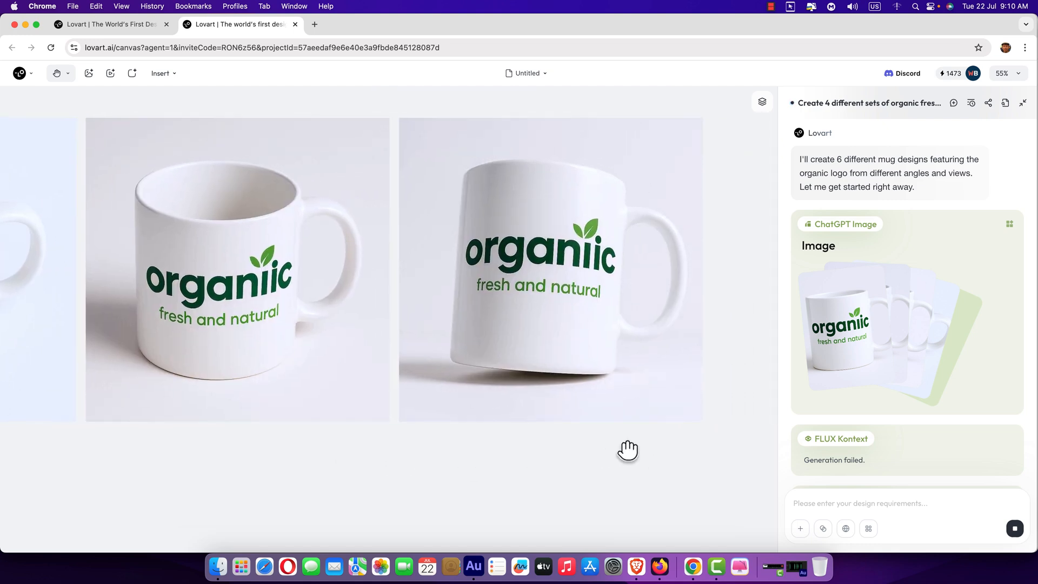
# Pan across the canvas to inspect the finished Organic Mugs collection.
pyautogui.scroll(-3)
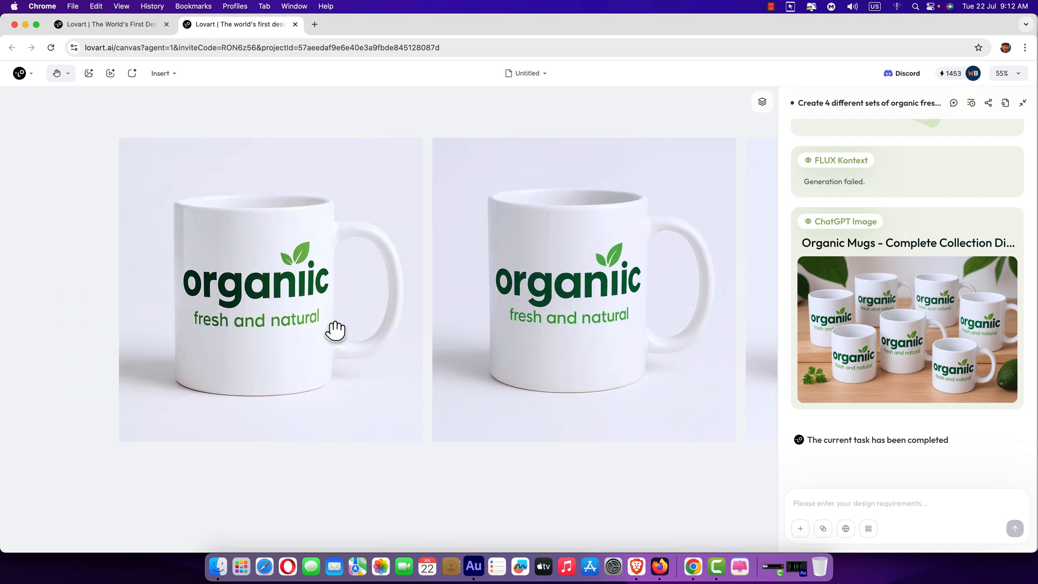
pyautogui.moveTo(268, 315)
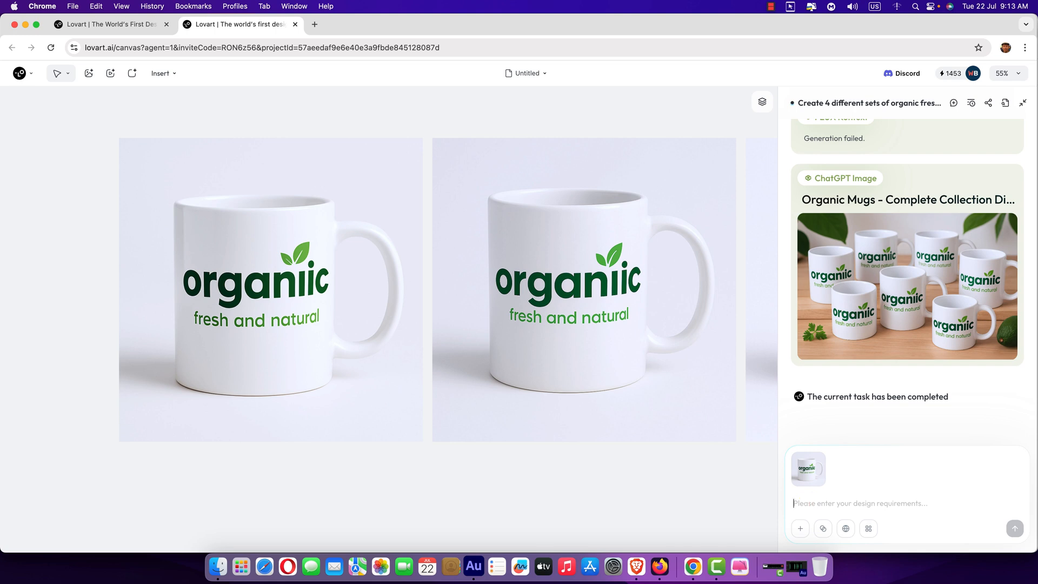
# Send 'change the mug color to deep green and logo and text color white' to the assistant.
pyautogui.write('chang')
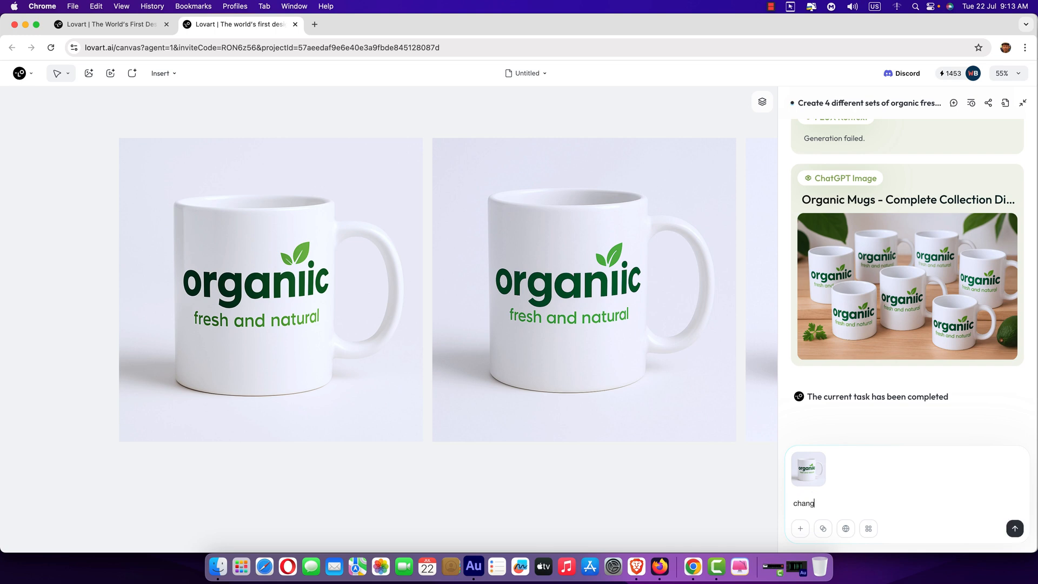
pyautogui.write('e the')
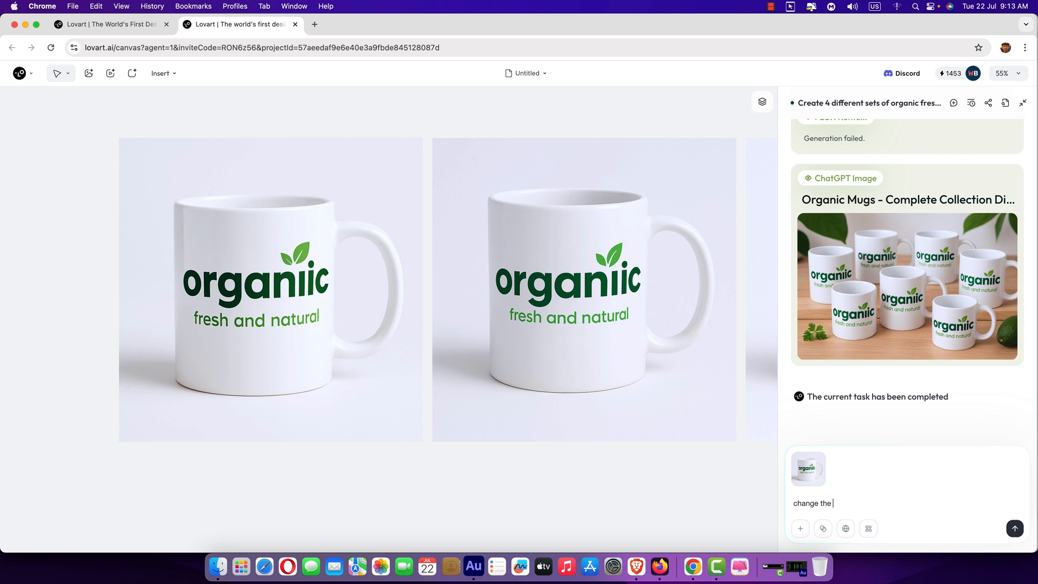
pyautogui.write('mug')
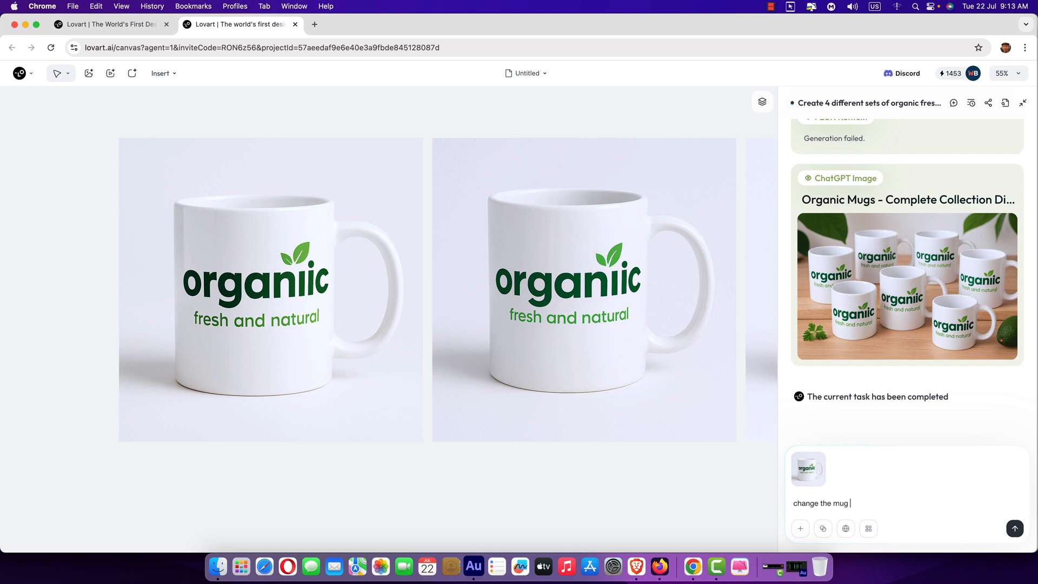
pyautogui.write('color')
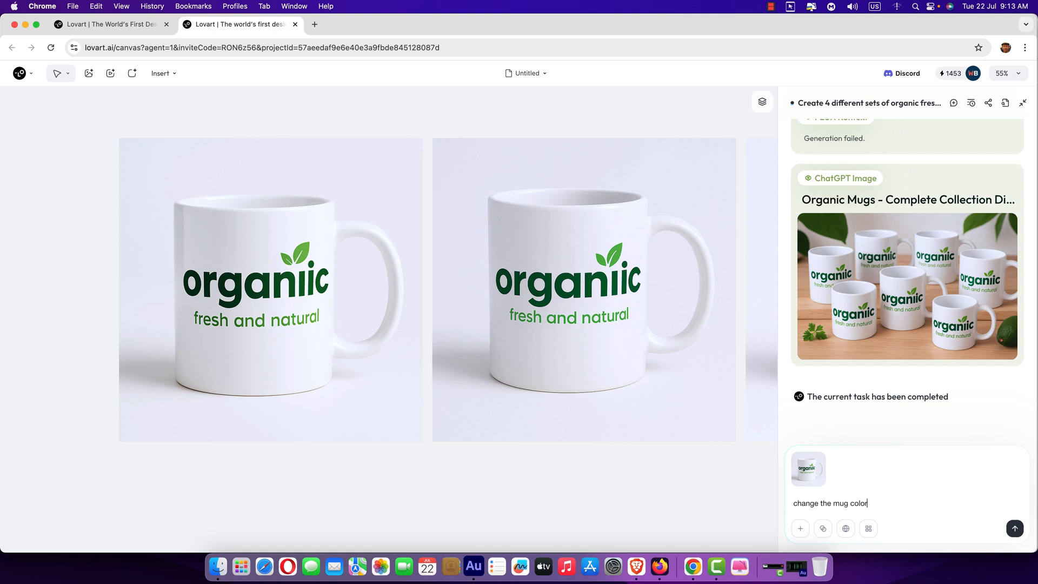
pyautogui.write('to')
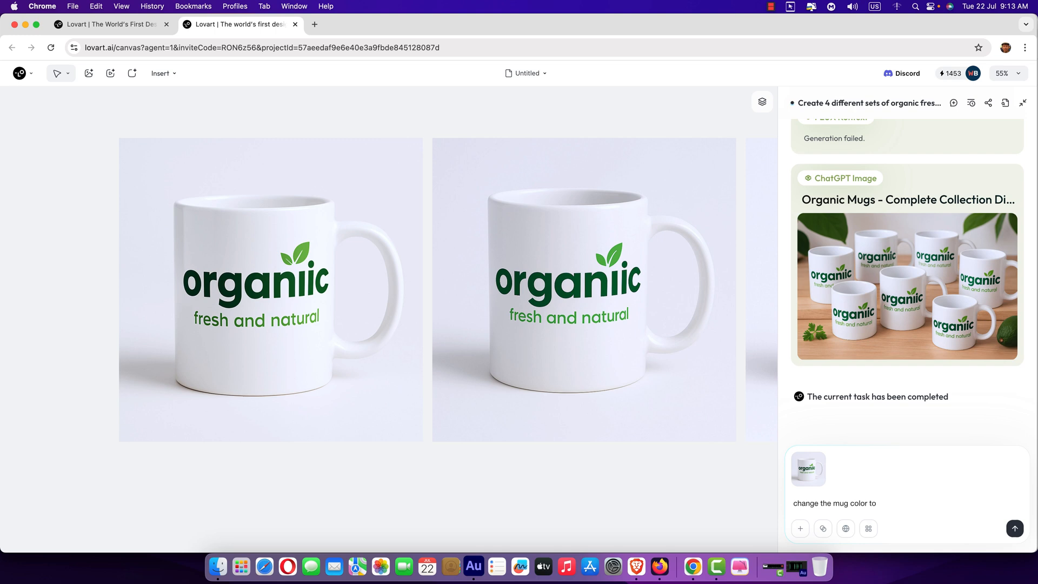
pyautogui.write('d')
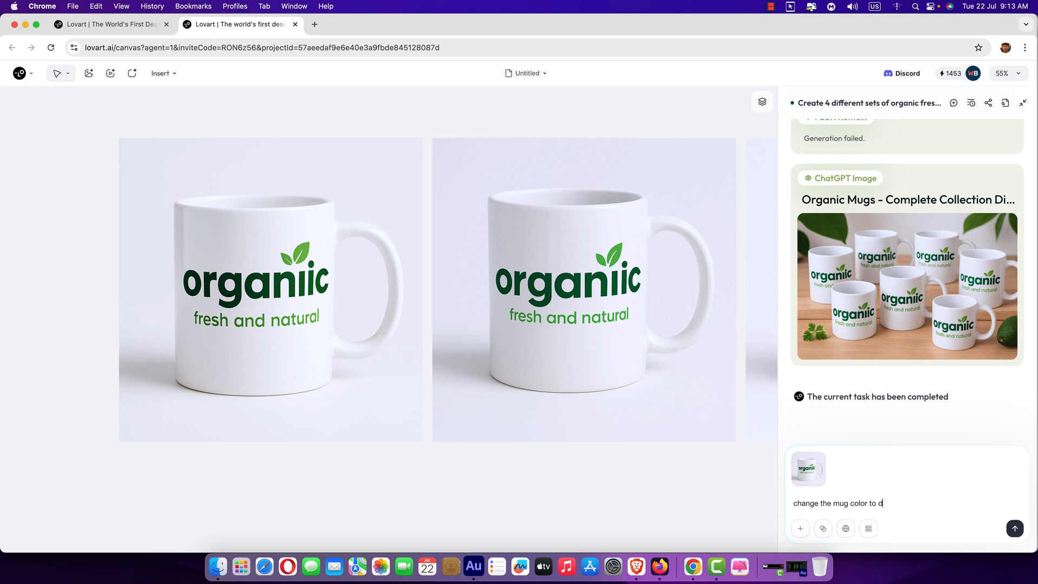
pyautogui.write('eep')
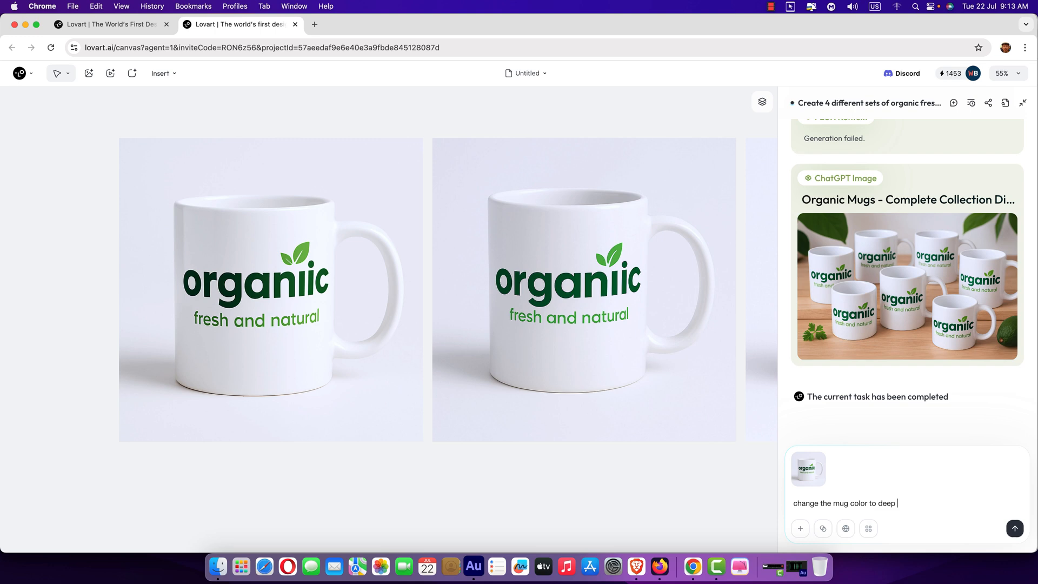
pyautogui.write('green')
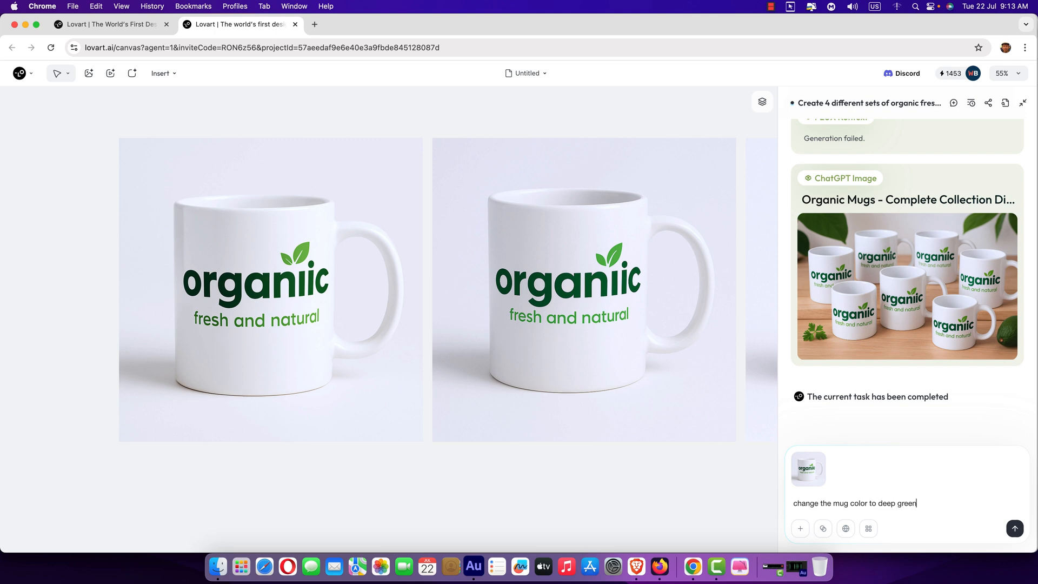
pyautogui.write('and')
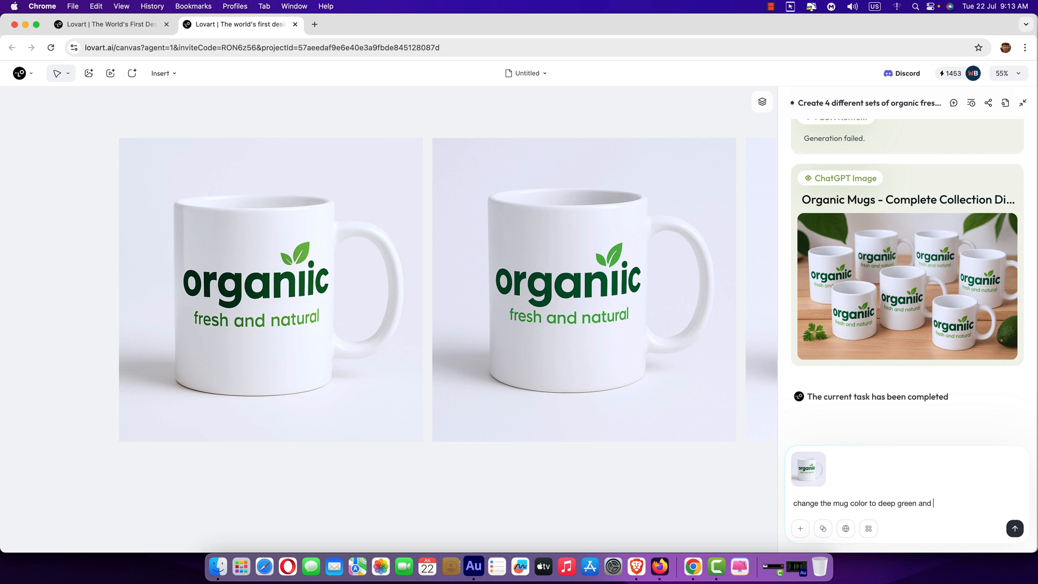
pyautogui.write('logo and')
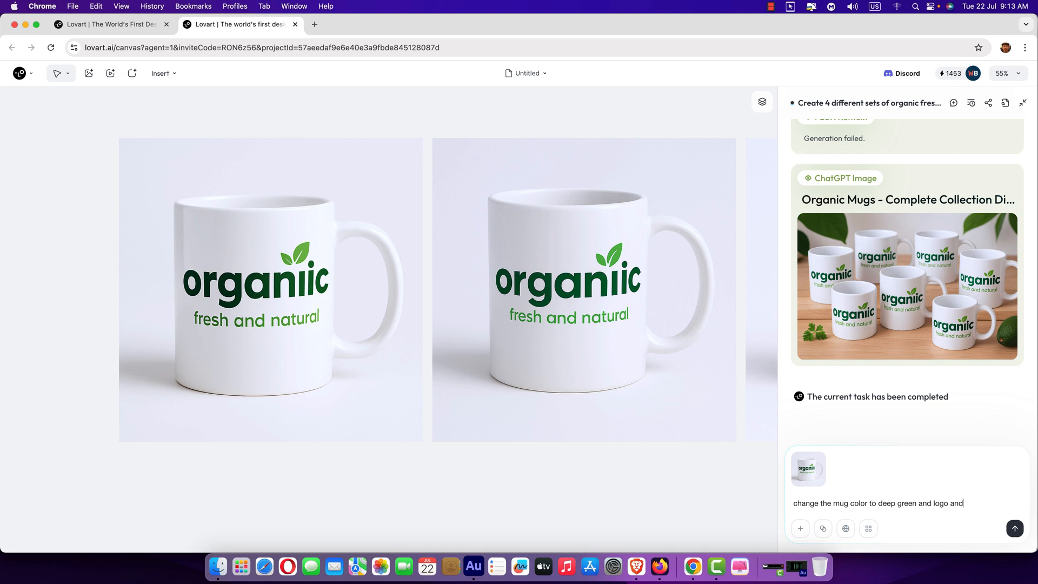
pyautogui.write('text')
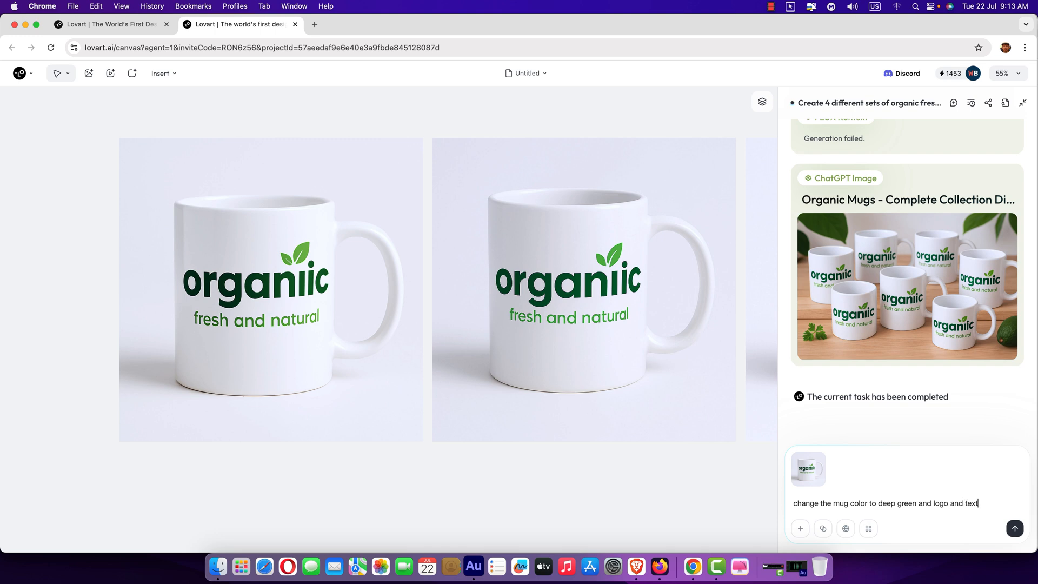
pyautogui.write('color')
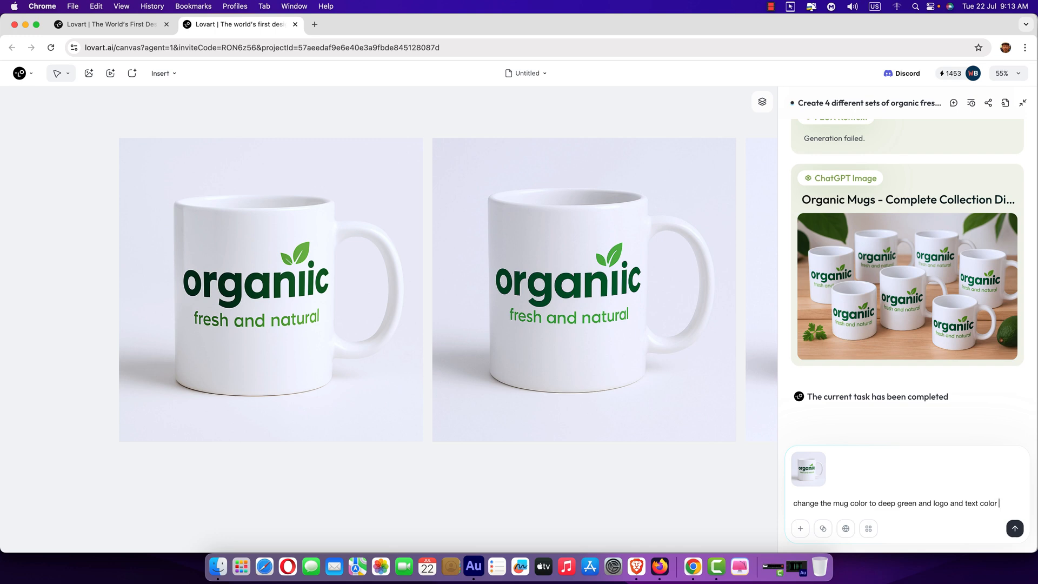
pyautogui.write('white')
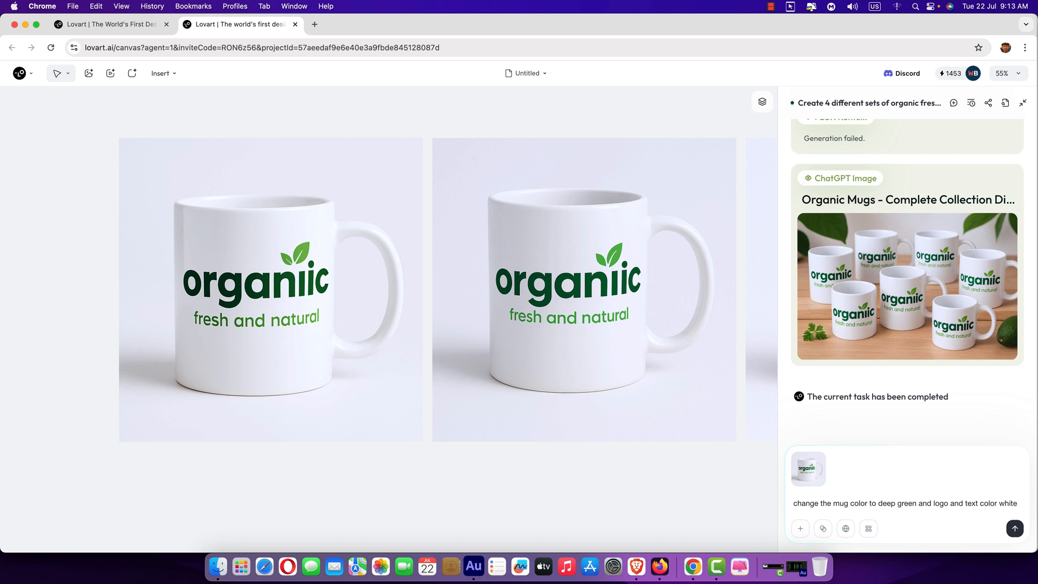
pyautogui.click(1015, 528)
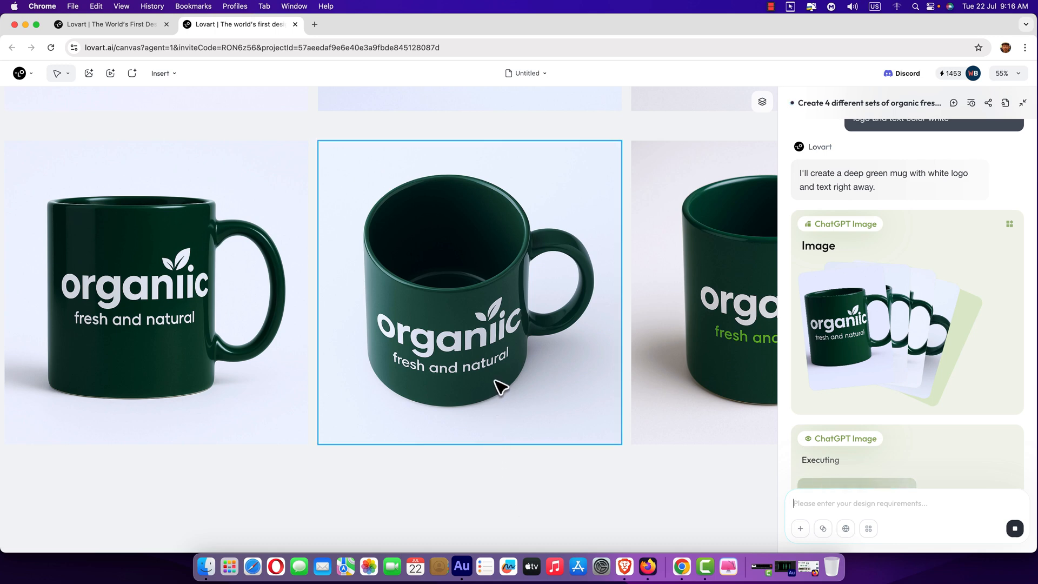
pyautogui.moveTo(479, 232)
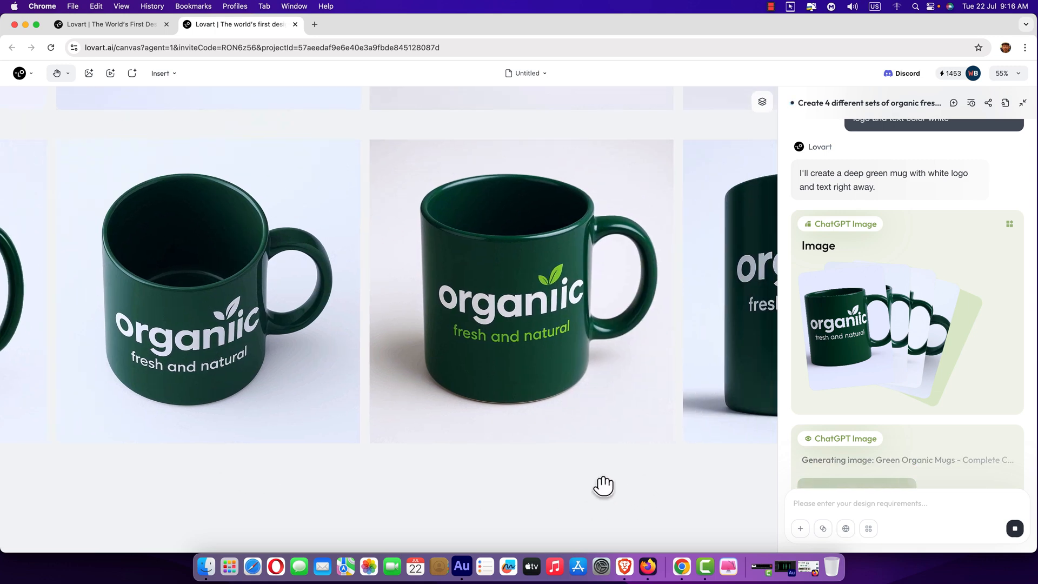
pyautogui.moveTo(551, 302)
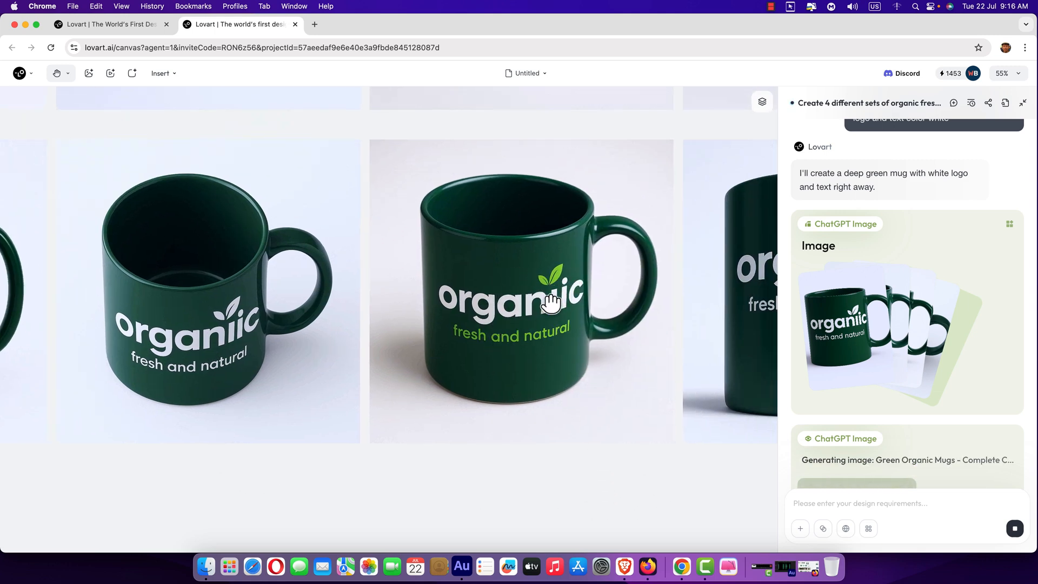
pyautogui.moveTo(559, 323)
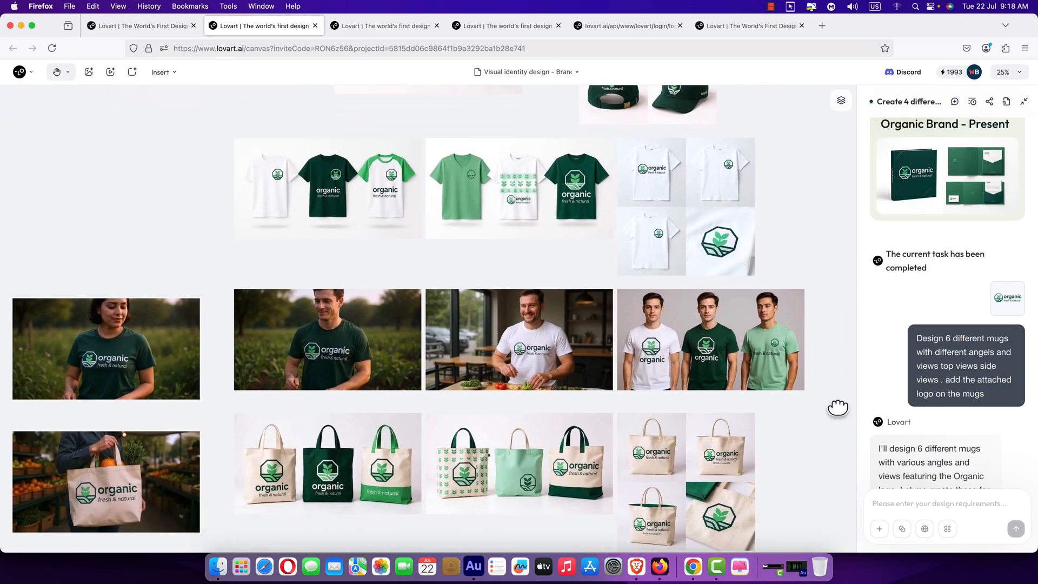
# Scroll the brand kit canvas, then switch back to the mug project window.
pyautogui.scroll(-3)
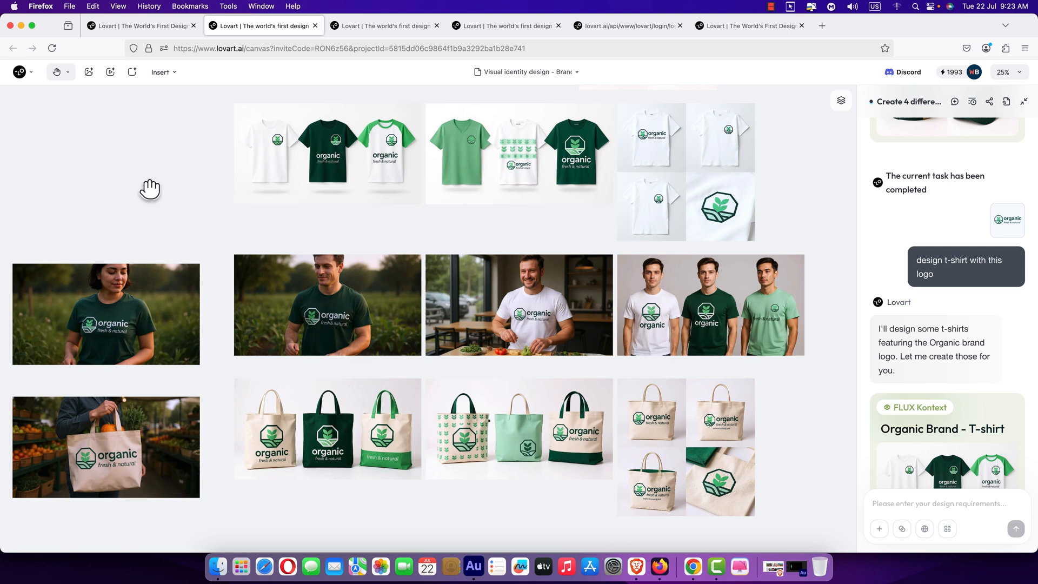
pyautogui.moveTo(663, 375)
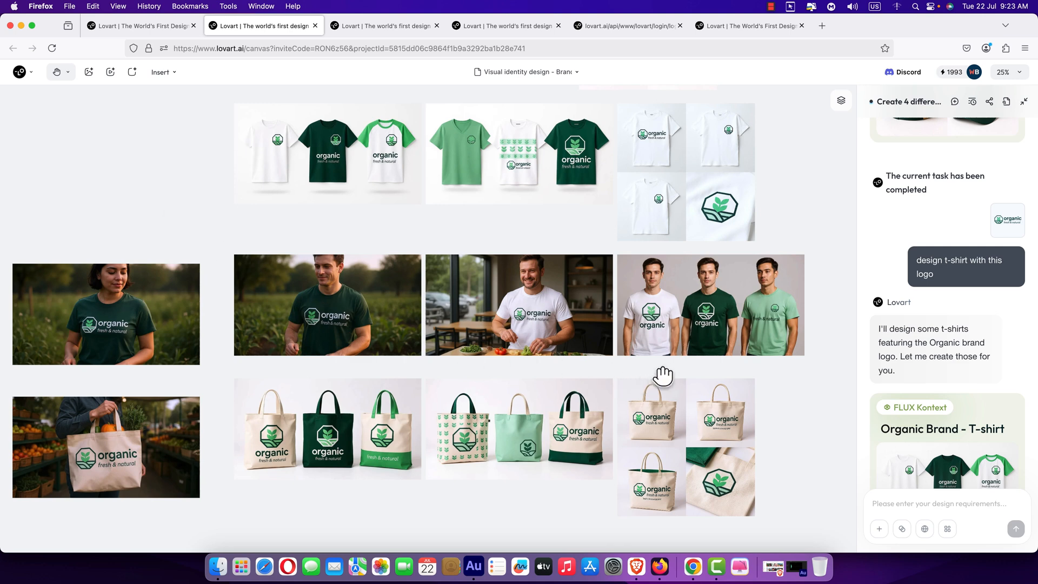
pyautogui.moveTo(708, 349)
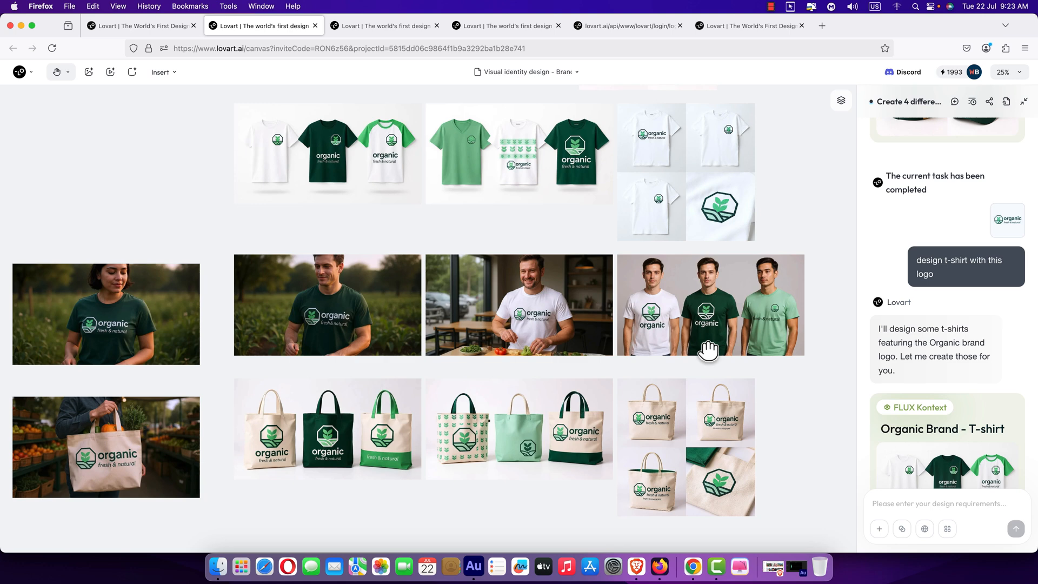
pyautogui.moveTo(916, 262)
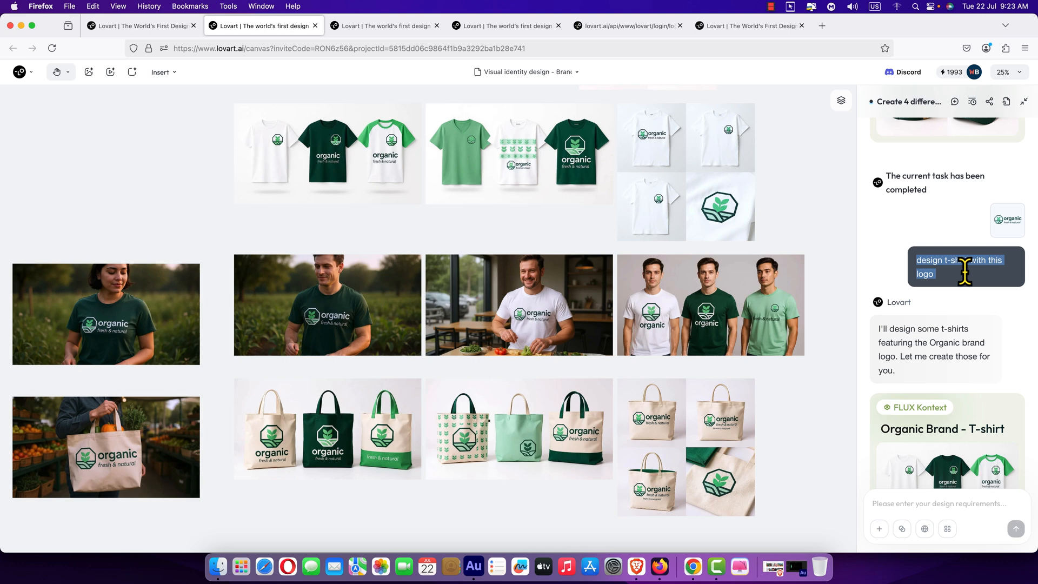
pyautogui.moveTo(659, 568)
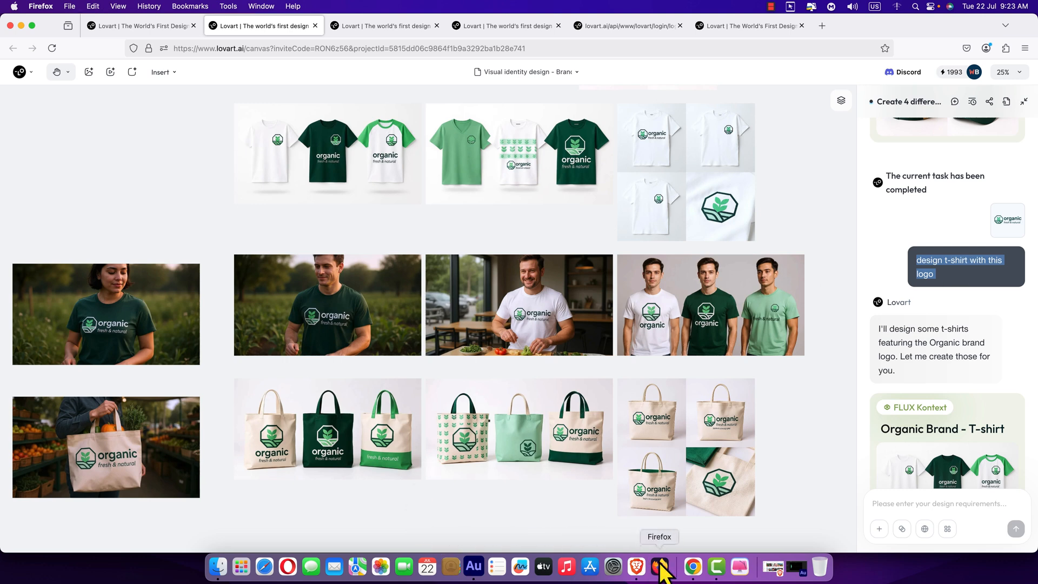
pyautogui.click(692, 566)
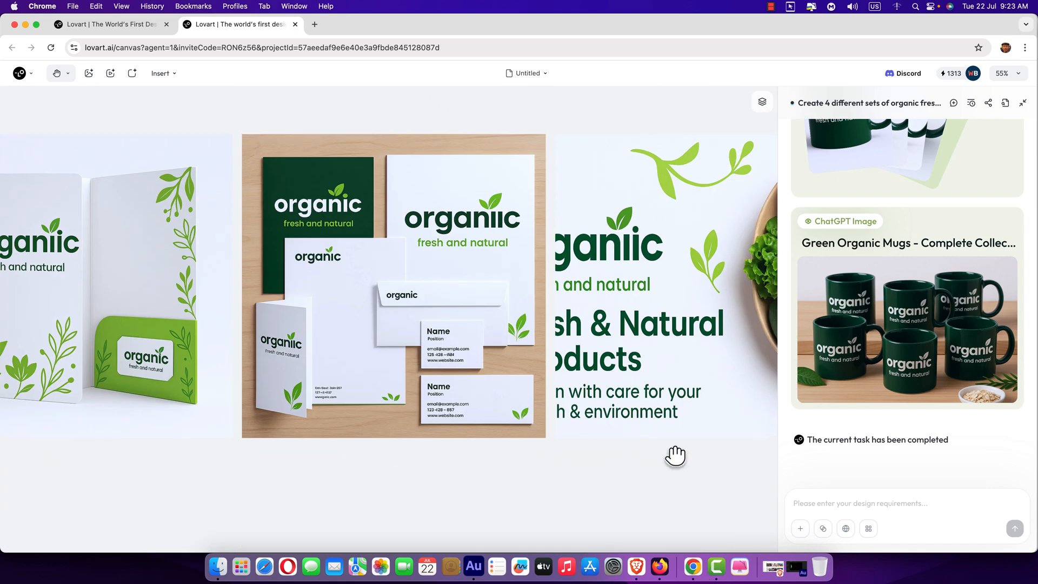
# Attach the wide green organic logo image to the chat.
pyautogui.scroll(-3)
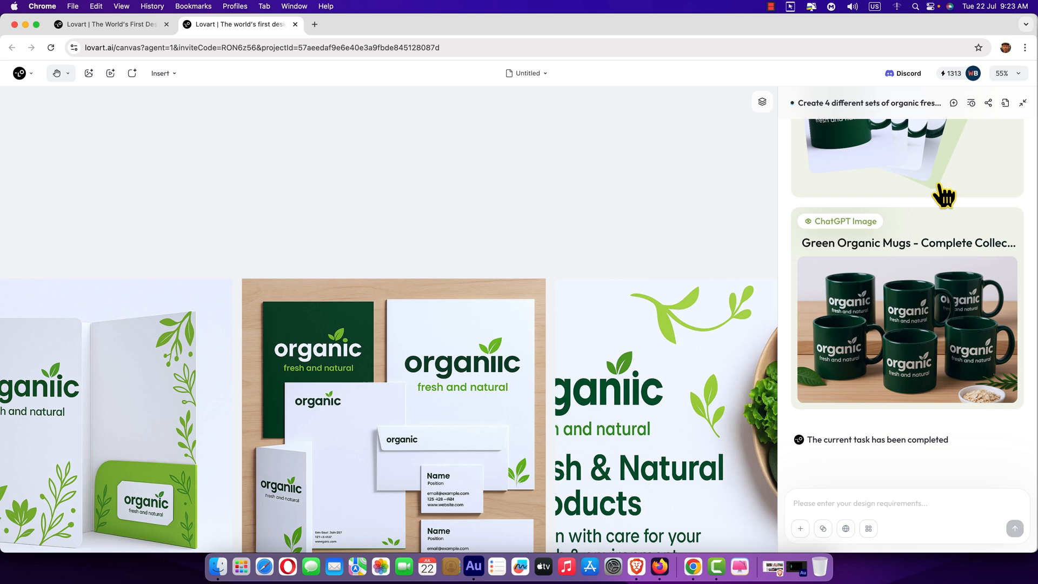
pyautogui.click(1003, 74)
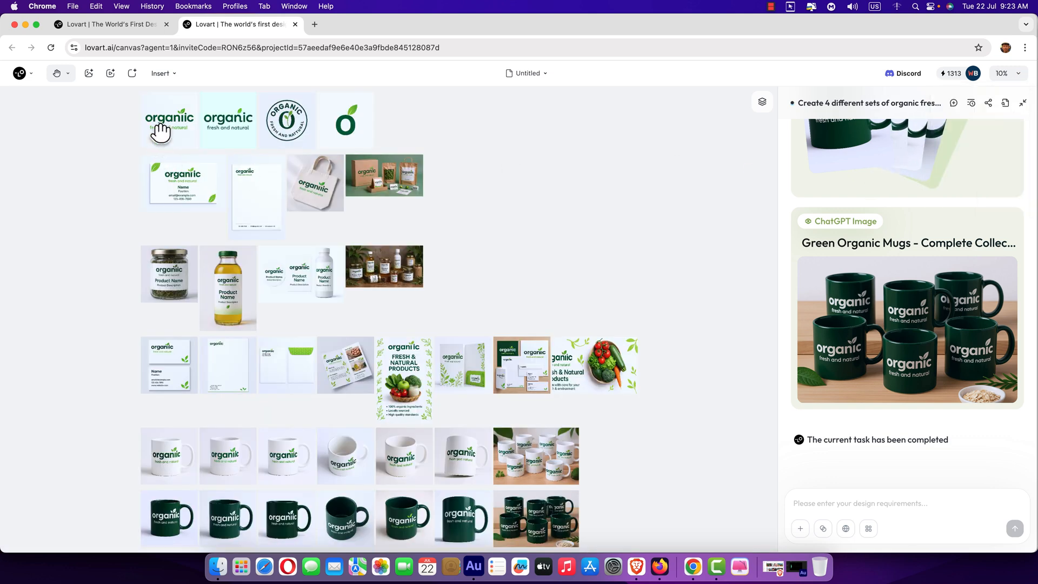
pyautogui.click(168, 120)
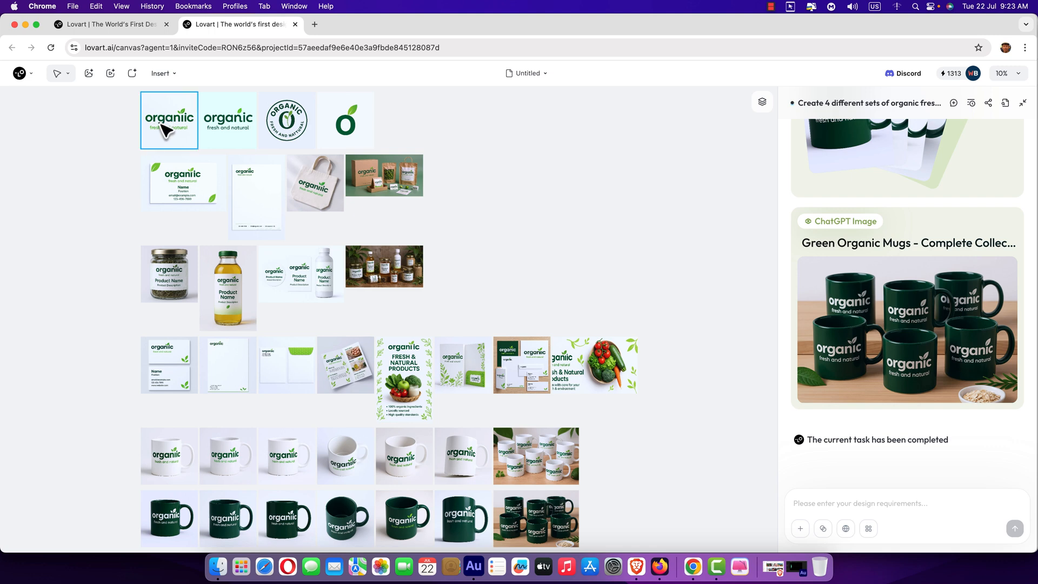
pyautogui.click(169, 120)
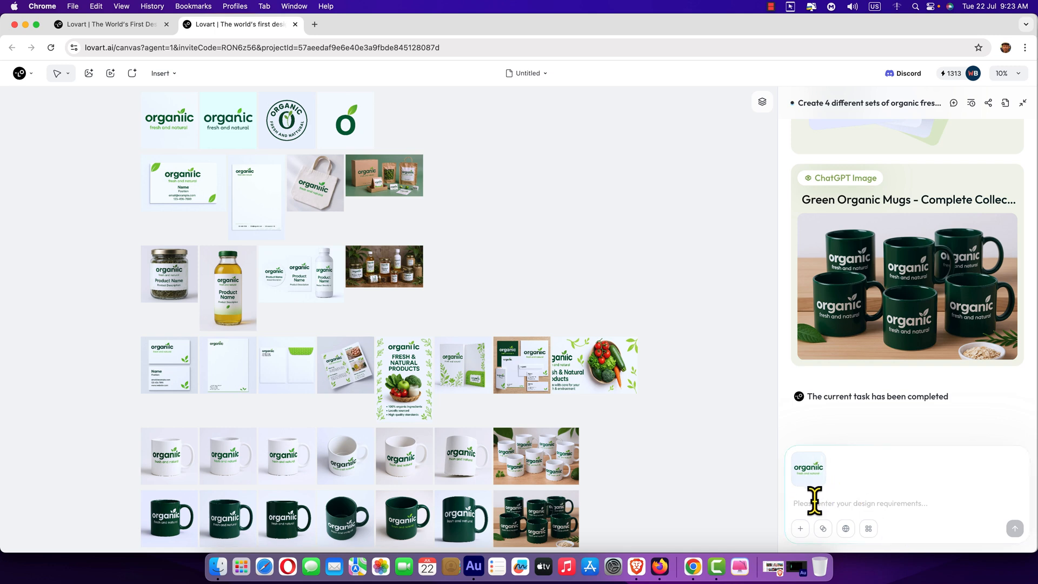
# Send the request 'design t-shirt with this logo' with the logo attached.
pyautogui.write('design t-shirt with this logo')
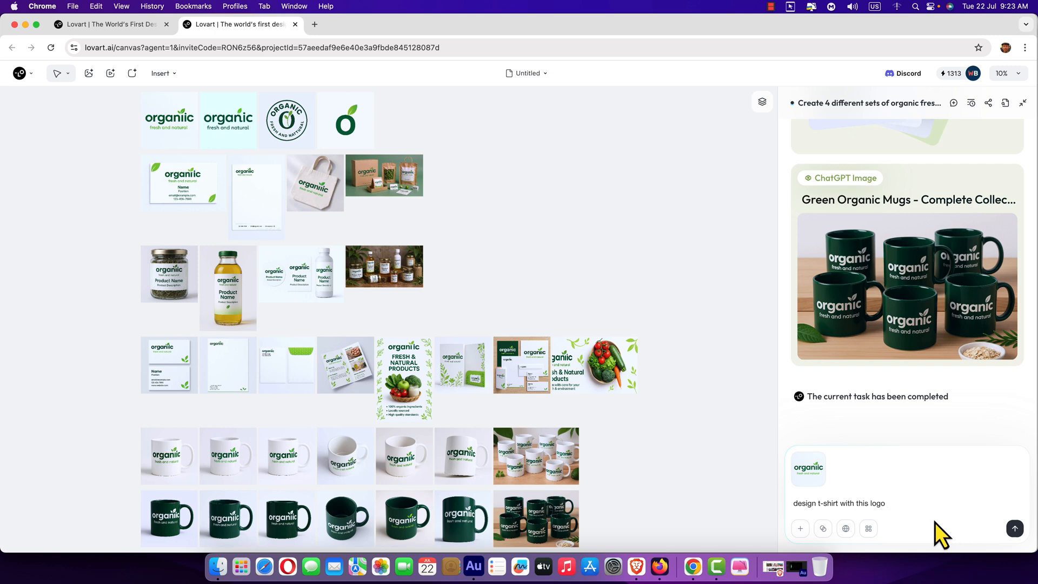
pyautogui.moveTo(1014, 529)
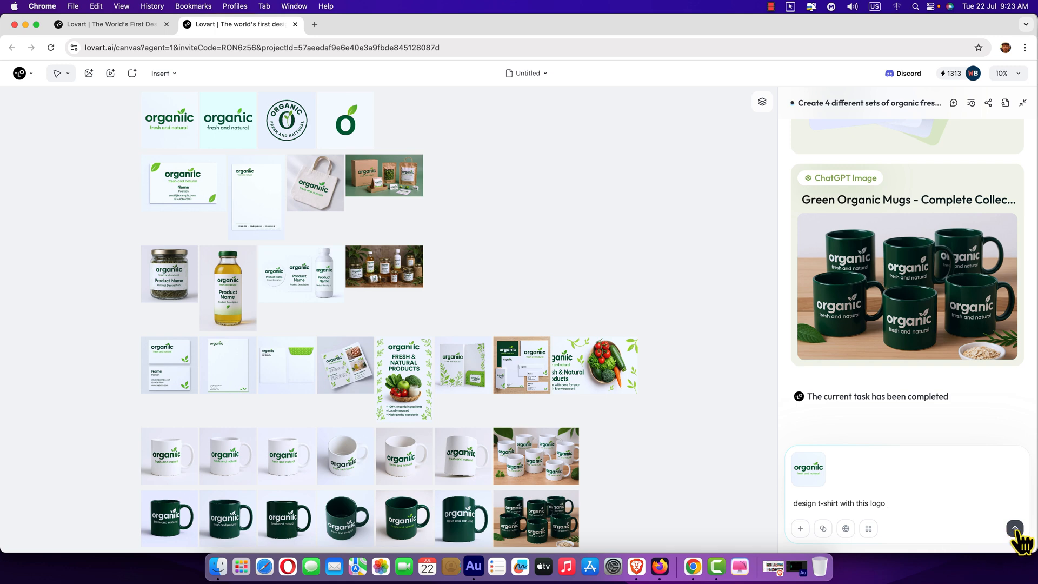
pyautogui.click(1014, 529)
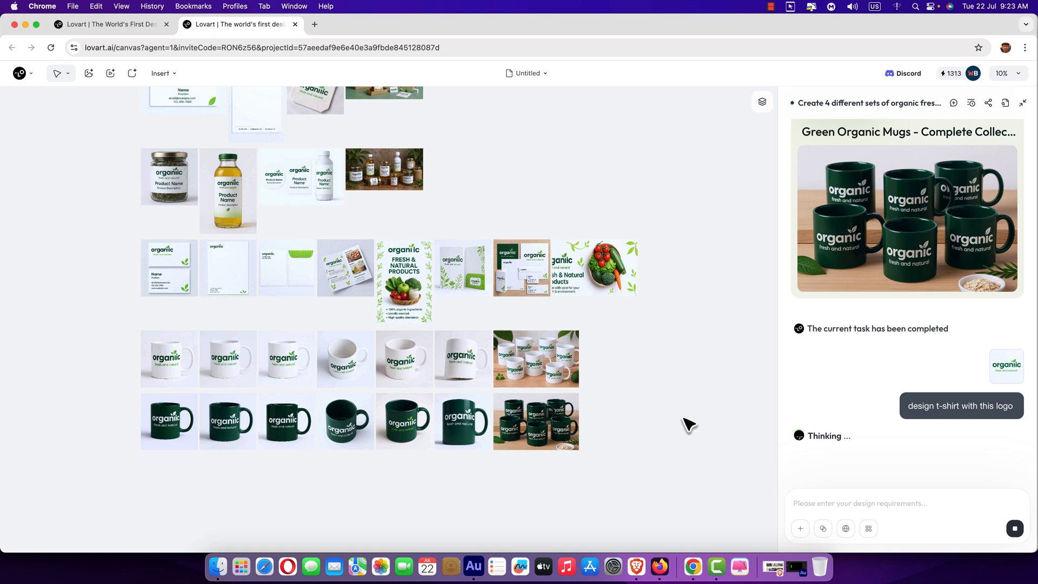
# Review the white, black and green t-shirts, then switch to the brand kit project in Firefox.
pyautogui.scroll(-3)
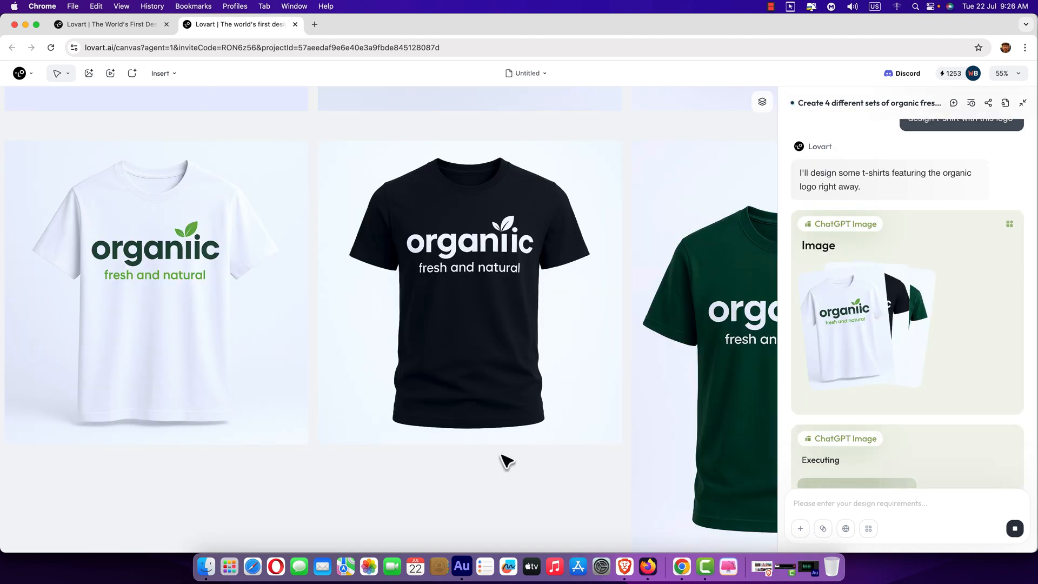
pyautogui.moveTo(367, 494)
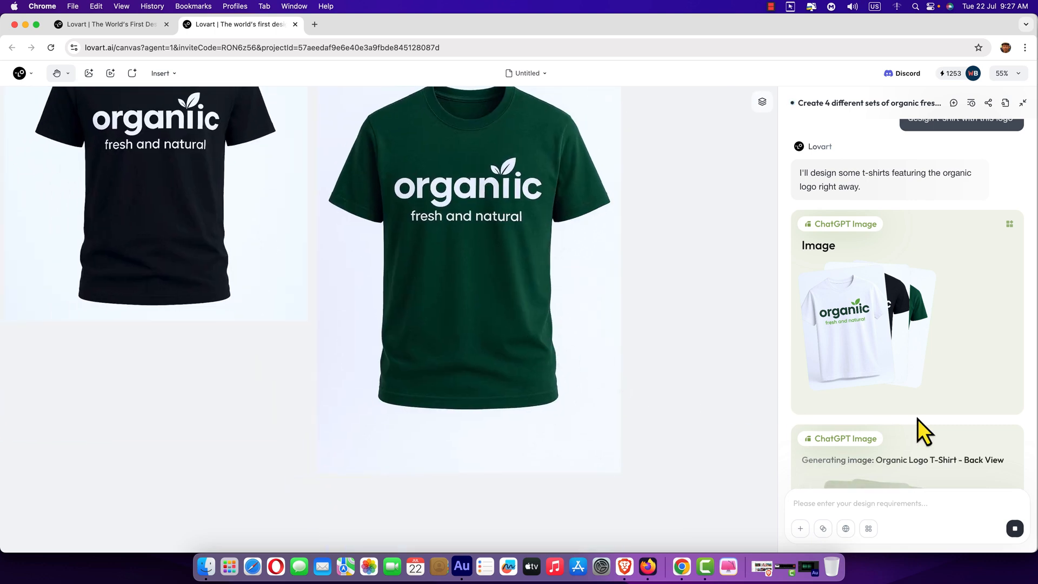
pyautogui.scroll(-3)
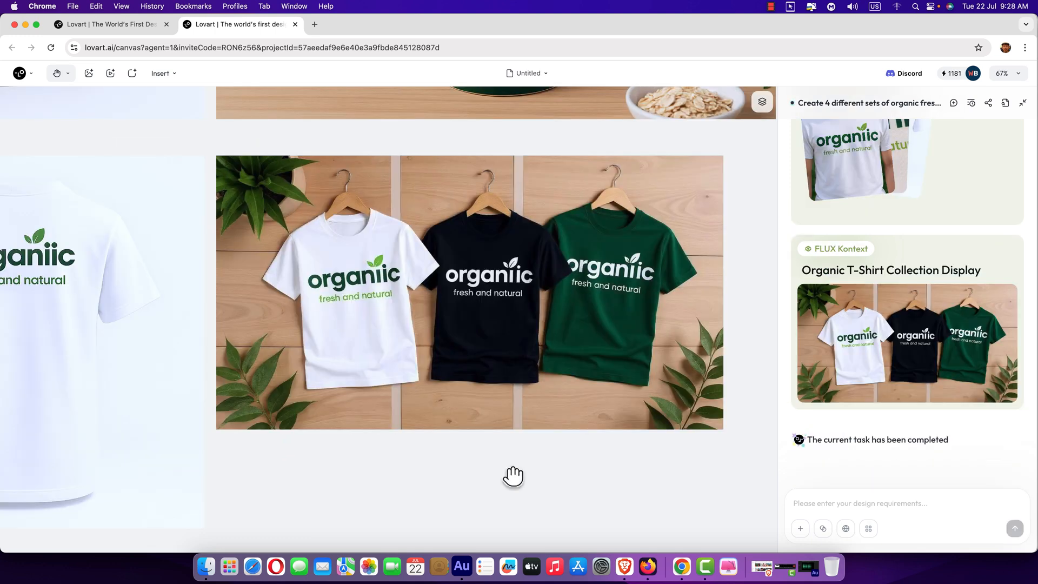
pyautogui.moveTo(513, 464)
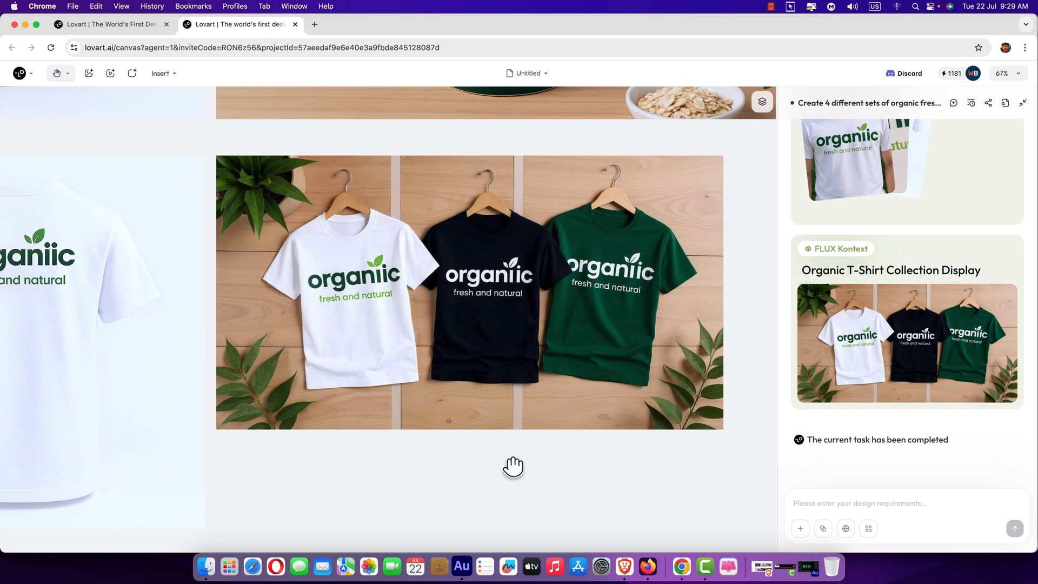
pyautogui.moveTo(704, 515)
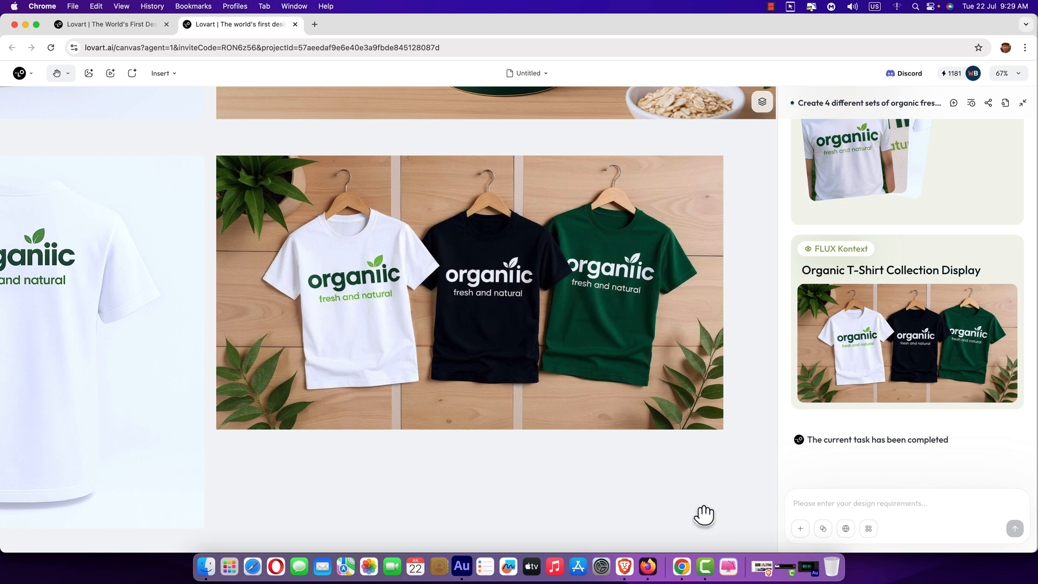
pyautogui.click(646, 567)
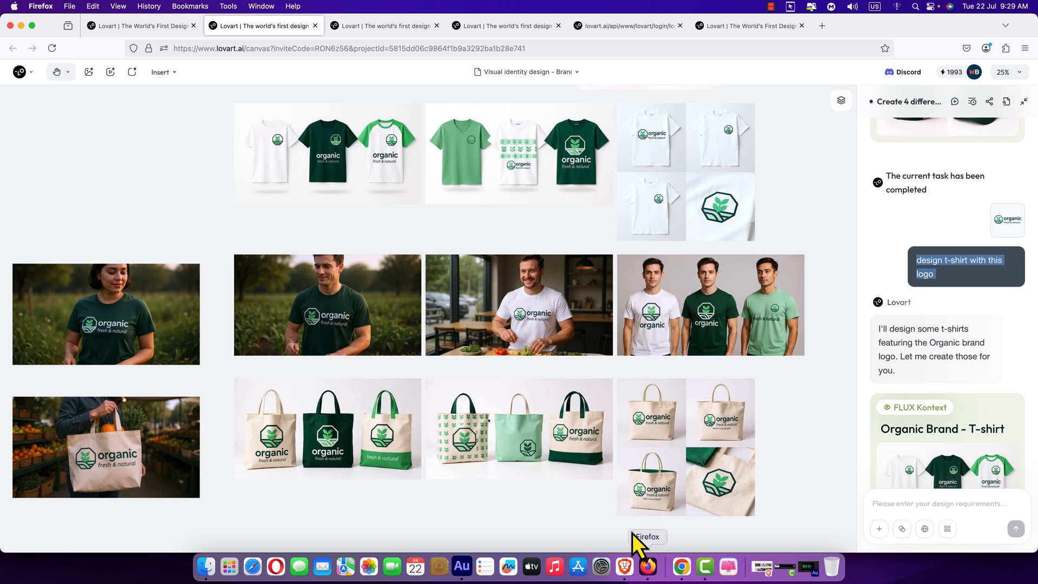
pyautogui.moveTo(149, 311)
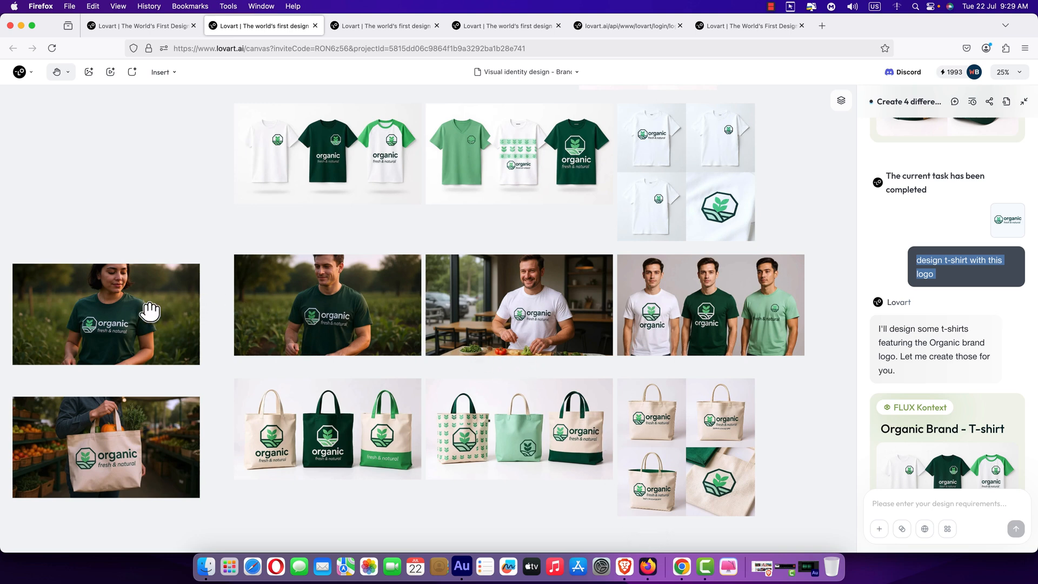
pyautogui.moveTo(774, 339)
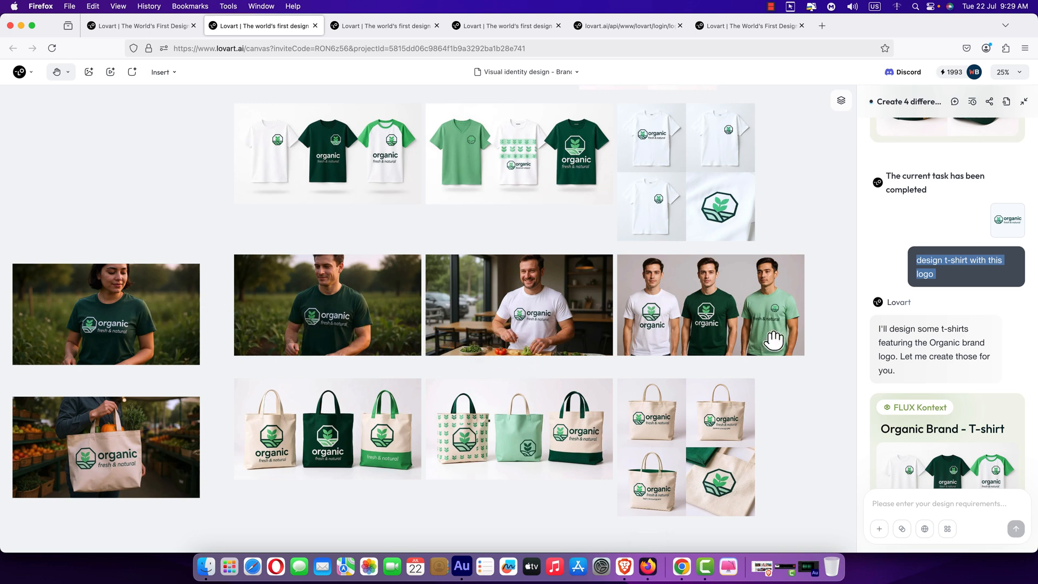
pyautogui.scroll(-3)
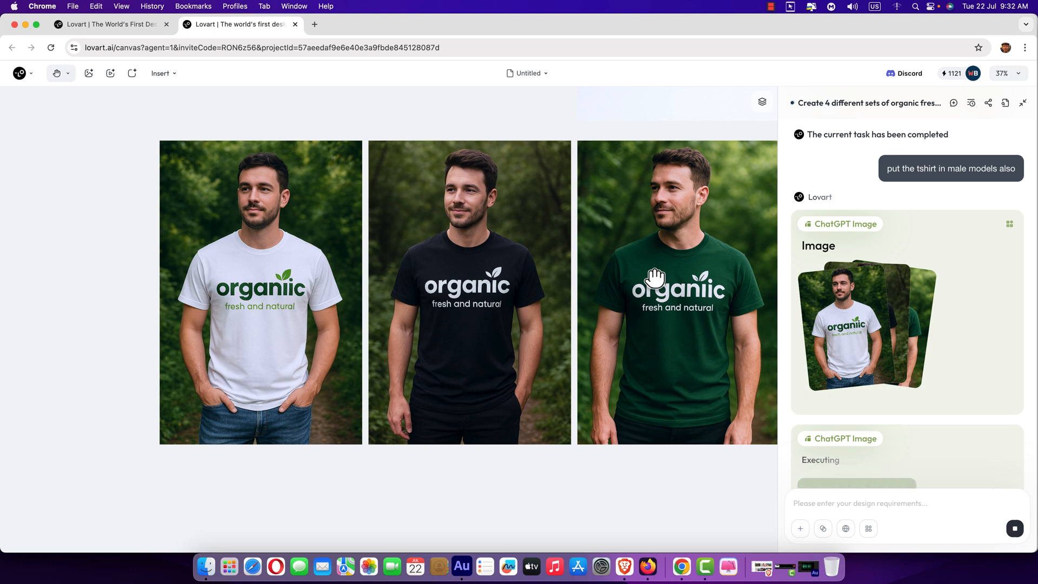
pyautogui.moveTo(492, 512)
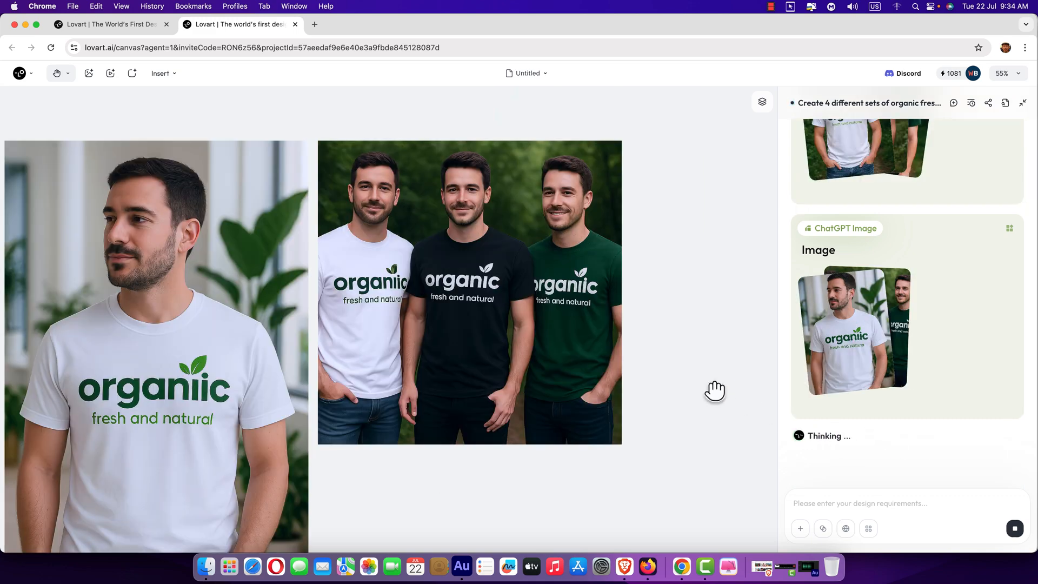
pyautogui.moveTo(709, 393)
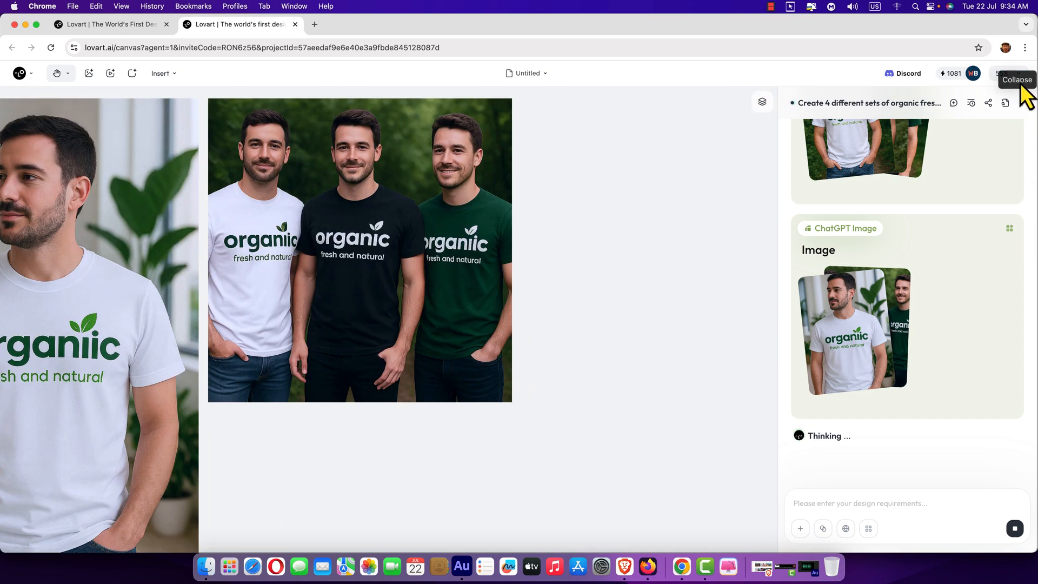
# Zoom the board to fit, then open the Food brand project from the home page.
pyautogui.click(1005, 72)
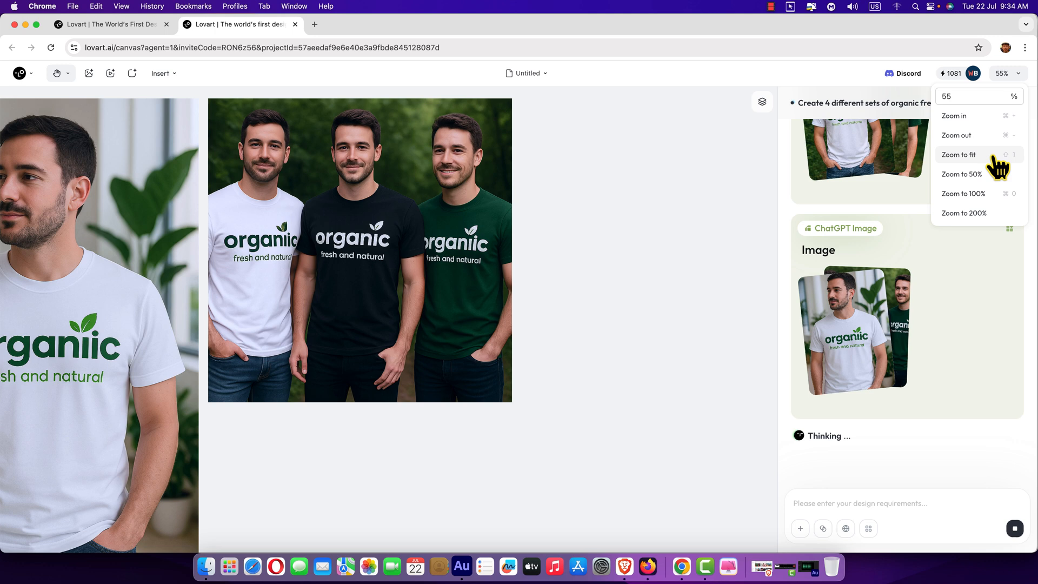
pyautogui.click(958, 154)
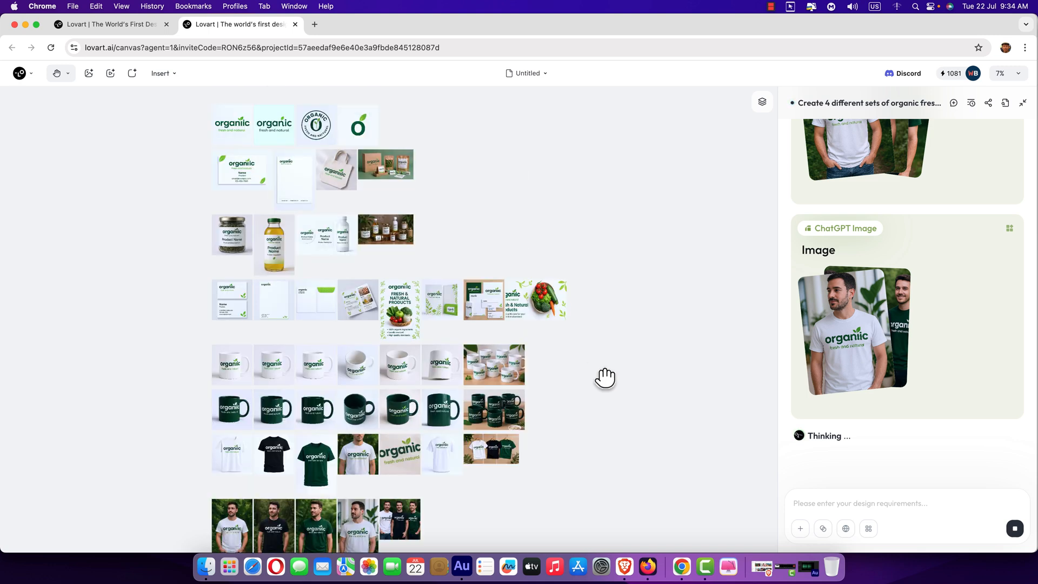
pyautogui.moveTo(406, 221)
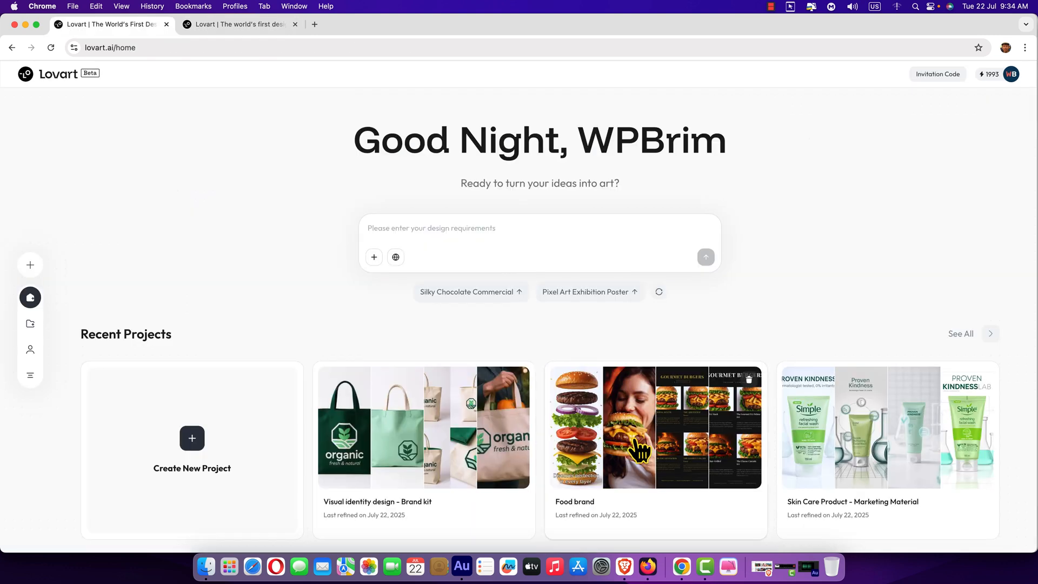
pyautogui.moveTo(682, 440)
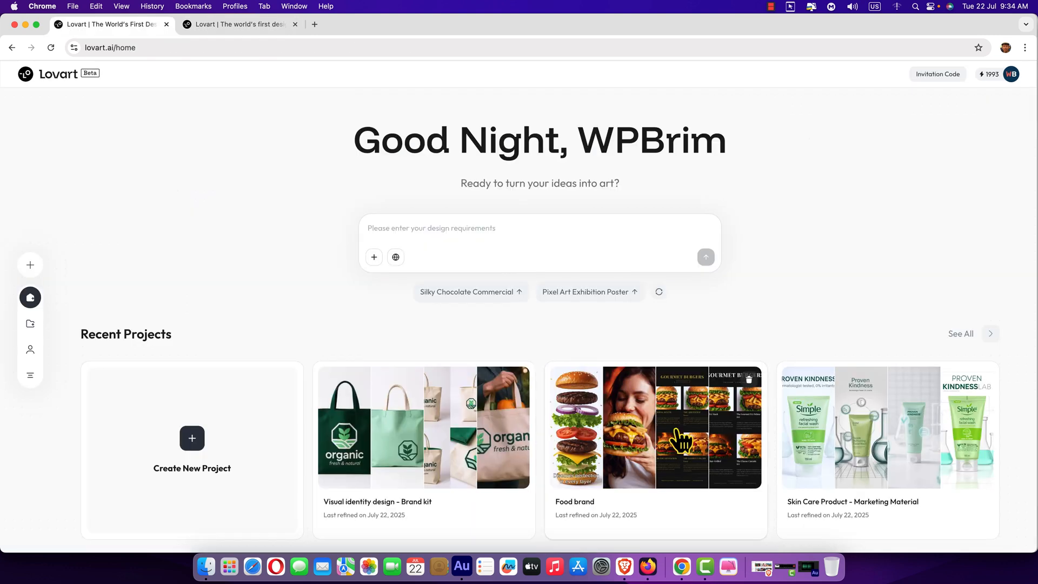
pyautogui.click(655, 425)
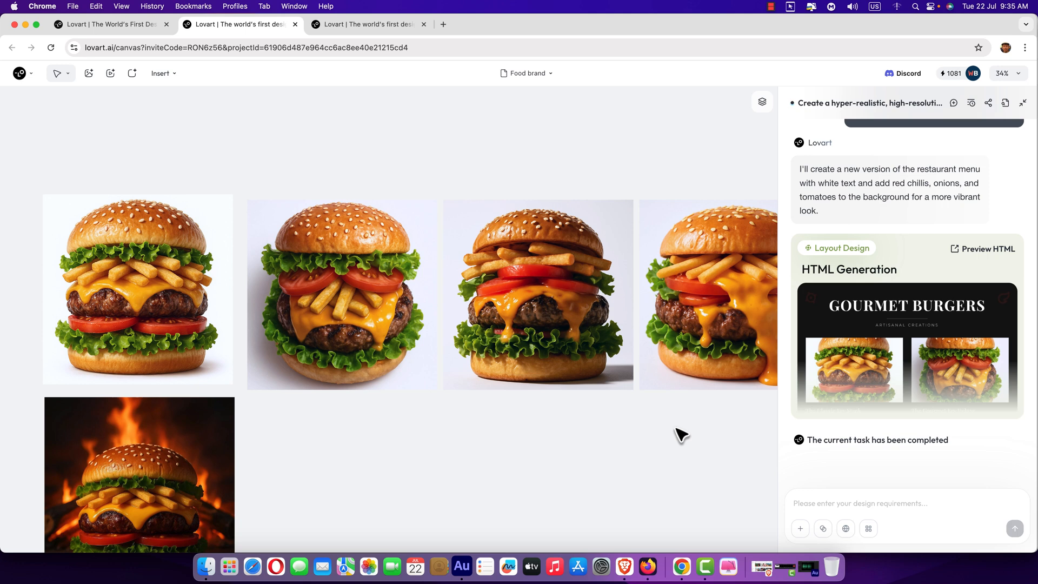
# Select the first and fourth gourmet burger images to reveal their requests.
pyautogui.click(538, 294)
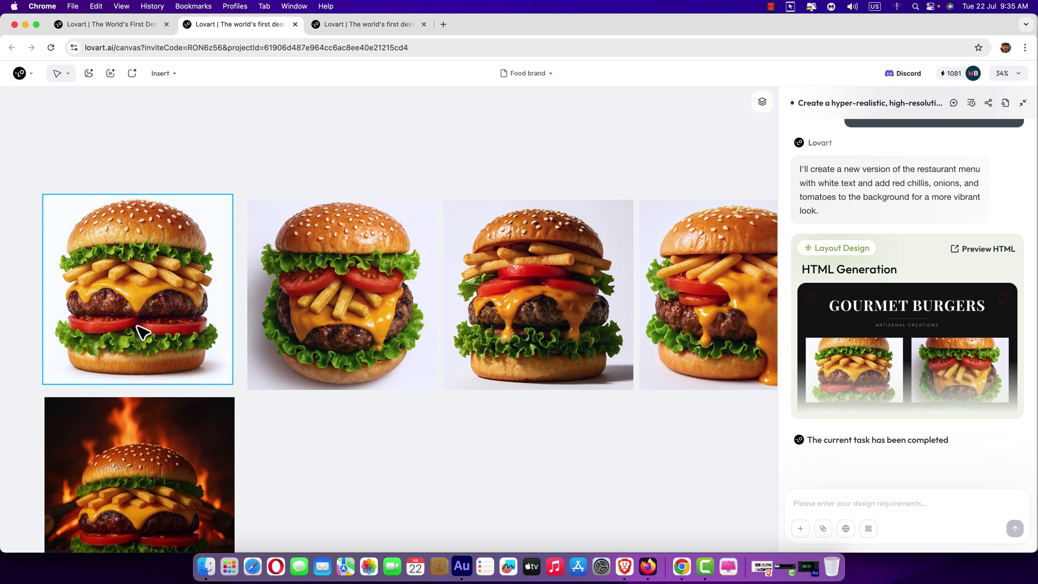
pyautogui.click(706, 290)
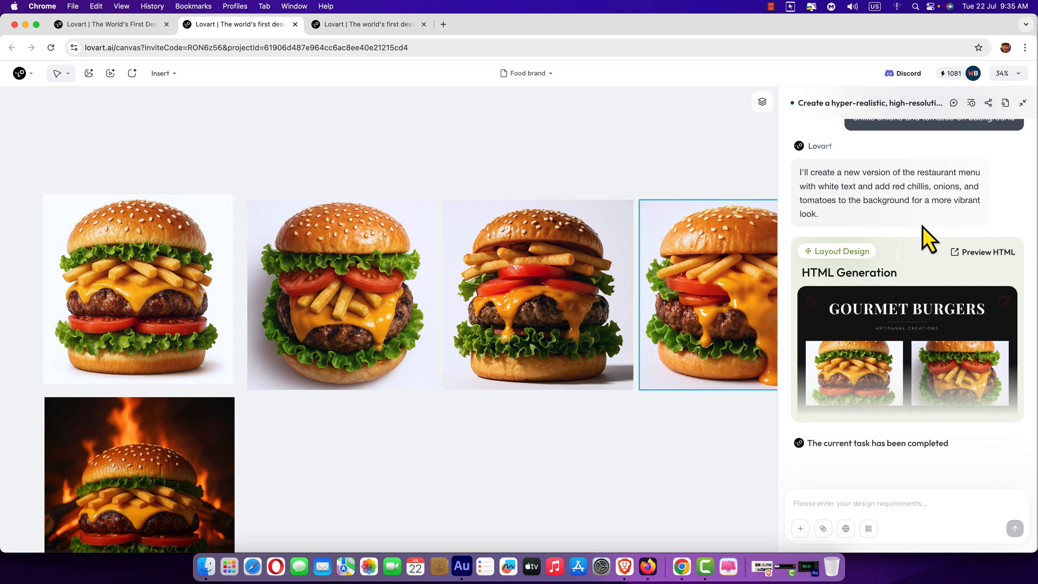
pyautogui.scroll(3)
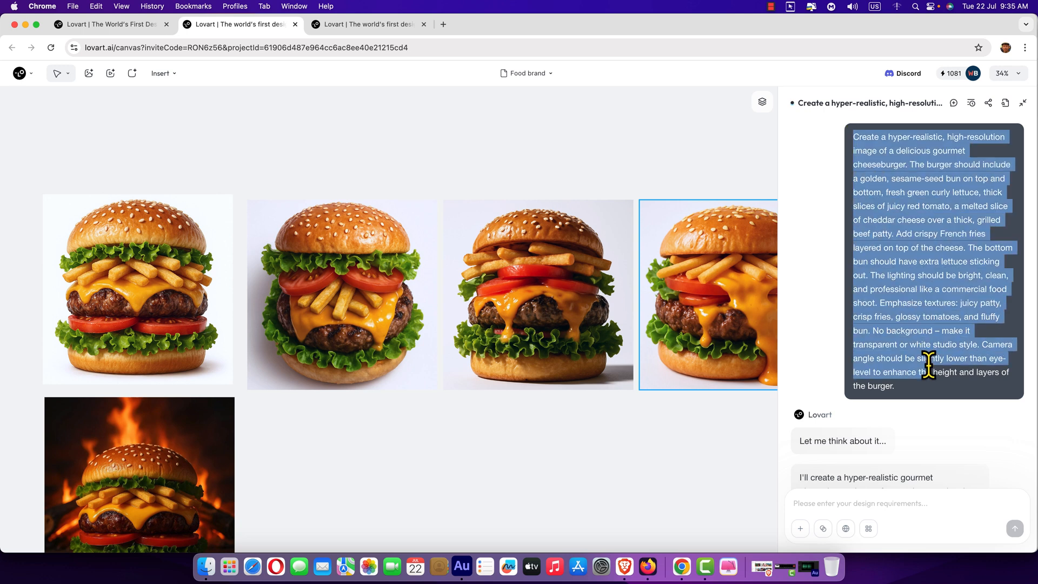
pyautogui.click(618, 427)
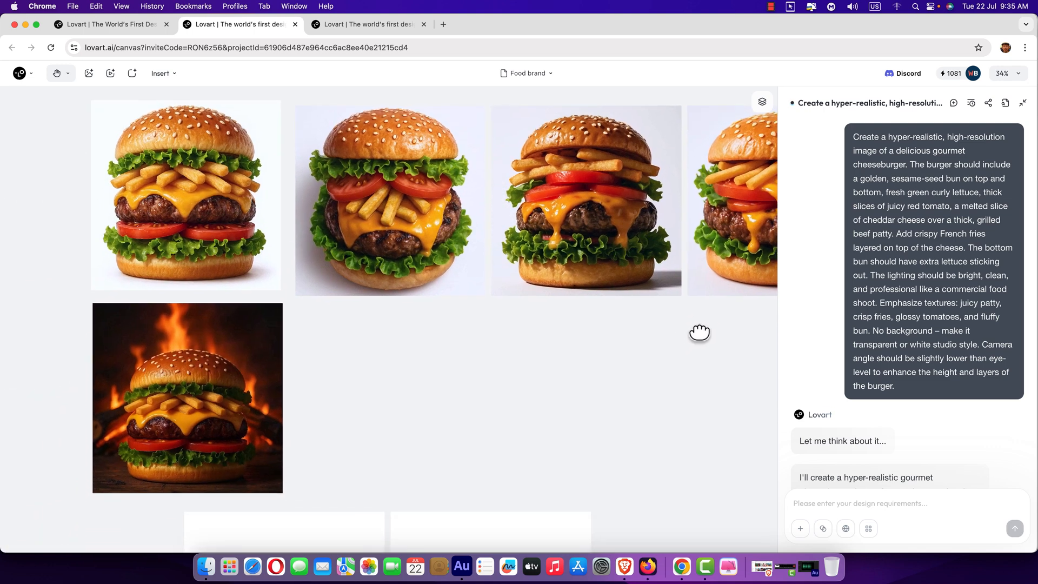
# Scroll down and select the burger with the wood-fire background.
pyautogui.scroll(-3)
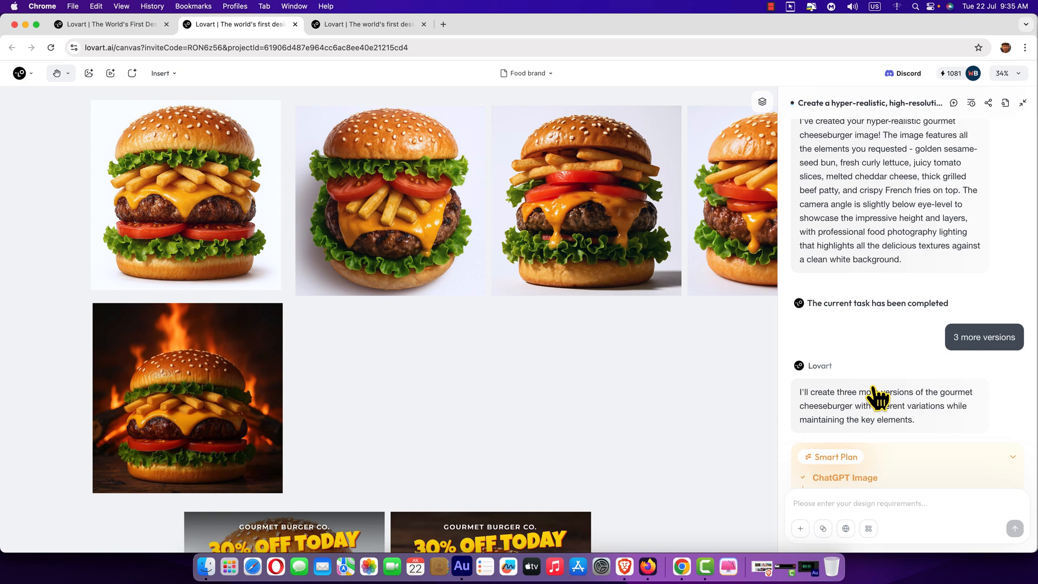
pyautogui.moveTo(969, 378)
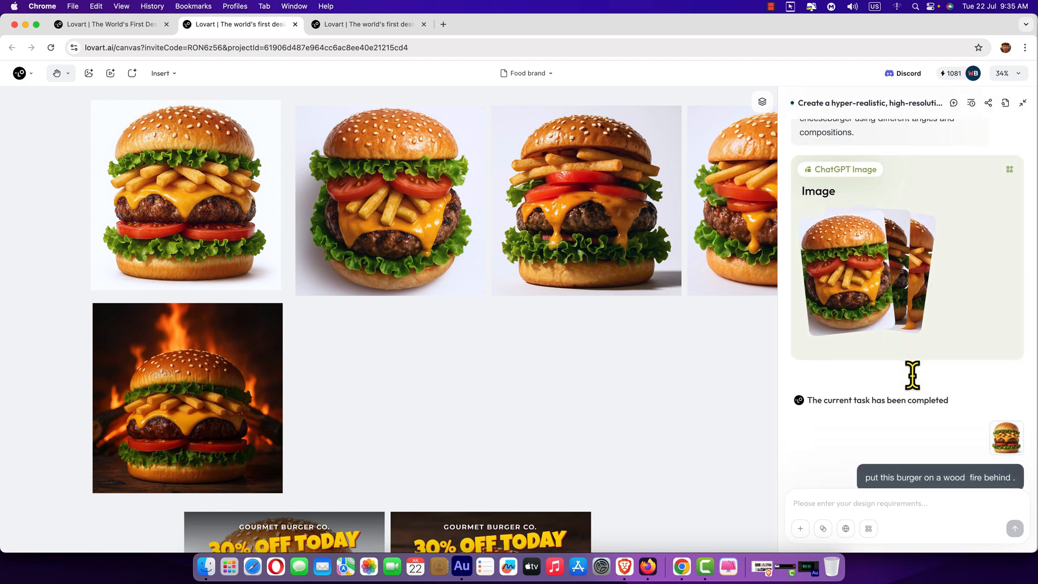
pyautogui.scroll(-3)
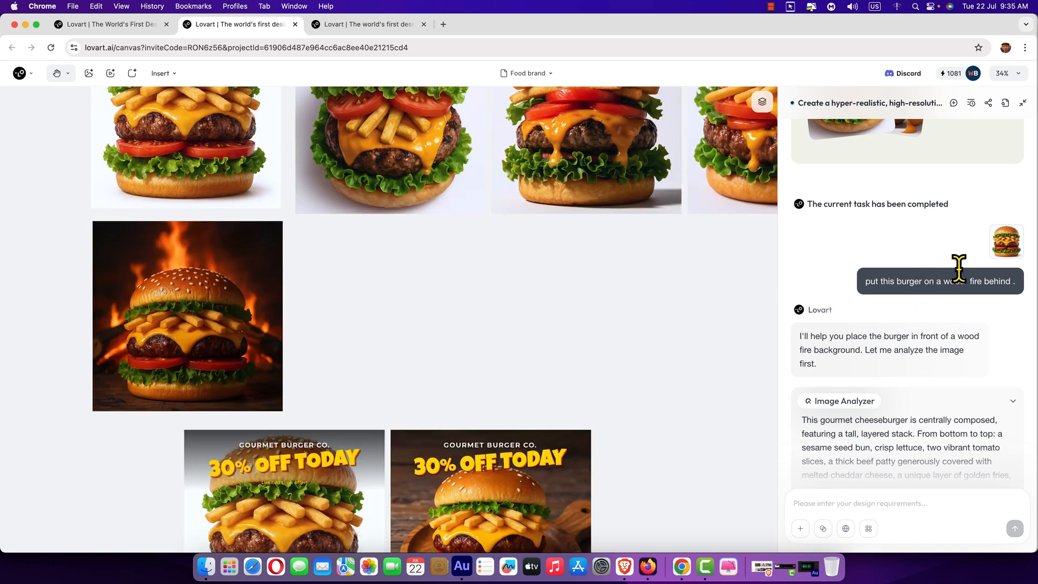
pyautogui.moveTo(1007, 245)
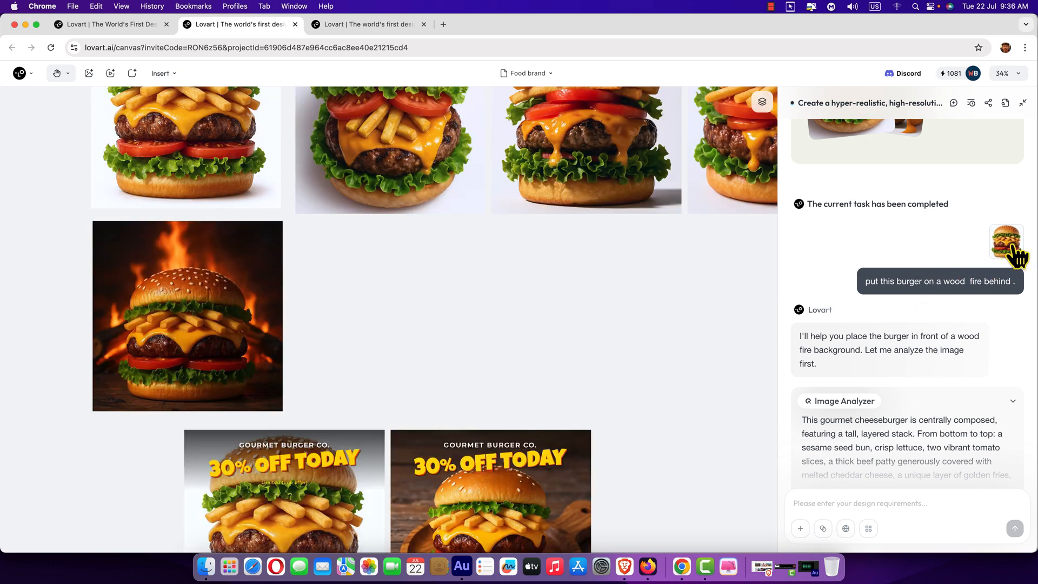
pyautogui.moveTo(870, 293)
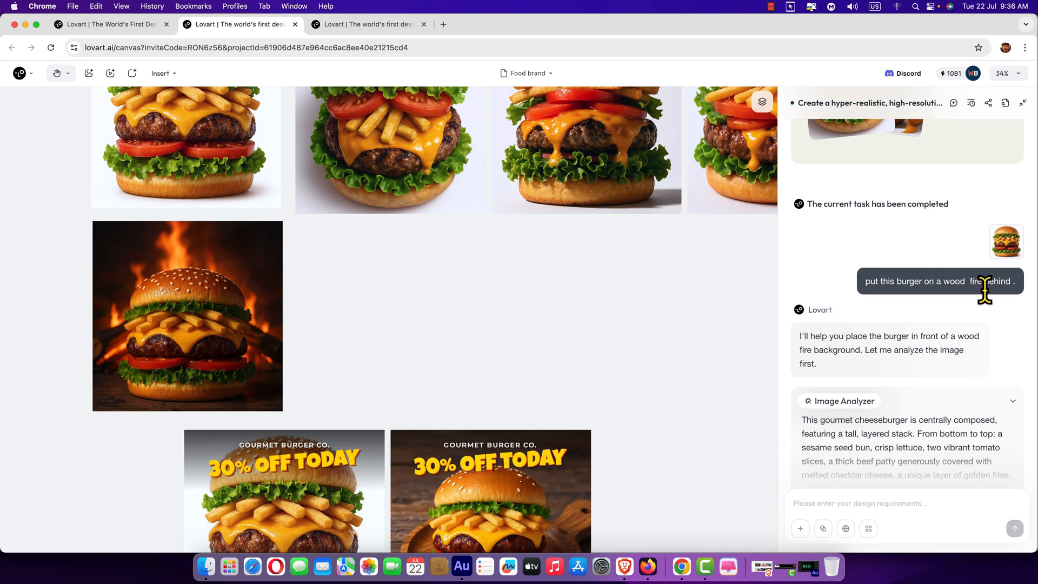
pyautogui.moveTo(156, 321)
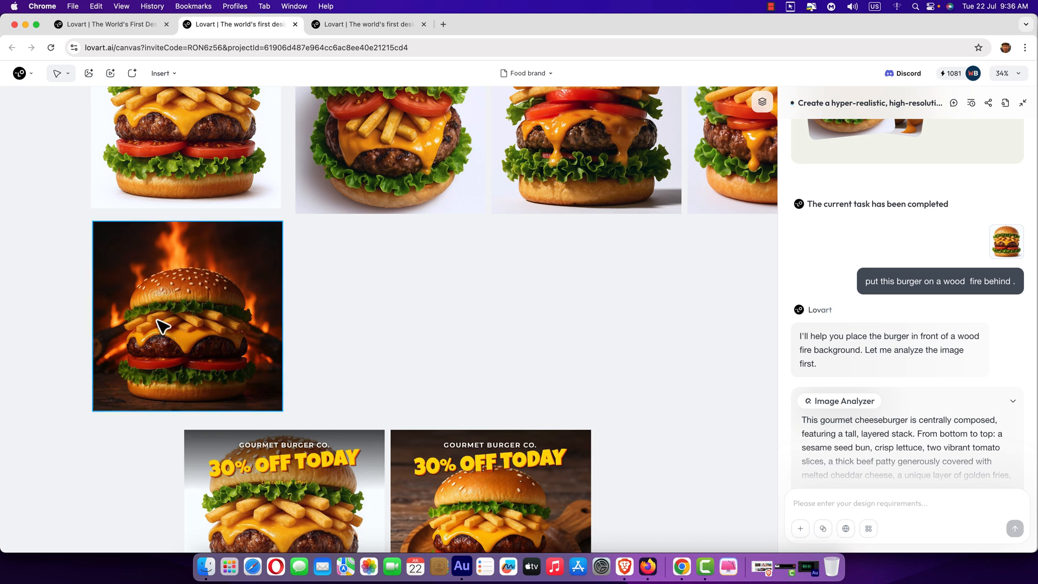
pyautogui.click(187, 316)
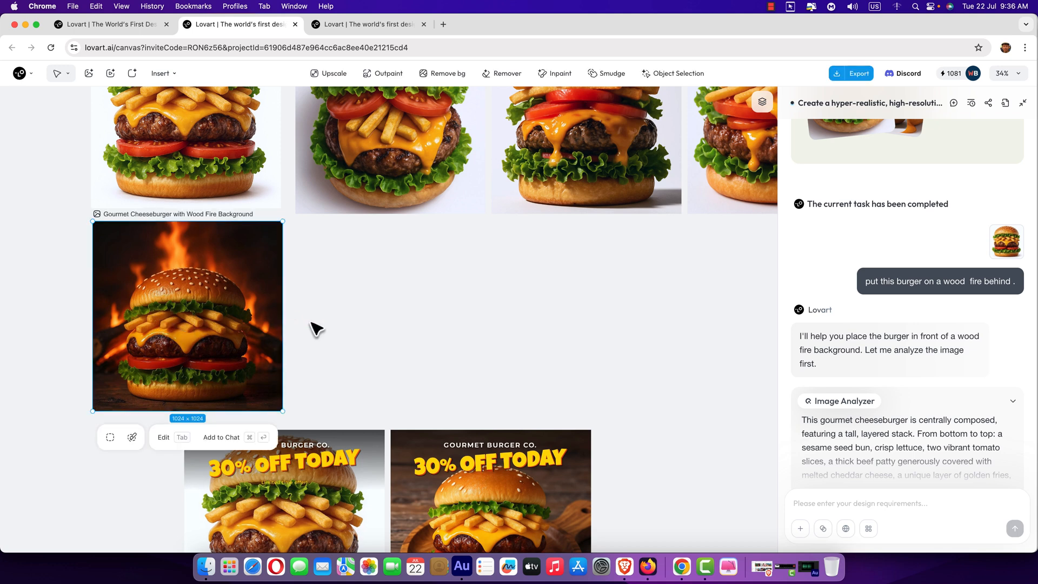
pyautogui.moveTo(292, 411)
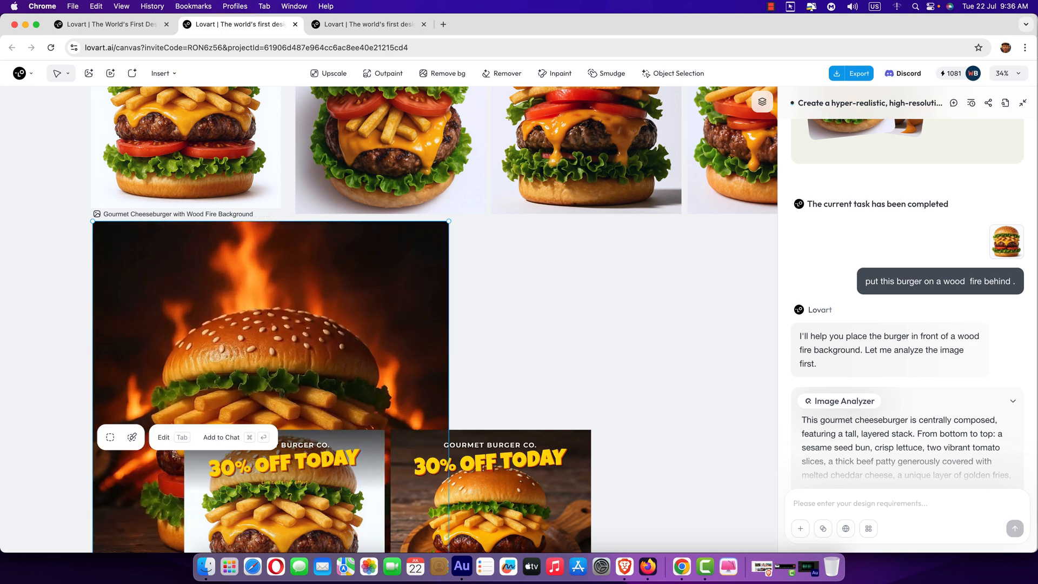
# Pan down the canvas past the 30% off posters toward the girl-eating-burger images.
pyautogui.scroll(-3)
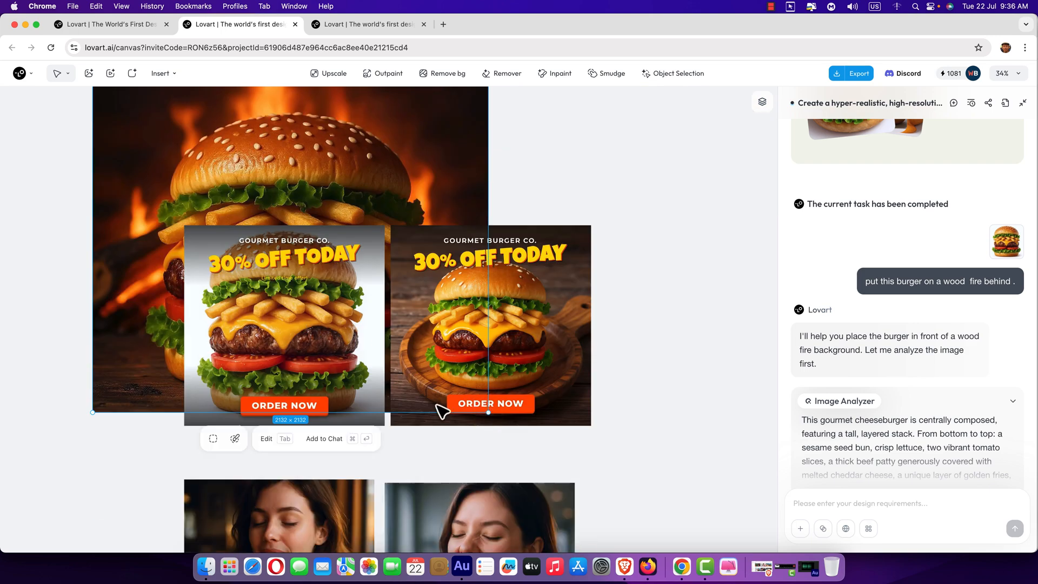
pyautogui.moveTo(109, 239)
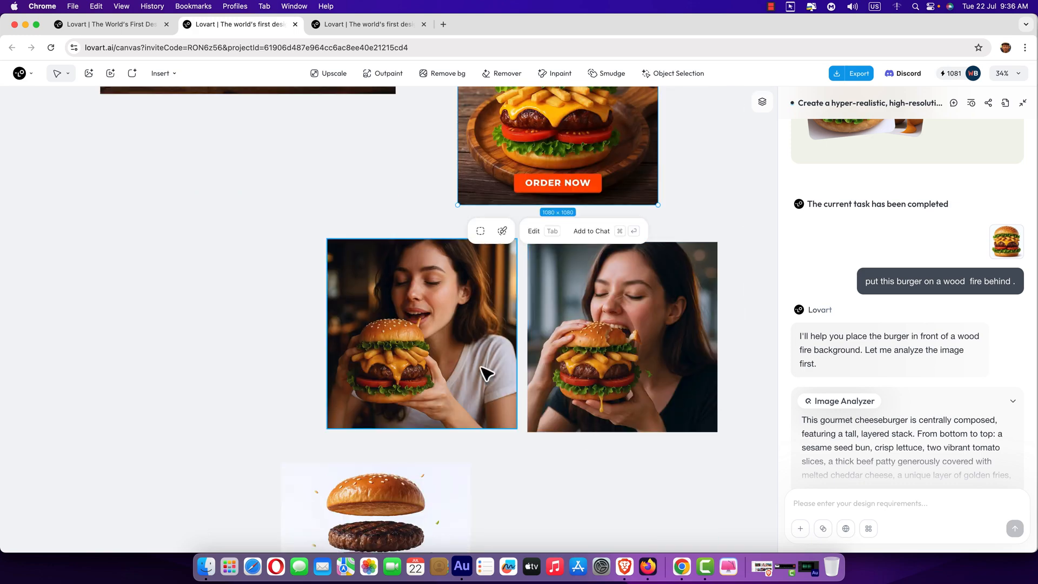
# Select both girl-eating-burger images and scroll to the exploded deconstructed burger.
pyautogui.click(422, 334)
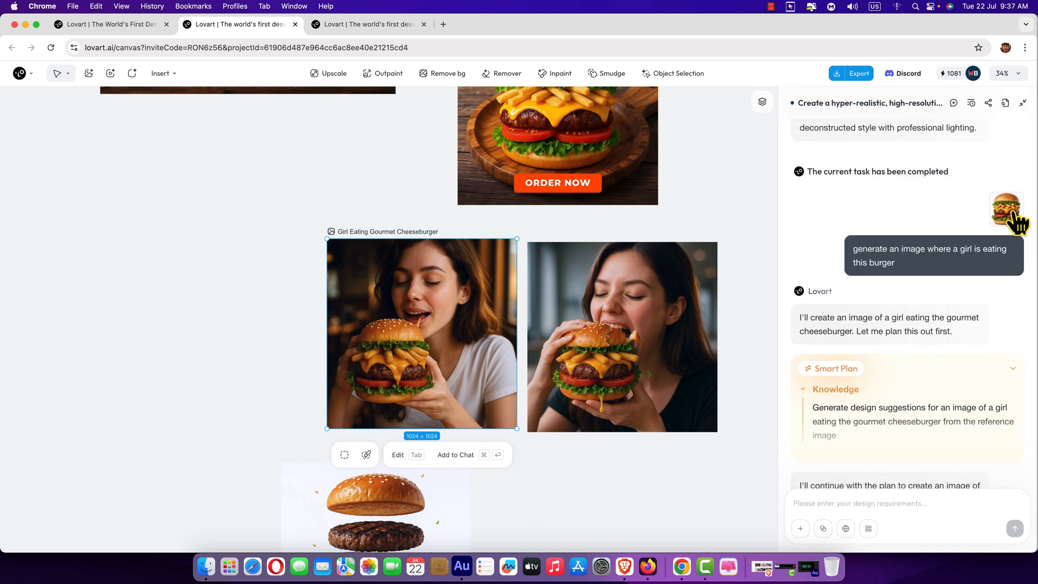
pyautogui.moveTo(871, 267)
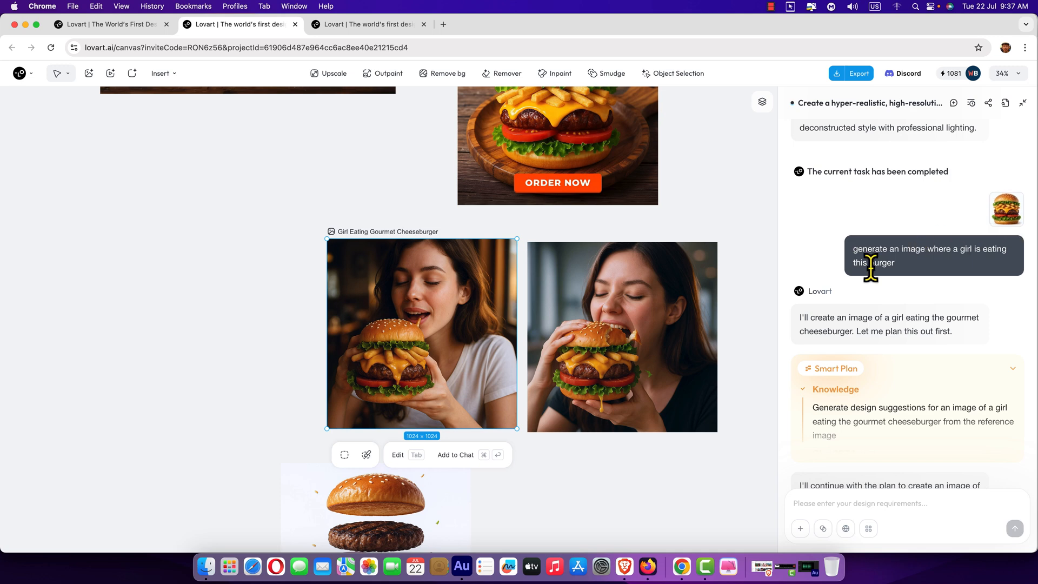
pyautogui.moveTo(969, 258)
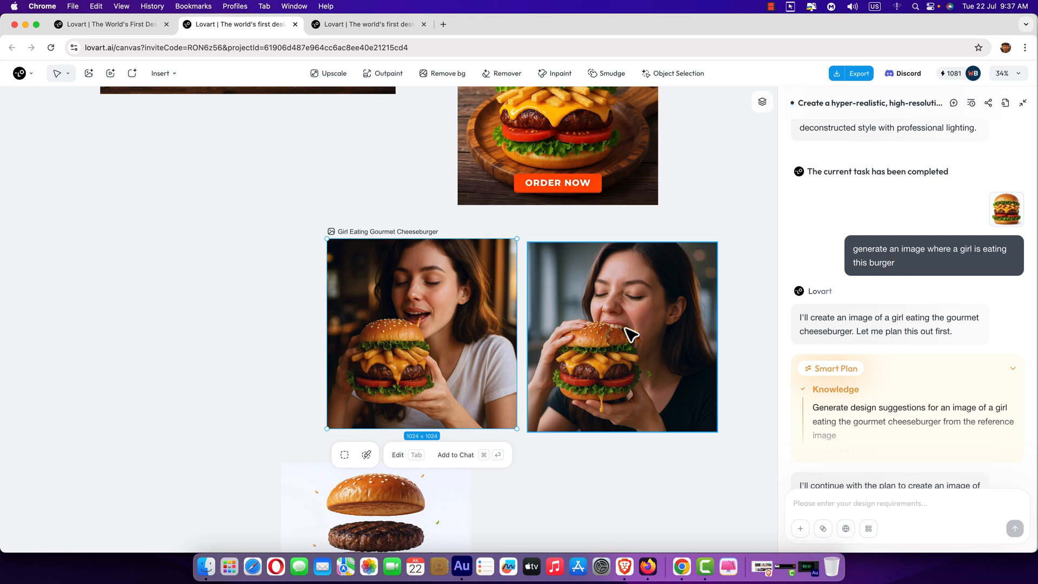
pyautogui.click(745, 352)
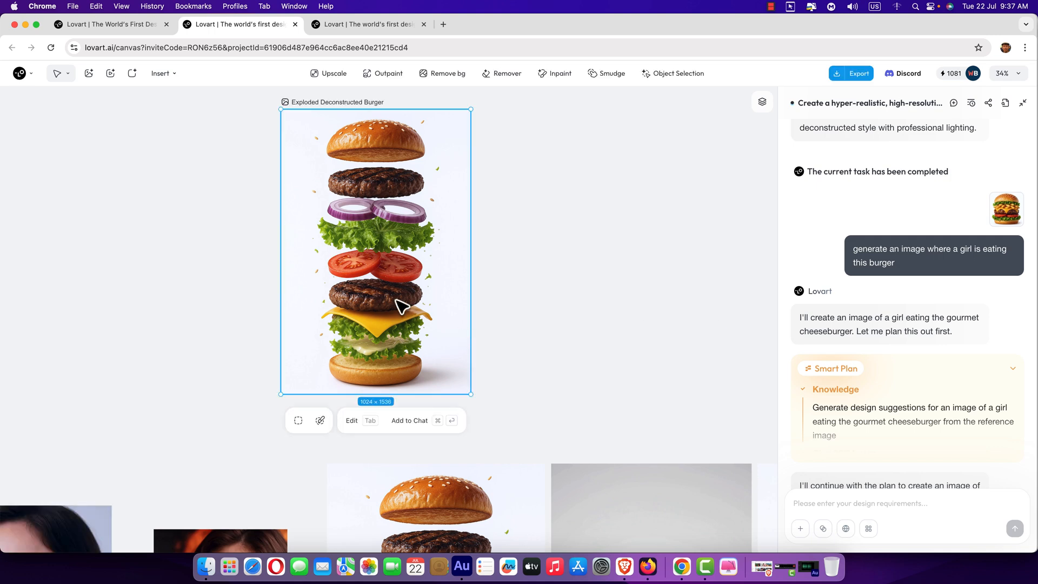
pyautogui.scroll(-3)
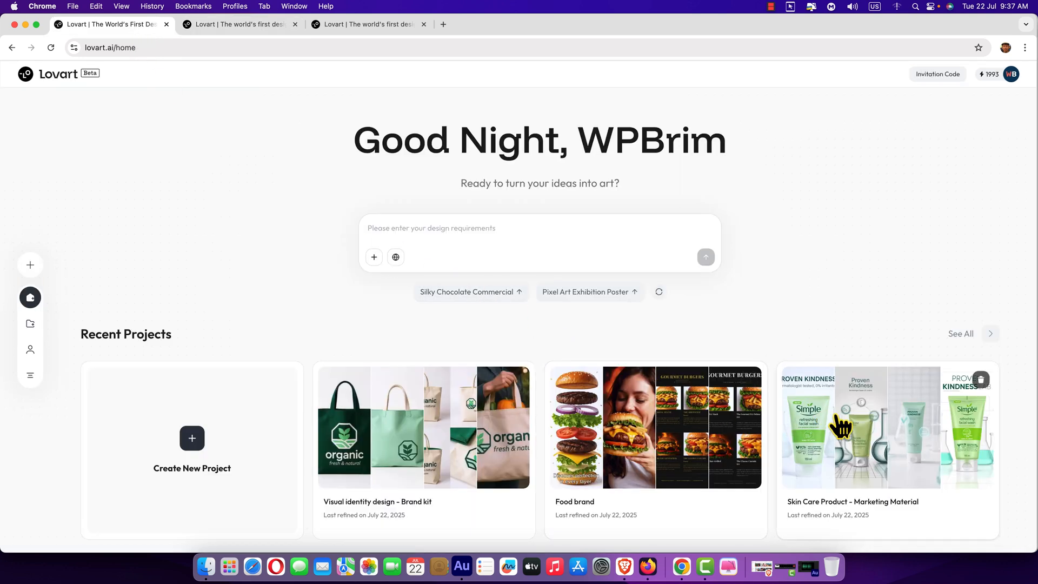
pyautogui.moveTo(857, 433)
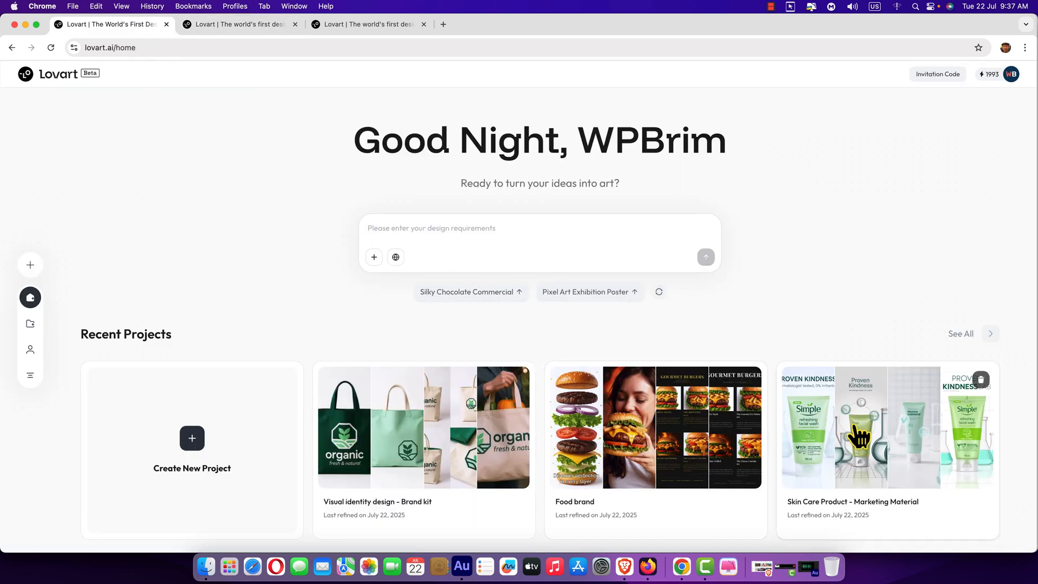
# Open the Skin Care Product - Marketing Material project from Recent Projects.
pyautogui.click(861, 427)
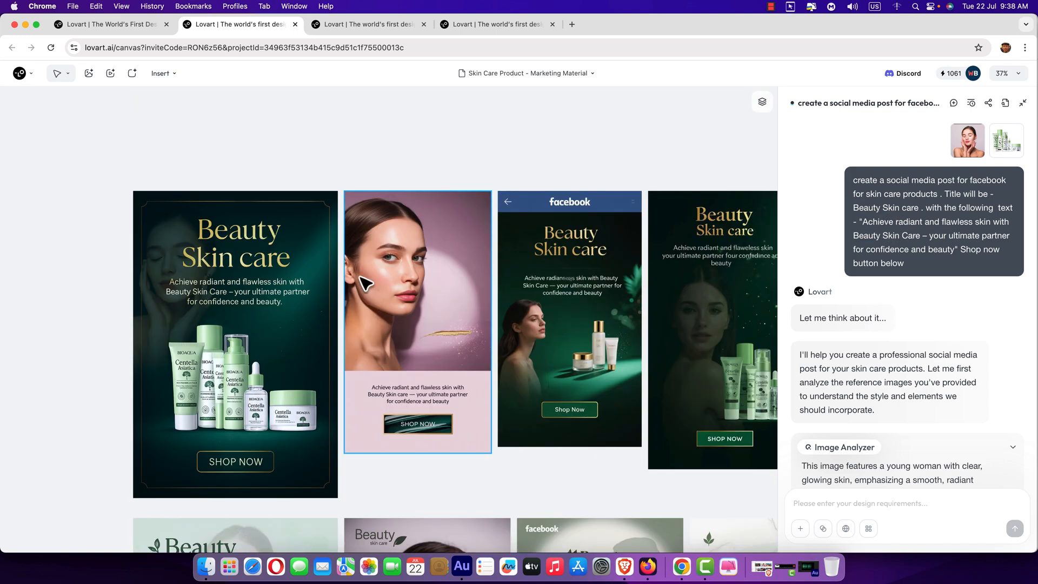
# Select the dark green and pink Beauty Skin care posters, scroll to the Proven Kindness images, return home.
pyautogui.click(235, 294)
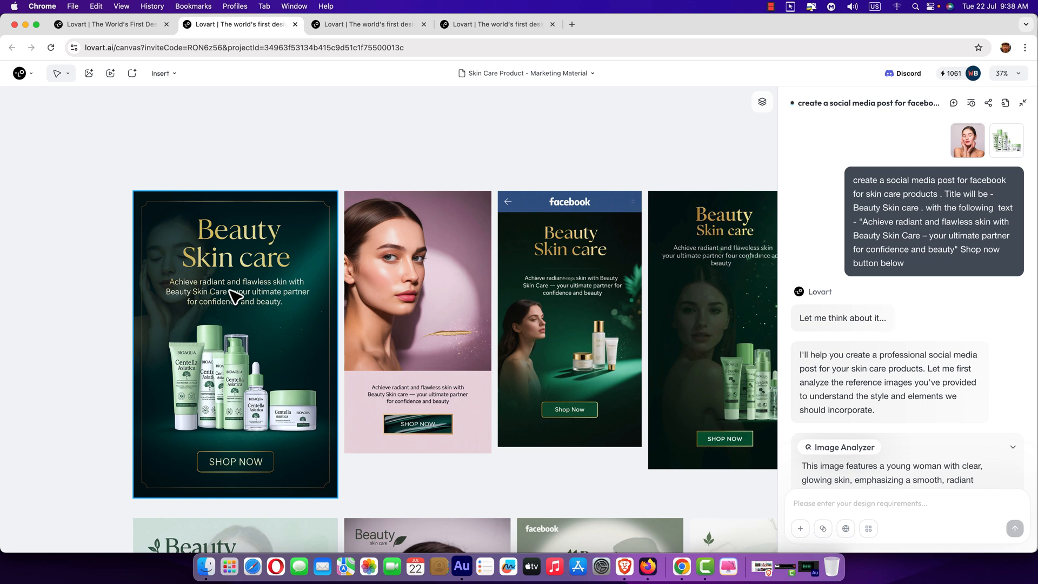
pyautogui.moveTo(293, 352)
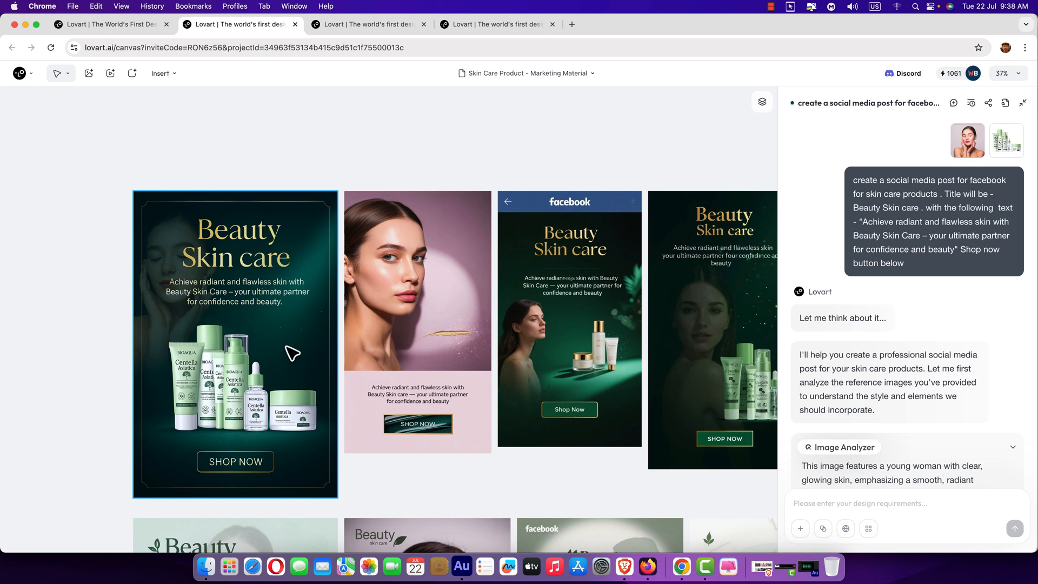
pyautogui.click(417, 318)
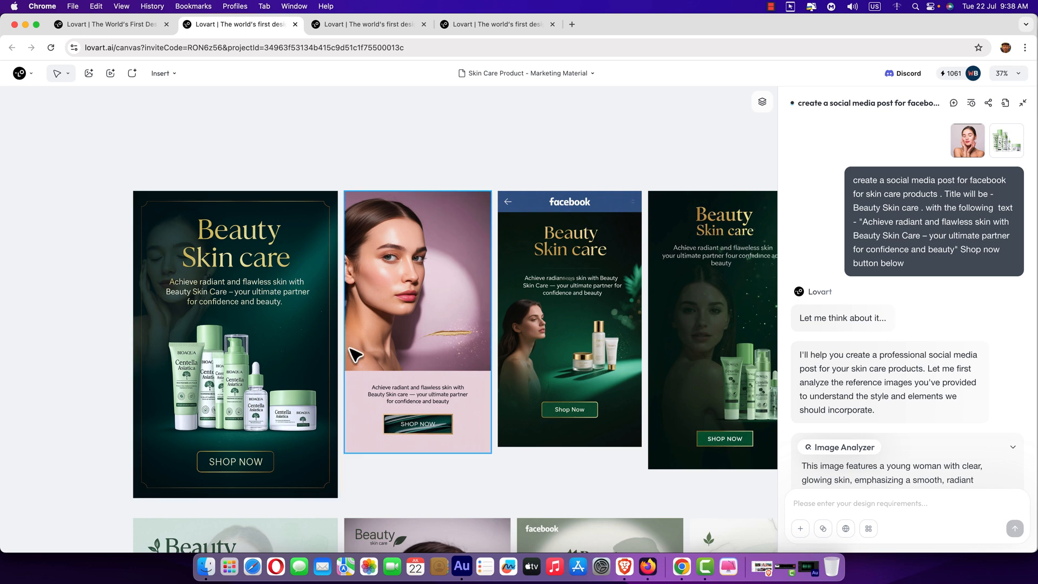
pyautogui.scroll(-3)
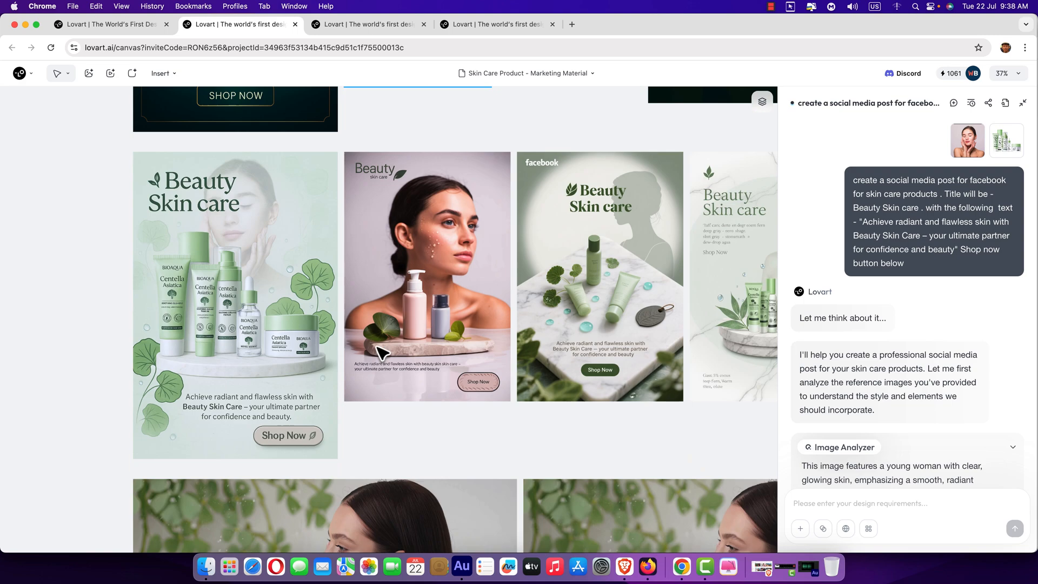
pyautogui.scroll(-3)
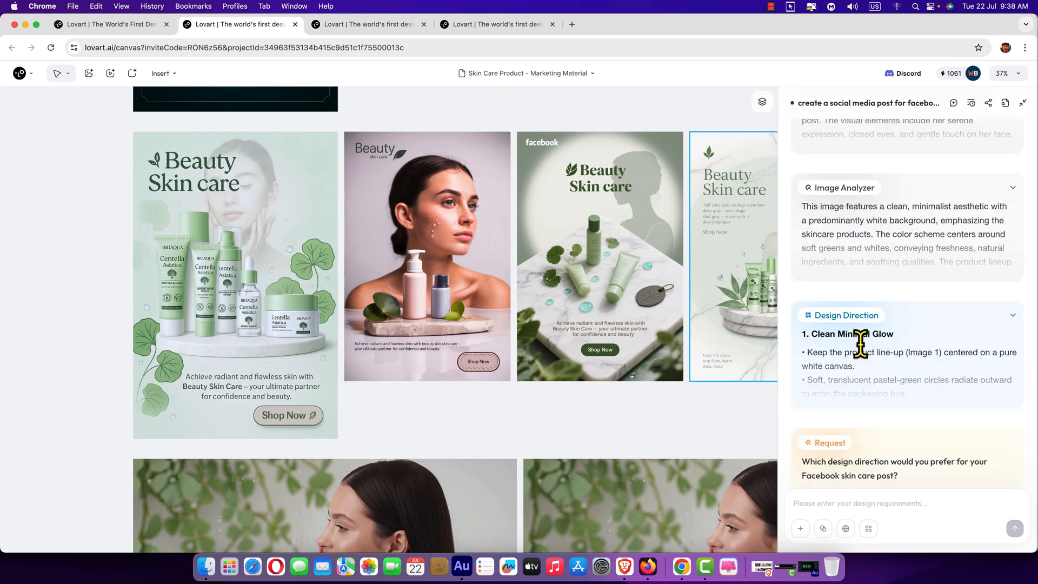
pyautogui.scroll(-3)
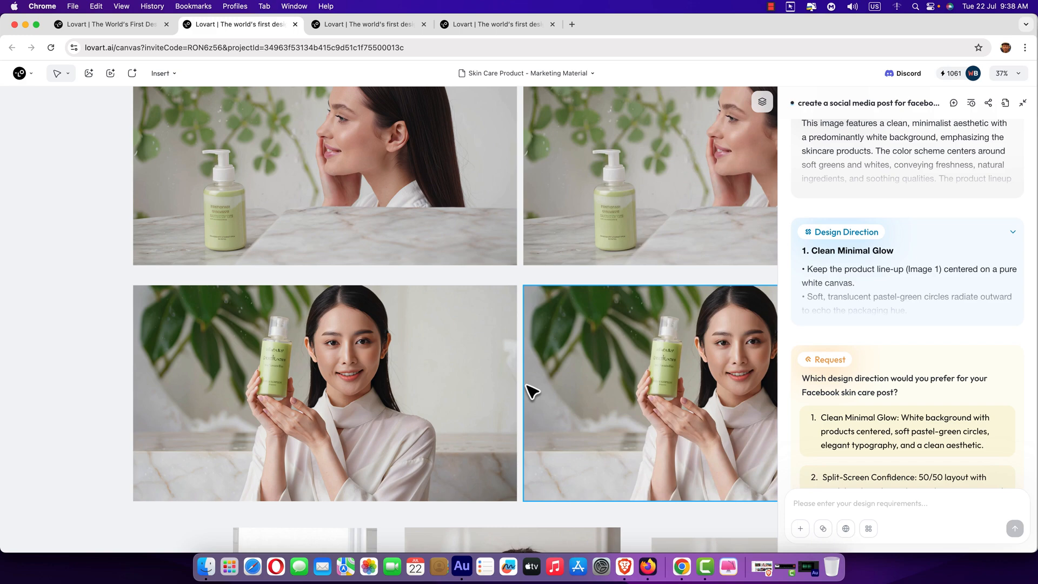
pyautogui.scroll(-3)
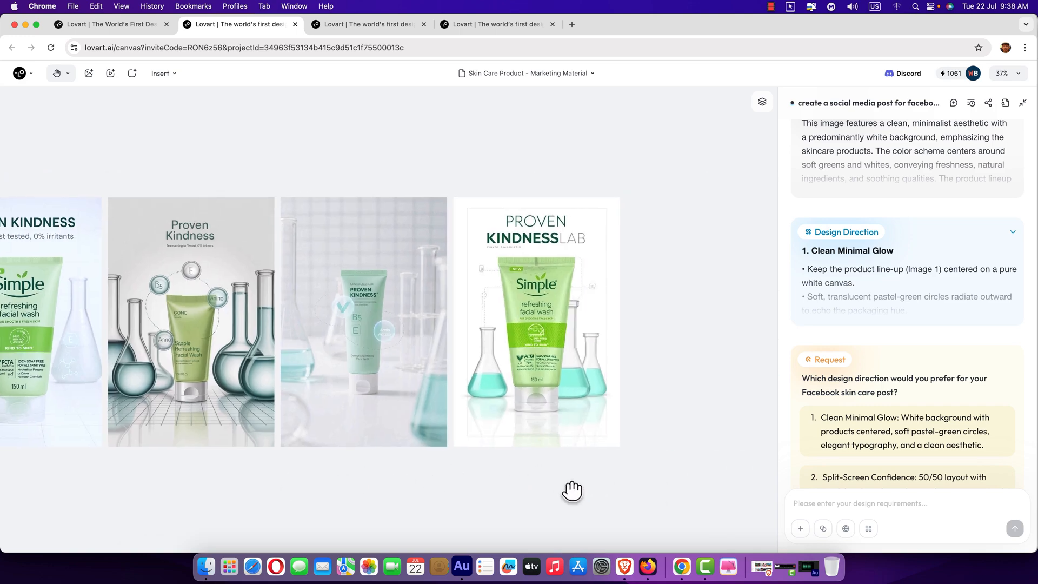
pyautogui.click(19, 72)
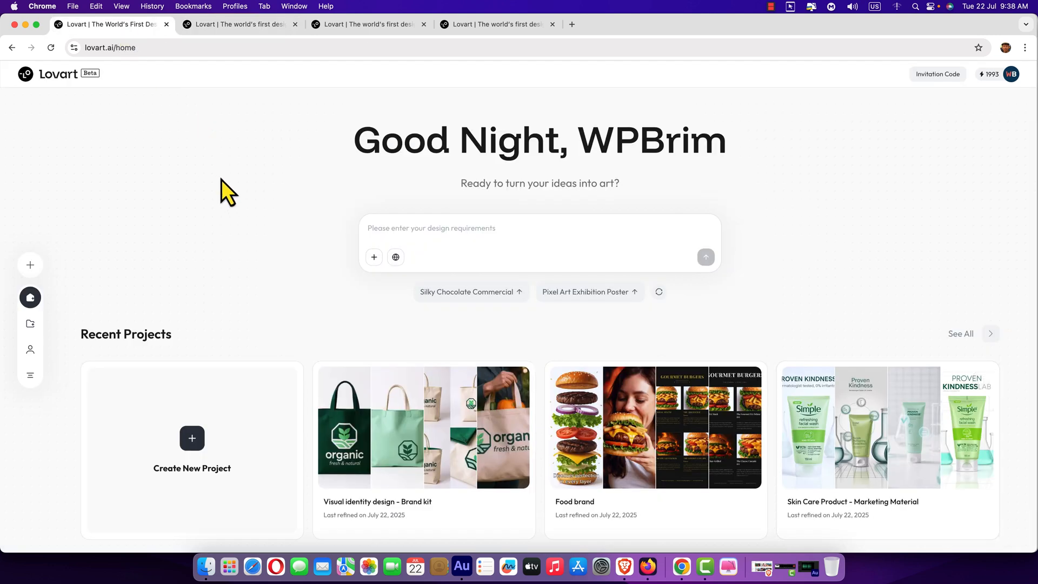